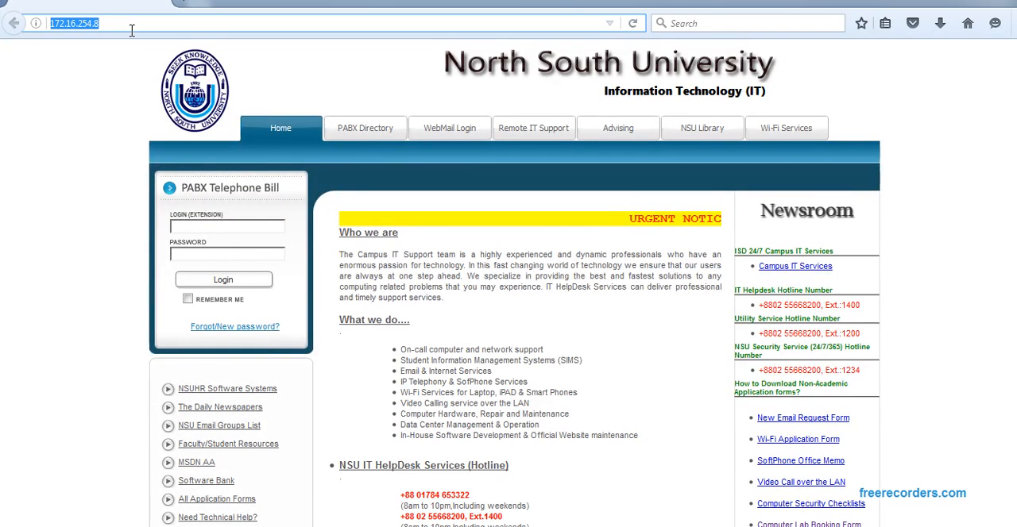
From nabid.weebly.com, reach the course Drive's Lab Files > Chp18 Goal Seek folder
type("nabid.weebly.com/")
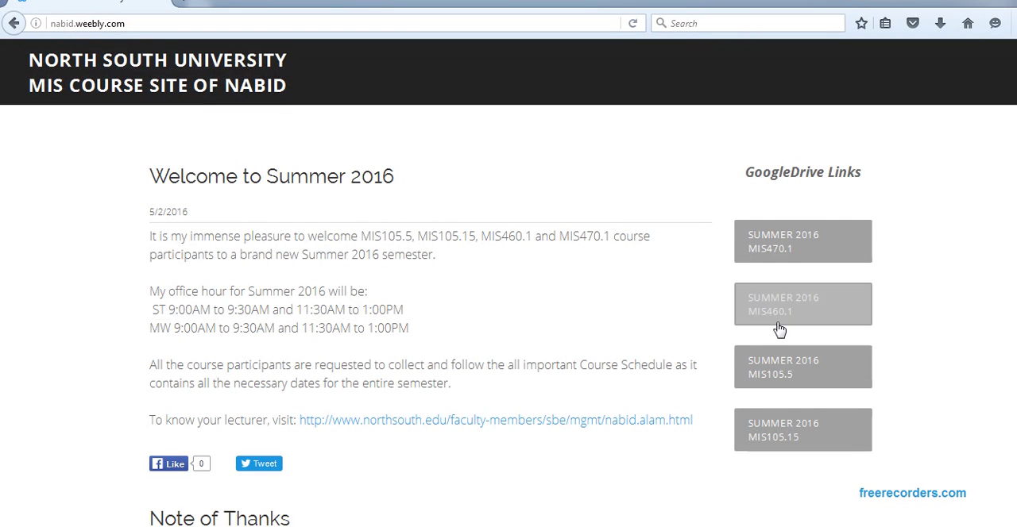
left_click(802, 304)
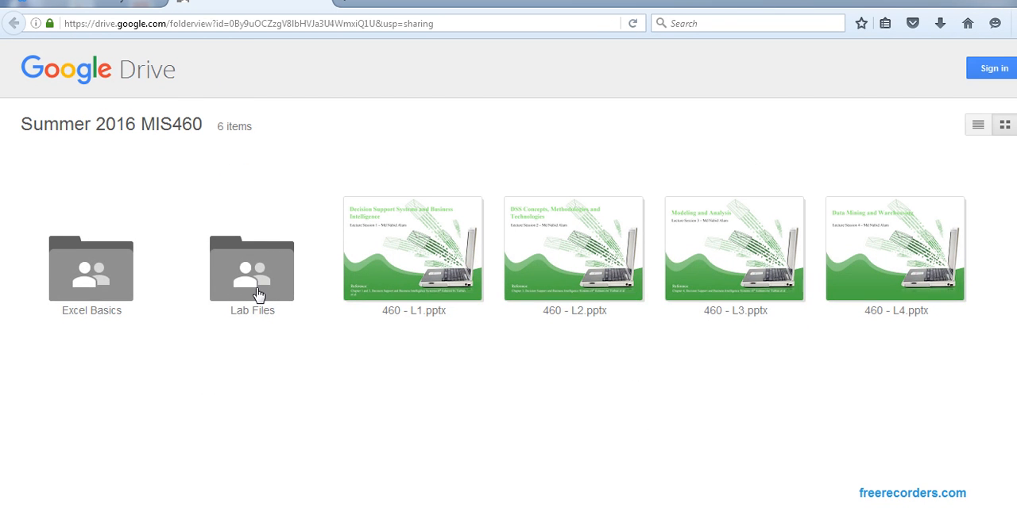
double_click(253, 270)
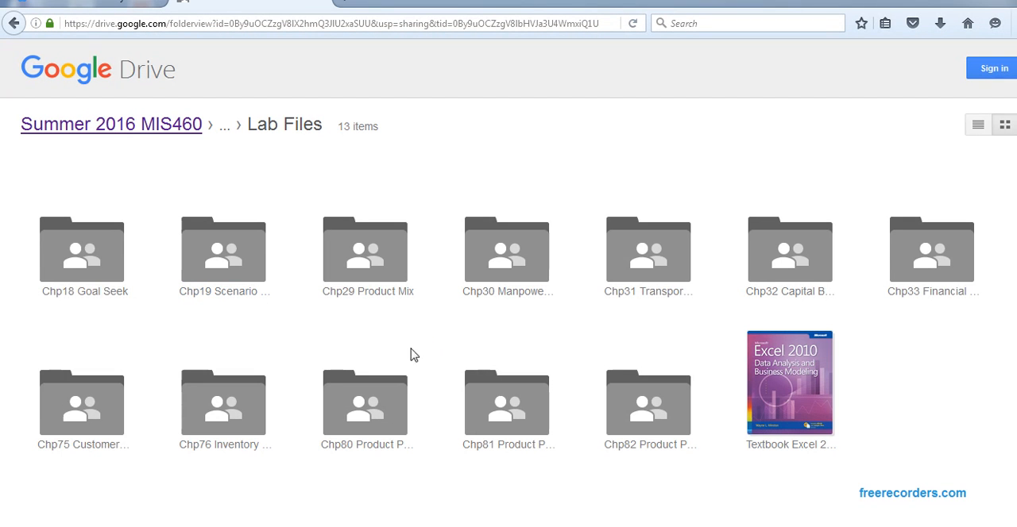
mouse_move(108, 264)
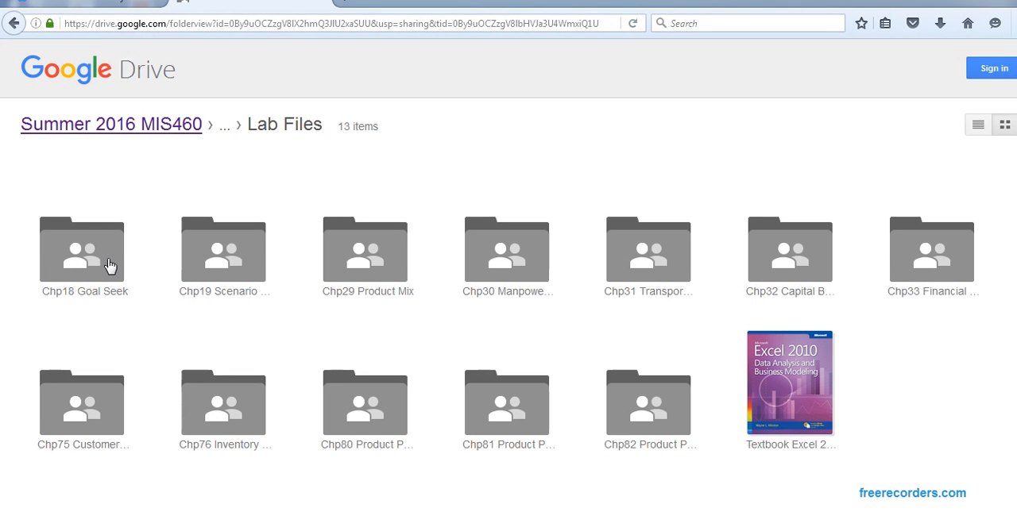
mouse_move(89, 265)
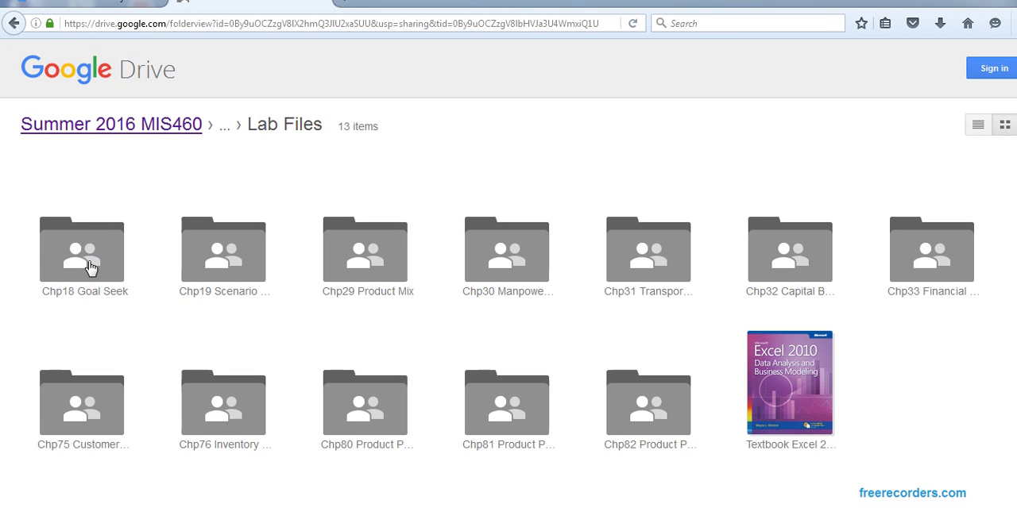
double_click(83, 251)
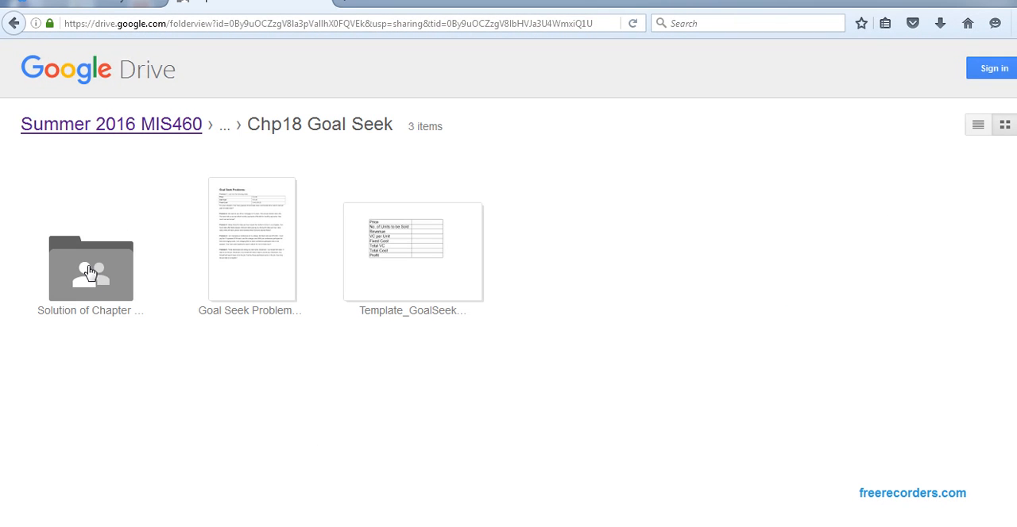
mouse_move(439, 273)
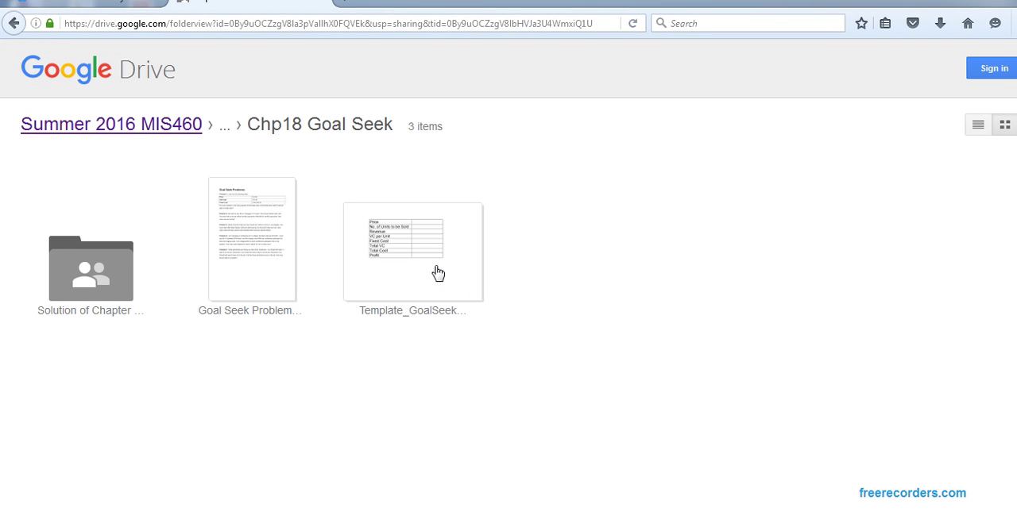
mouse_move(241, 260)
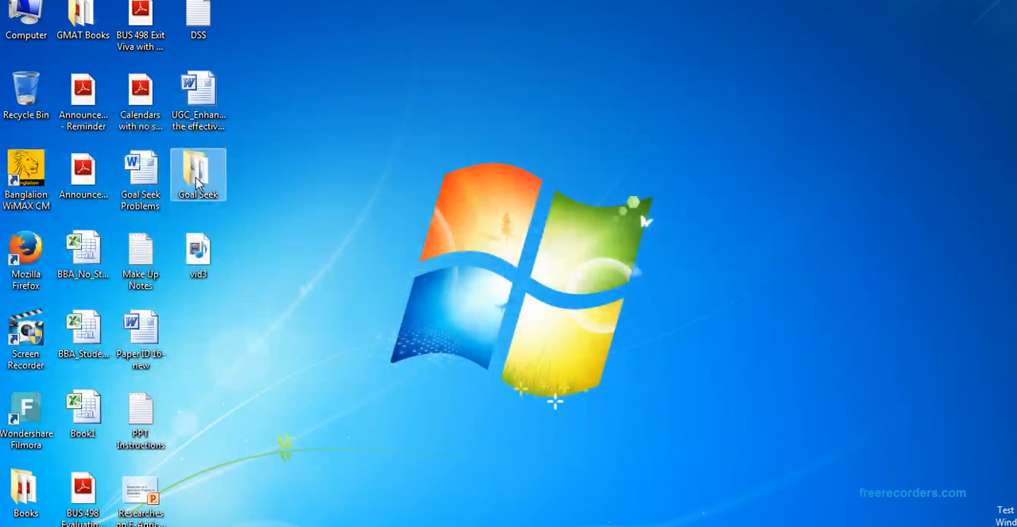
Launch the Goal Seek Problems Word document from the local Goal Seek folder
double_click(196, 167)
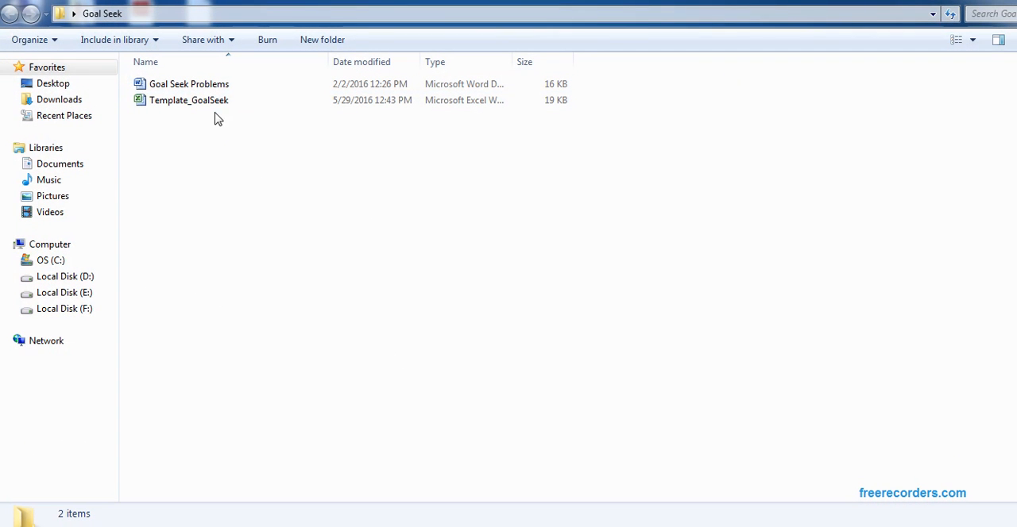
mouse_move(257, 173)
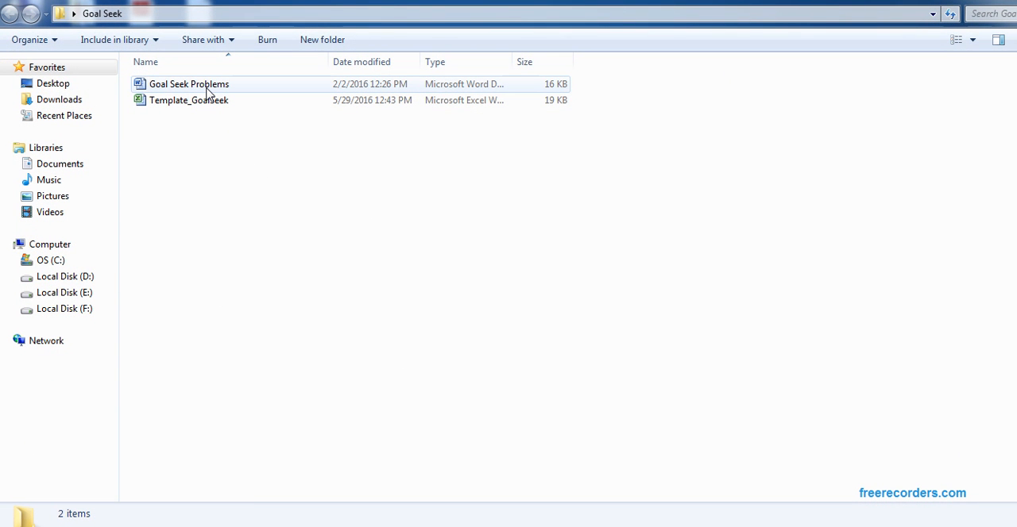
double_click(188, 84)
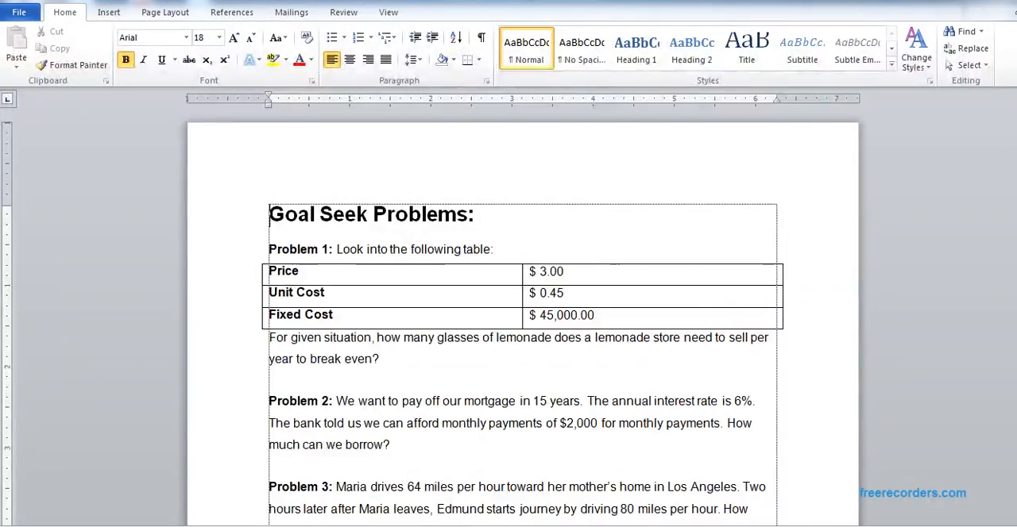
scroll("down", 3)
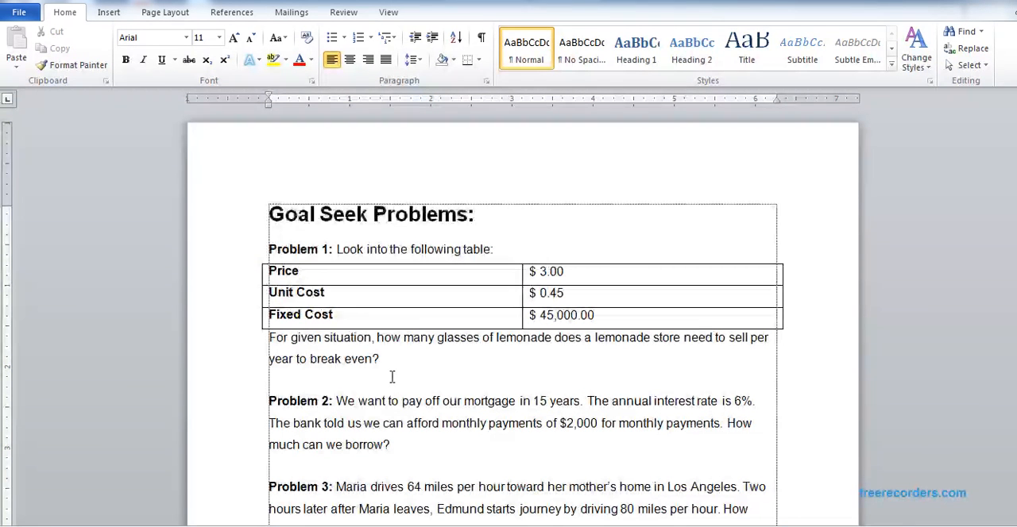
left_click(382, 359)
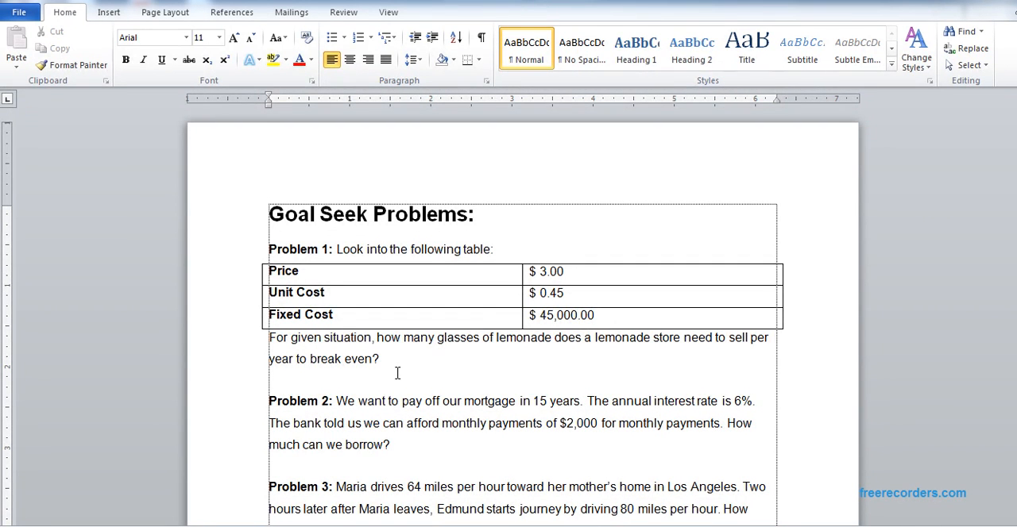
left_click(378, 359)
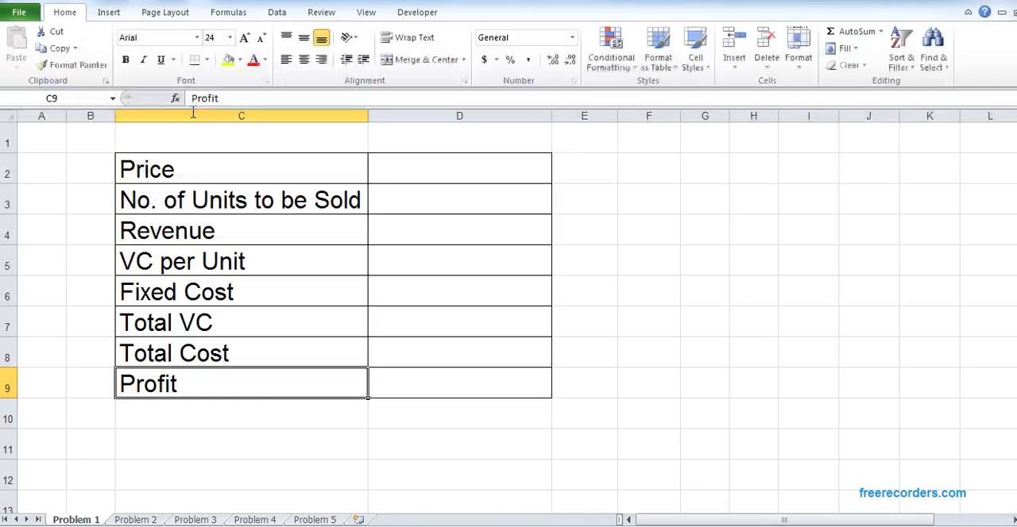
mouse_move(705, 356)
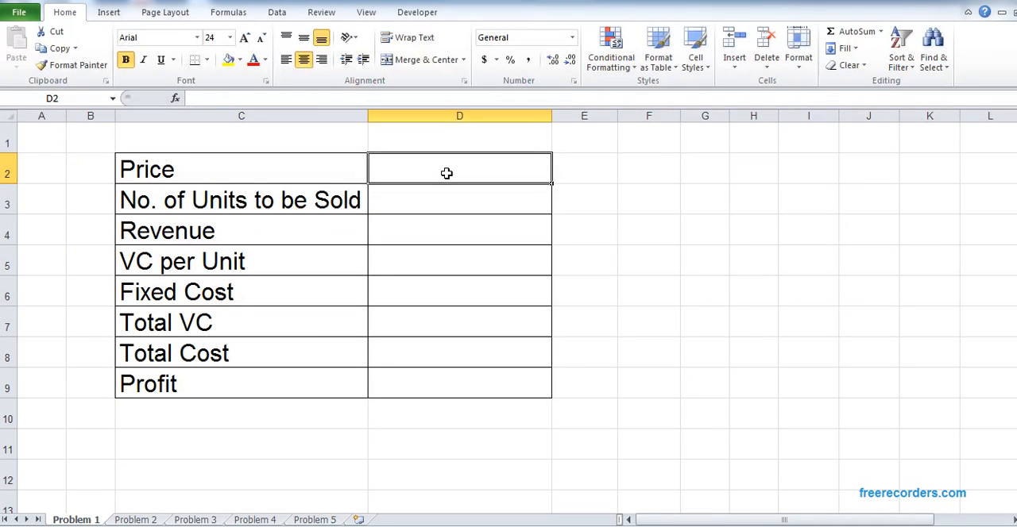
Enter Price 3, VC per Unit 0.45 and Fixed Cost 45000 on the Problem 1 sheet
type("3")
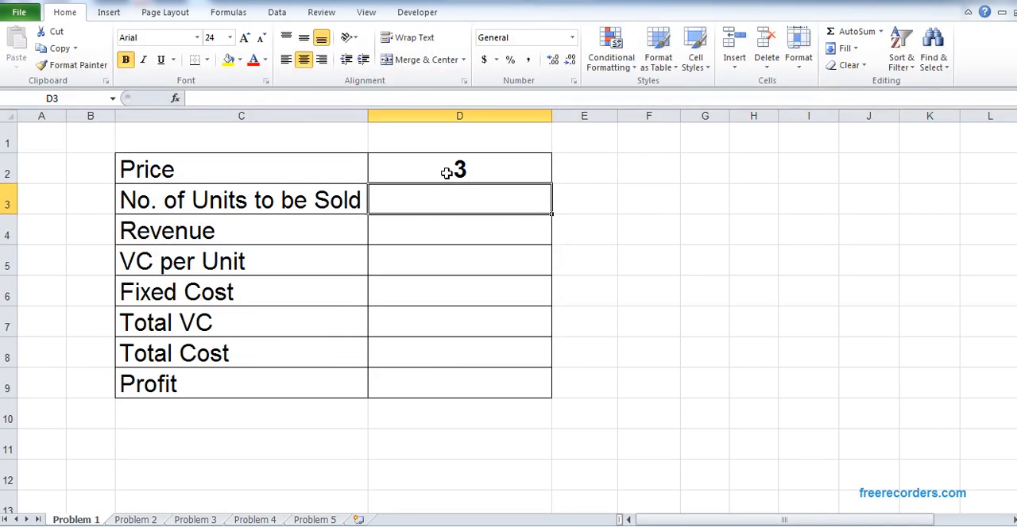
left_click(459, 230)
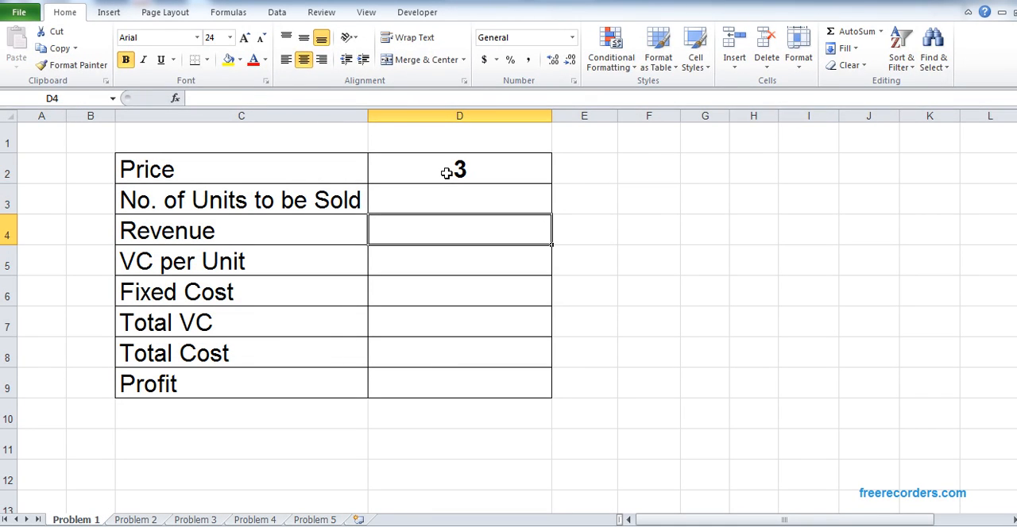
left_click(459, 260)
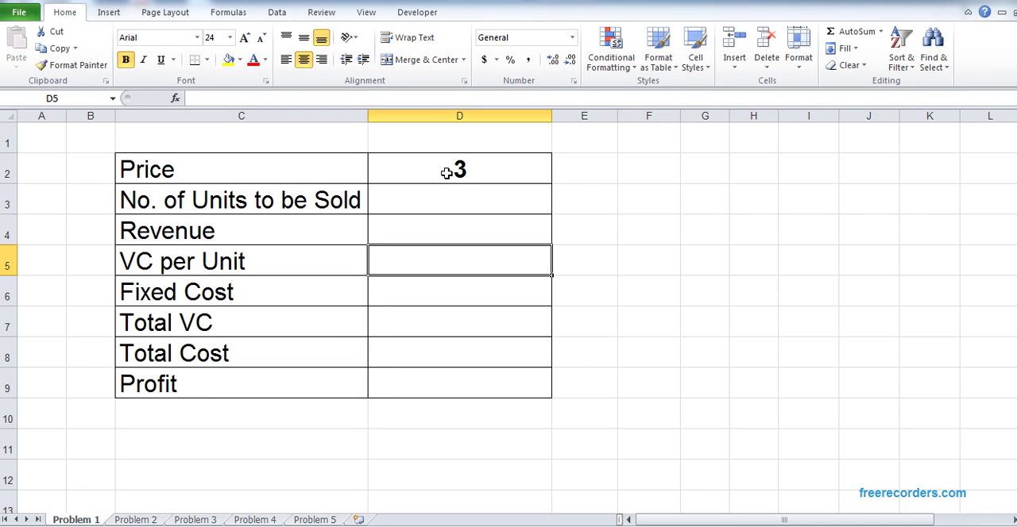
type("0.4")
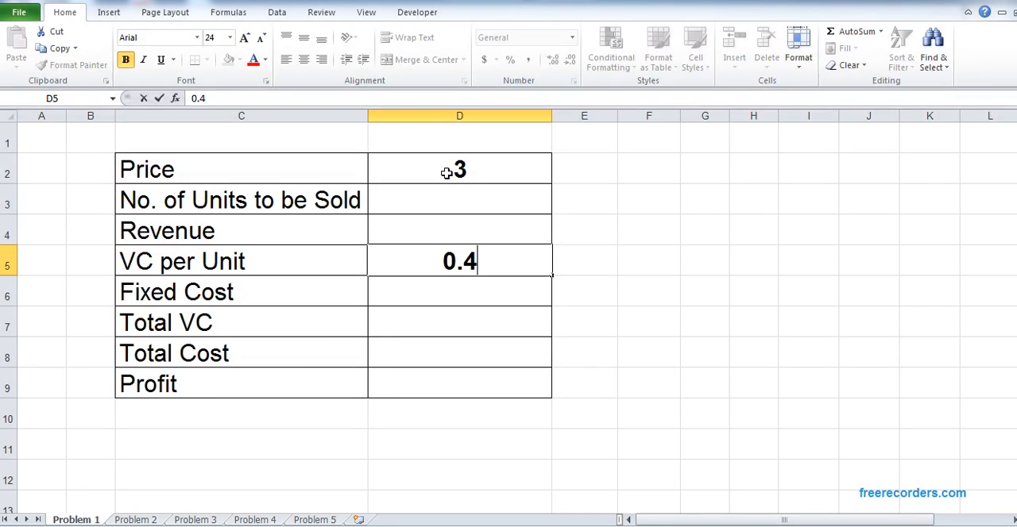
type("45000")
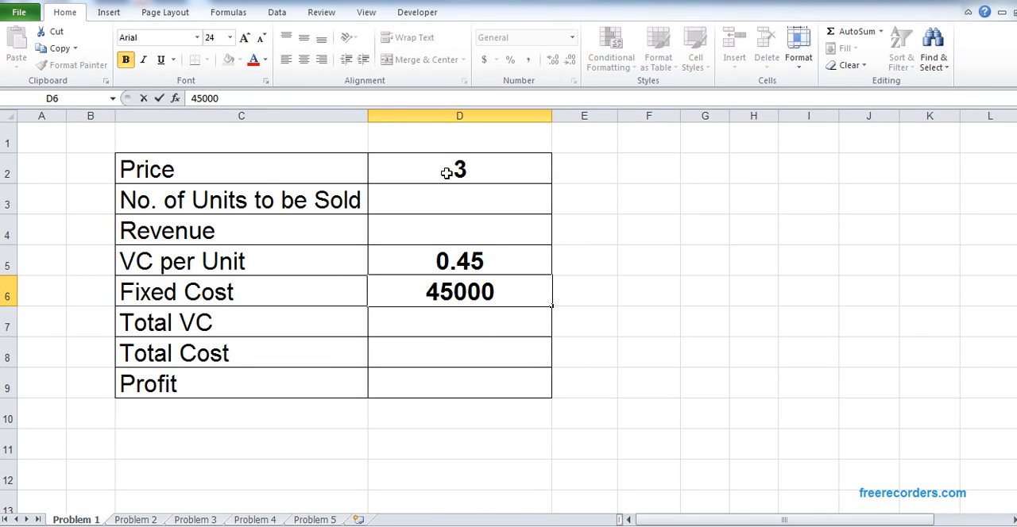
left_click(459, 381)
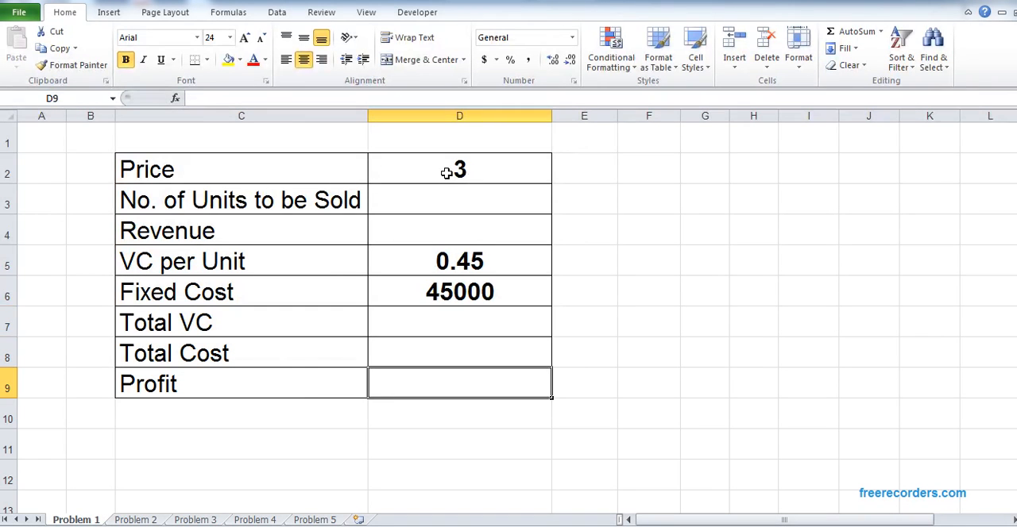
left_click(459, 292)
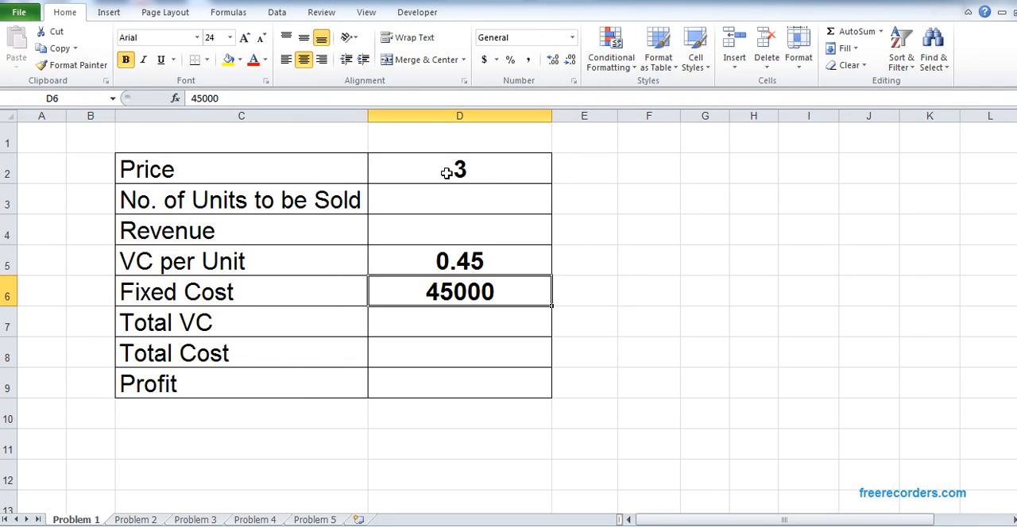
left_click(459, 381)
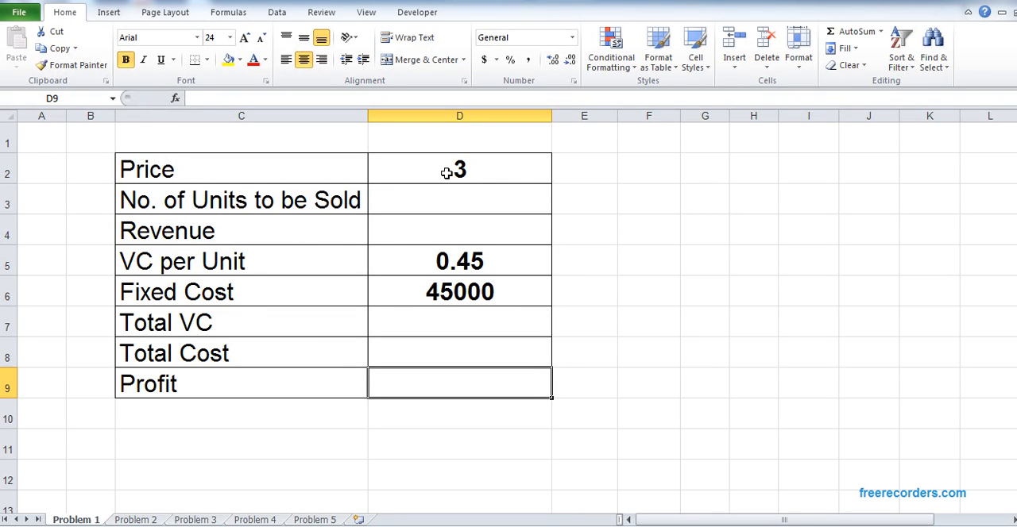
Add a 'Profit = 0' note beside the table, then select the units sold cell
left_click(648, 353)
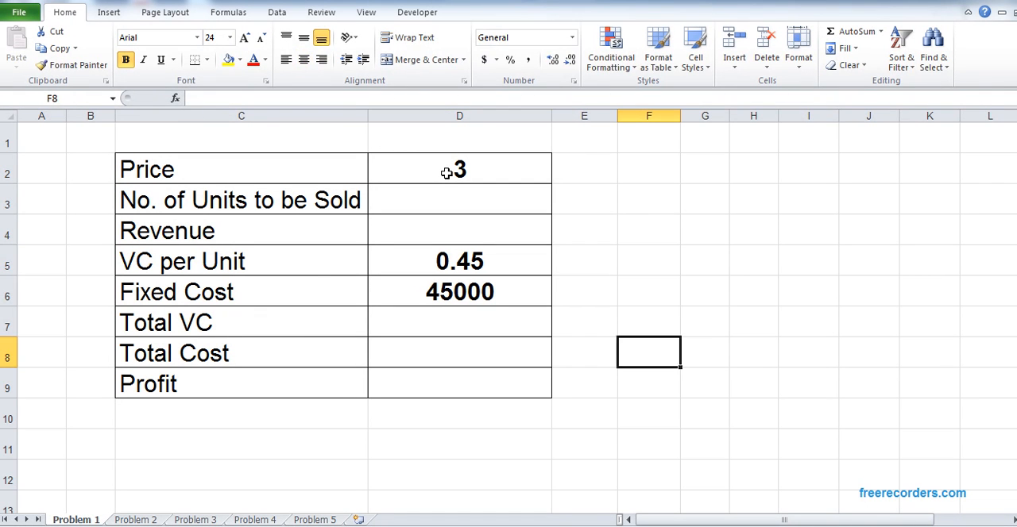
type("Profit = 0")
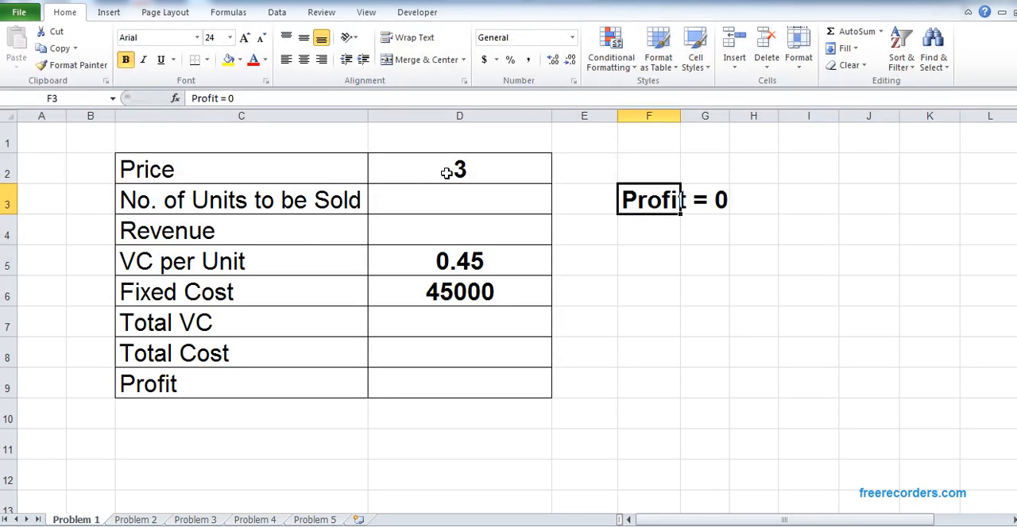
left_click(648, 228)
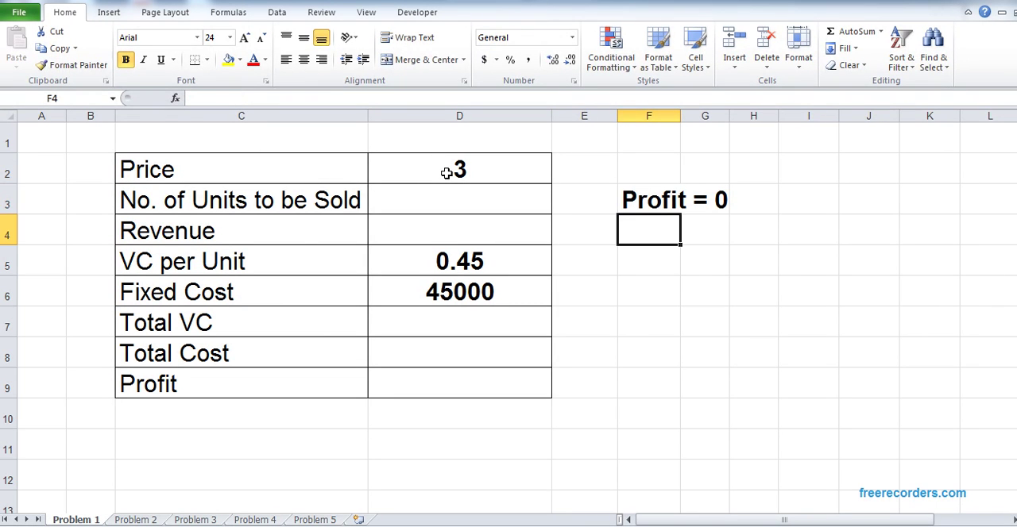
left_click(648, 200)
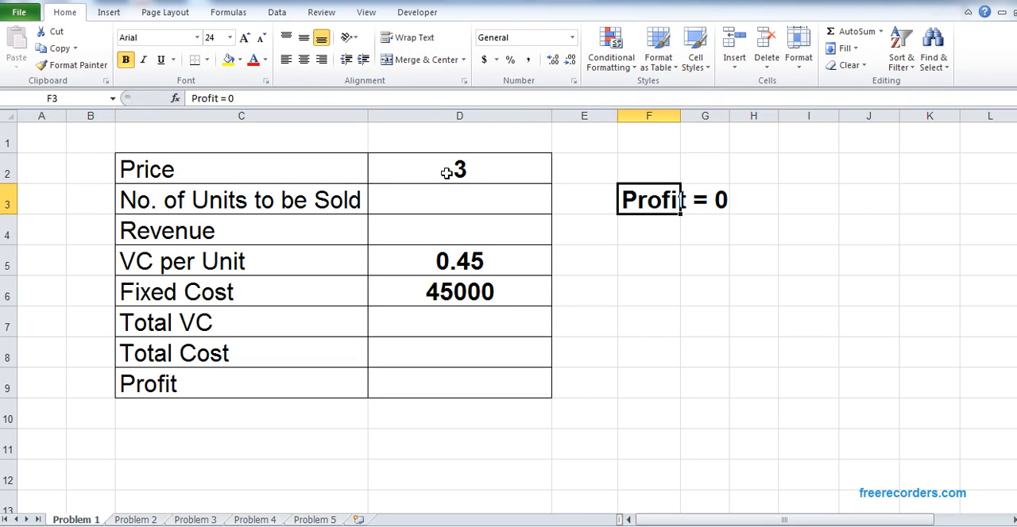
left_click(648, 230)
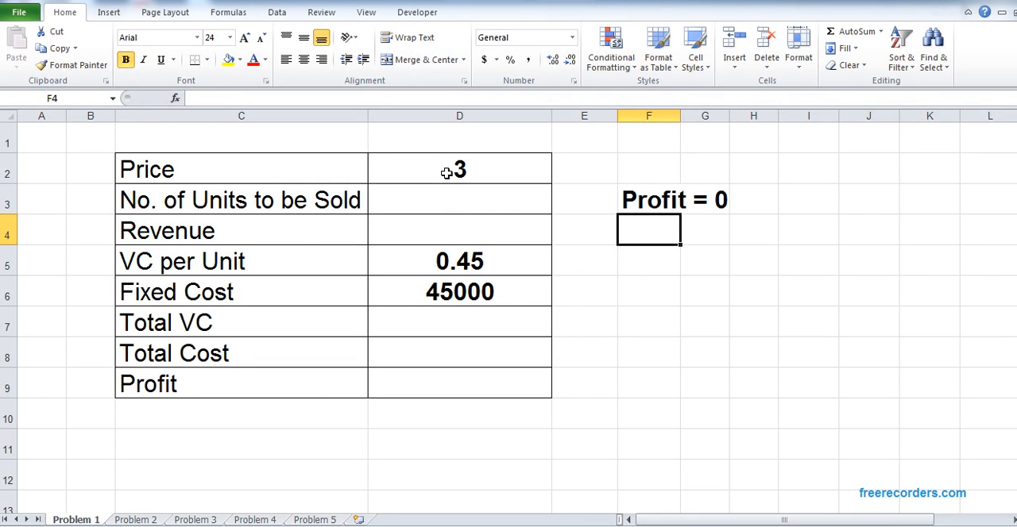
left_click(460, 200)
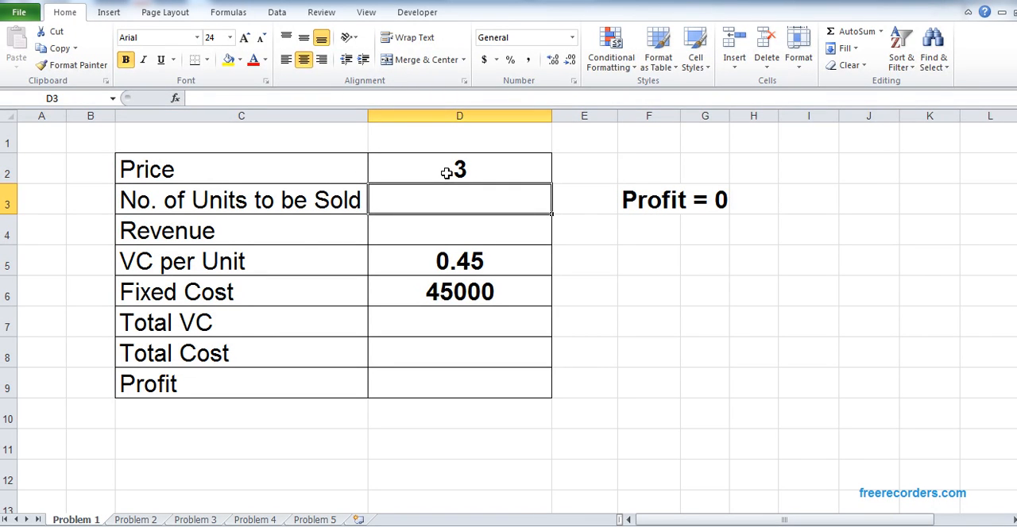
Enter 100 units sold and highlight the cell in yellow
type("100")
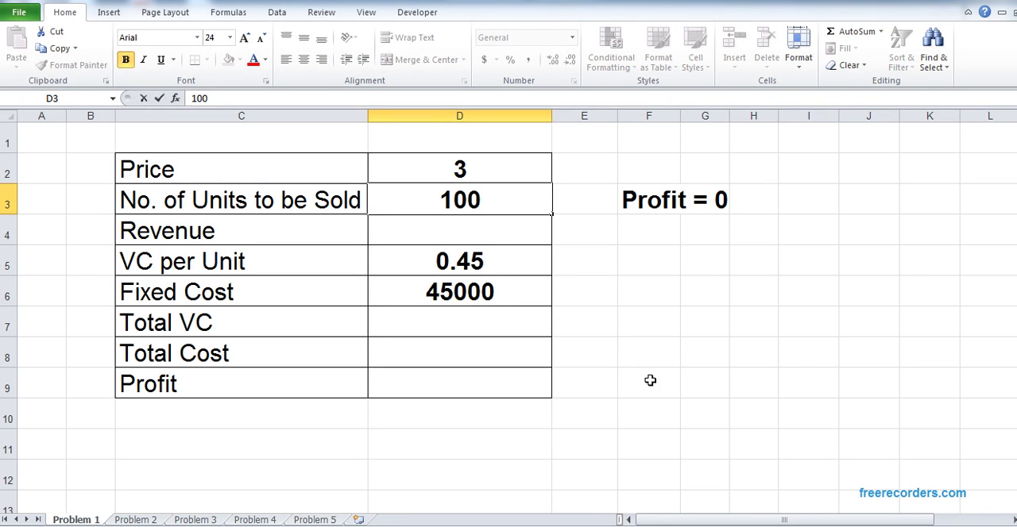
left_click(229, 61)
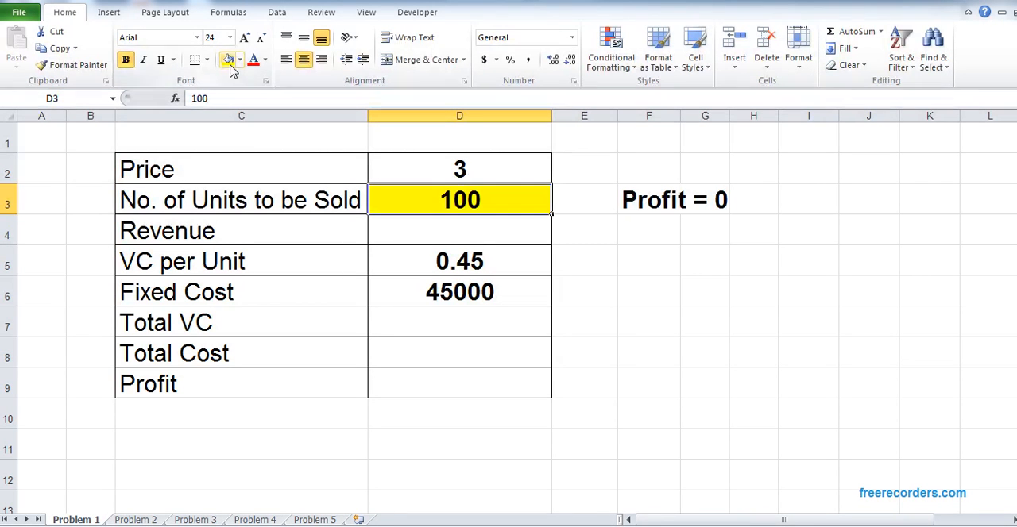
left_click(459, 230)
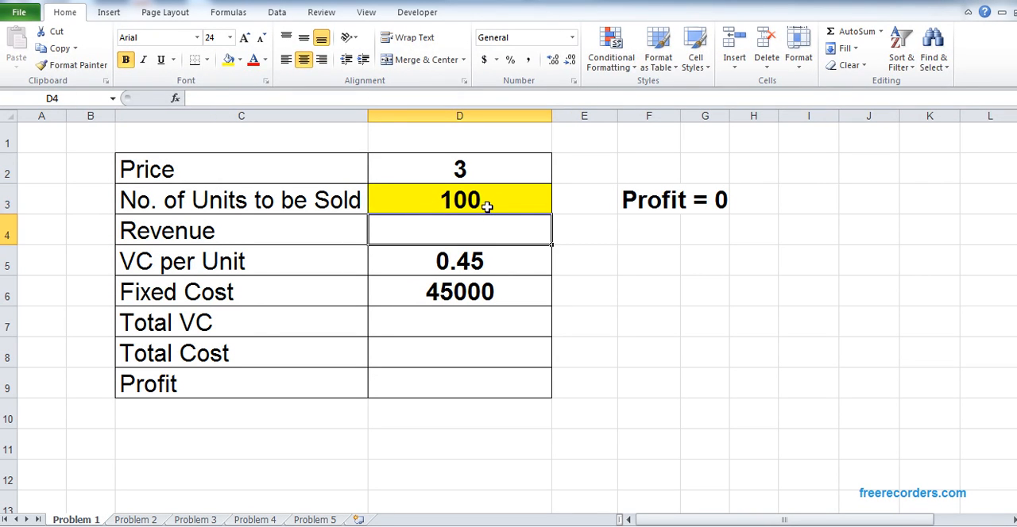
mouse_move(506, 255)
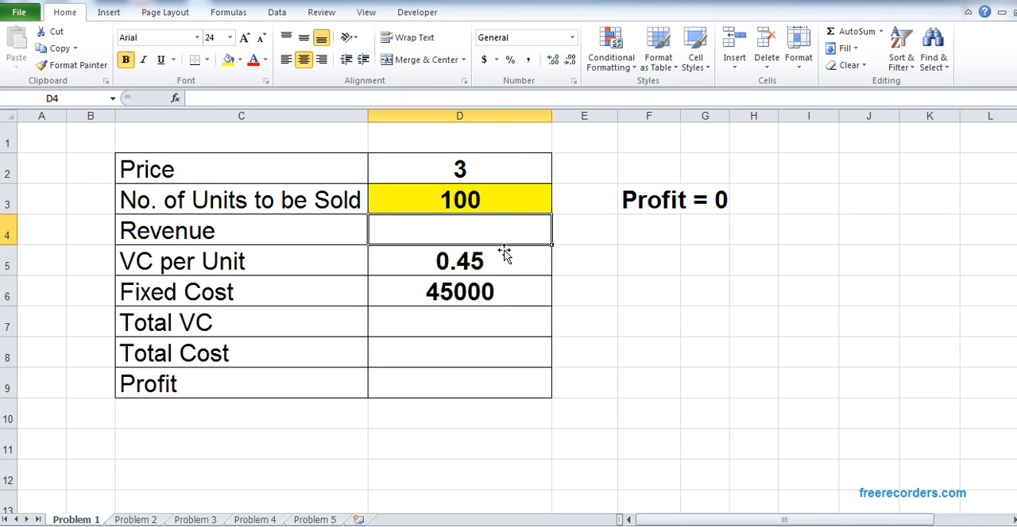
Build formulas for Revenue (=D2*D3), Total VC, Total Cost (=D6+D7) and Profit, giving -44745
type("=D2*D5")
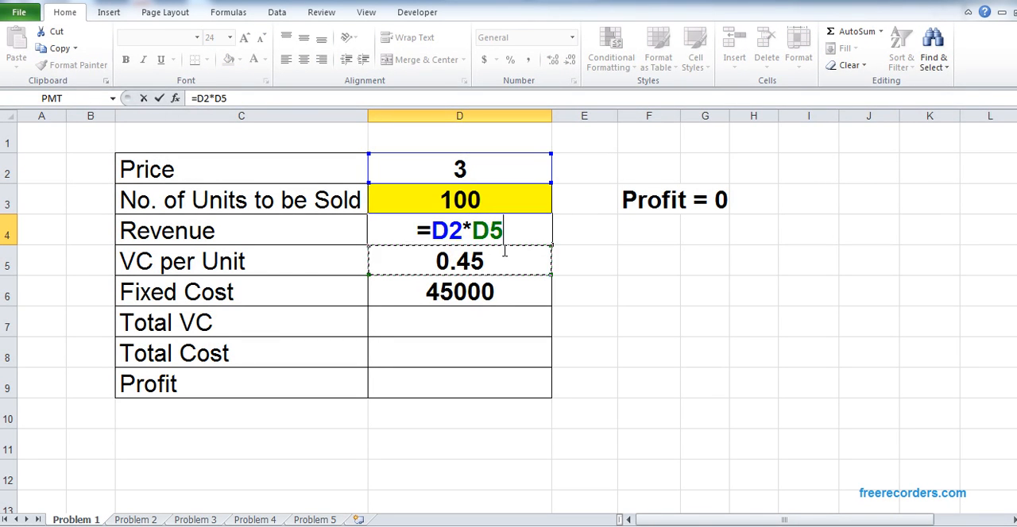
left_click(459, 200)
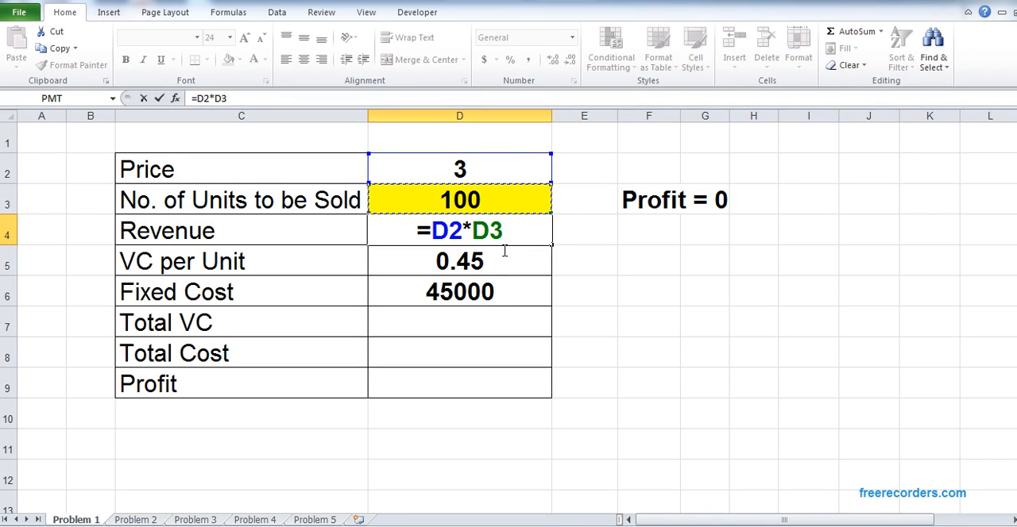
key("Enter")
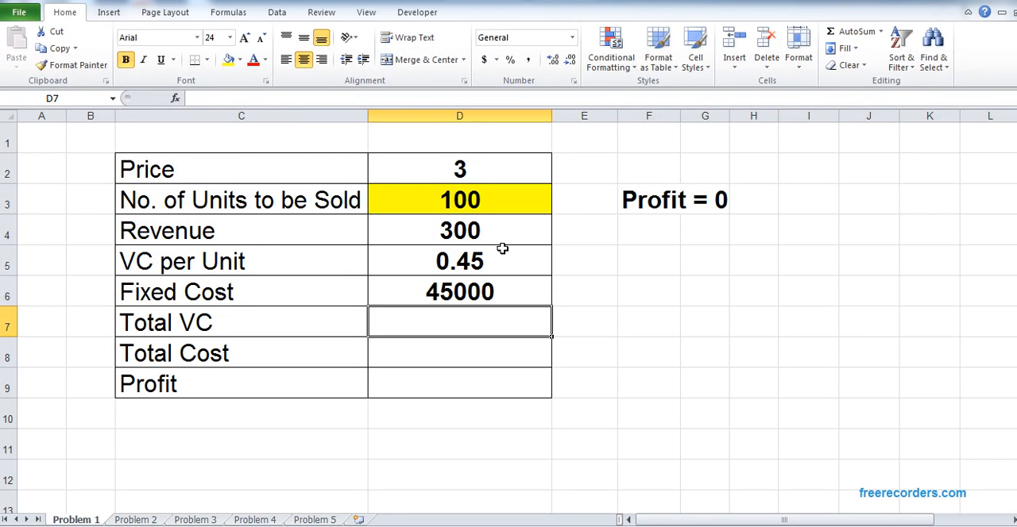
type("=D3*D6")
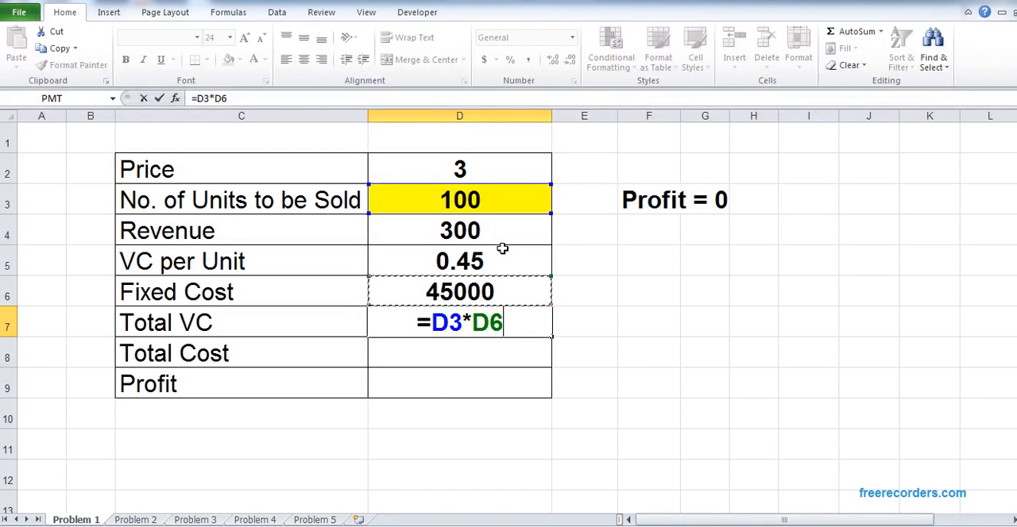
key("Enter")
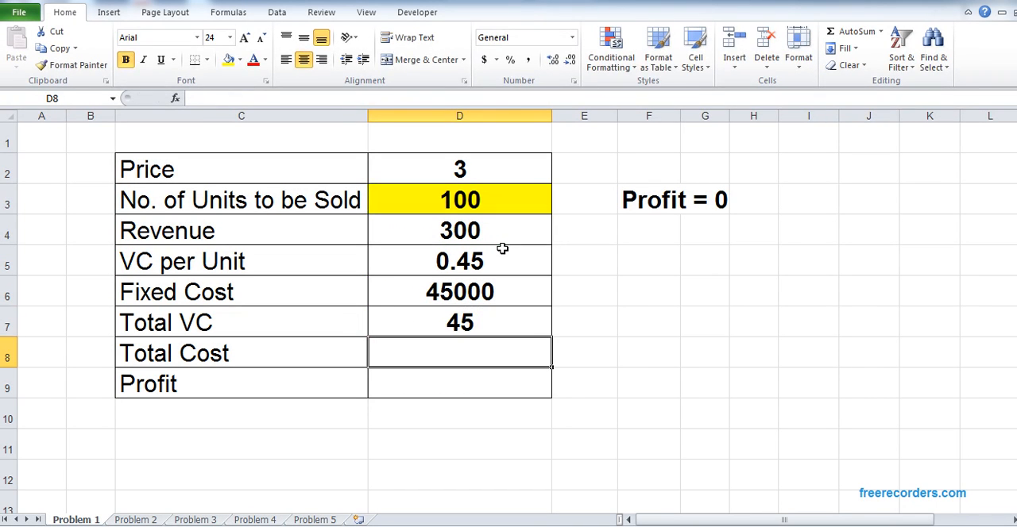
type("=D6+D7")
left_click(460, 383)
type("=D4-D11")
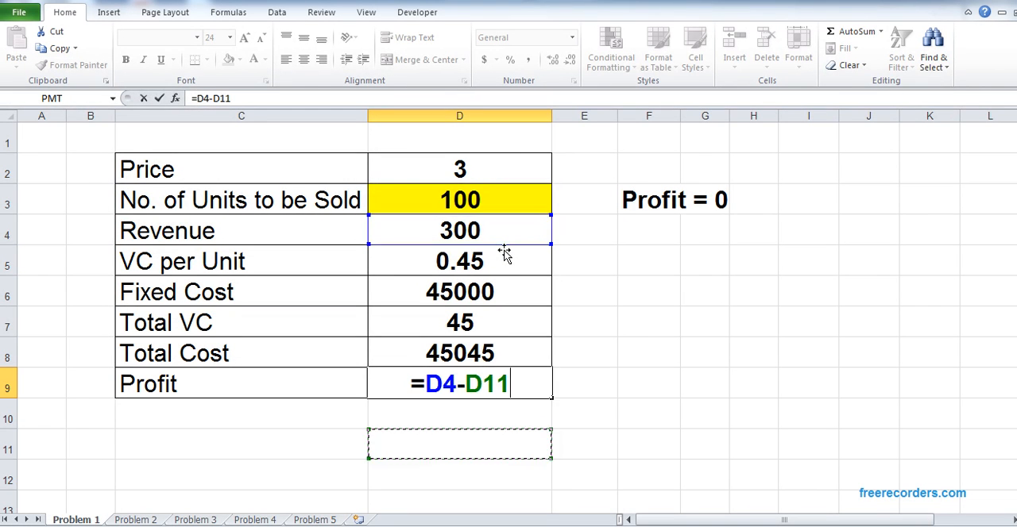
key("Enter")
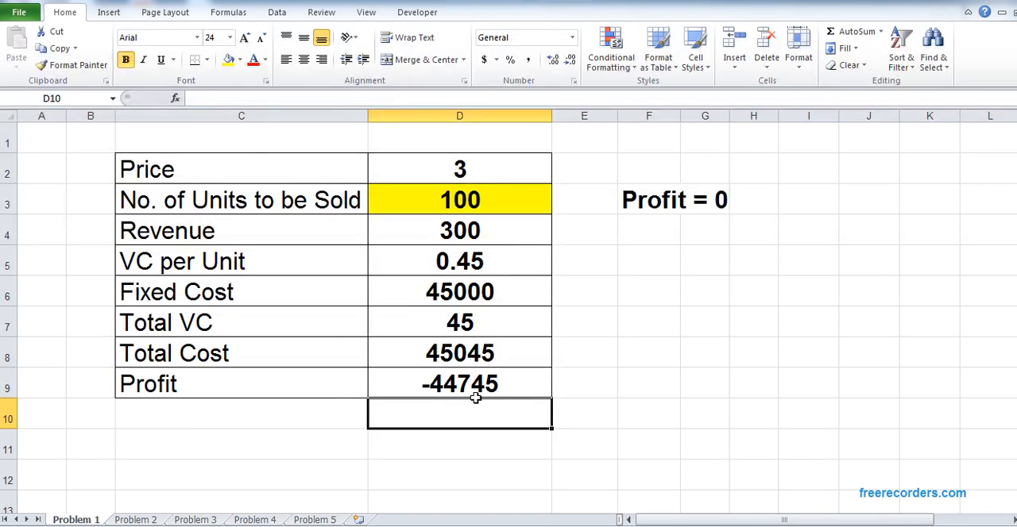
left_click(651, 419)
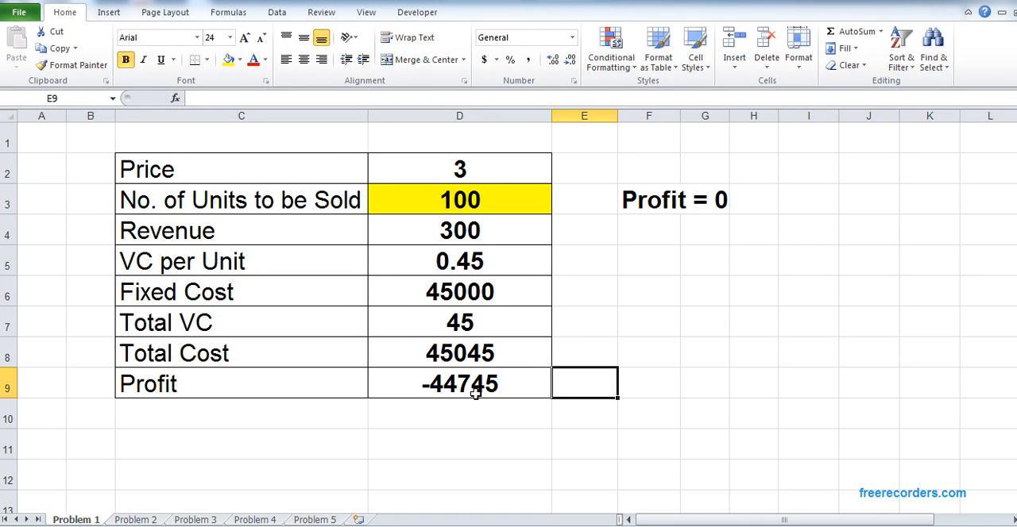
left_click(459, 201)
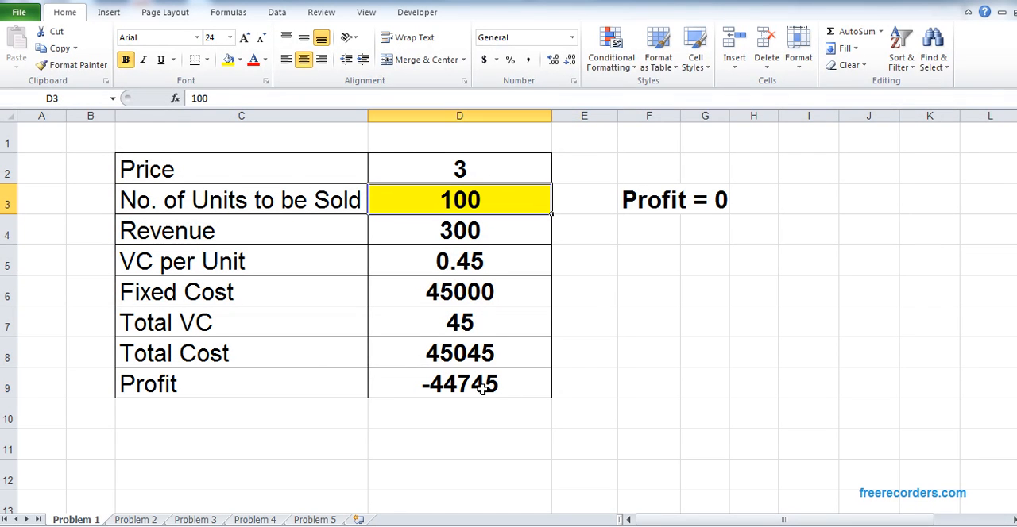
left_click(459, 456)
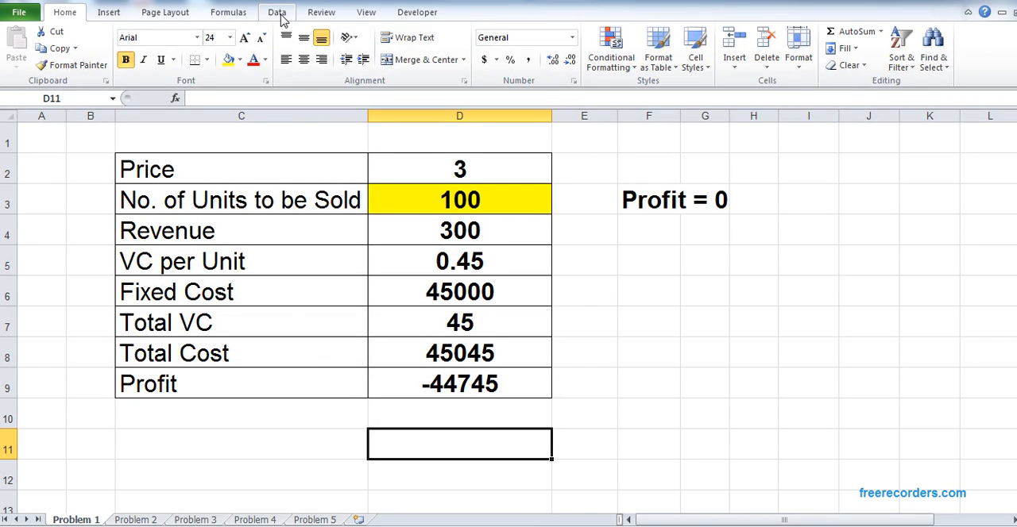
Start Goal Seek from the Data tab's What-If Analysis menu
left_click(277, 13)
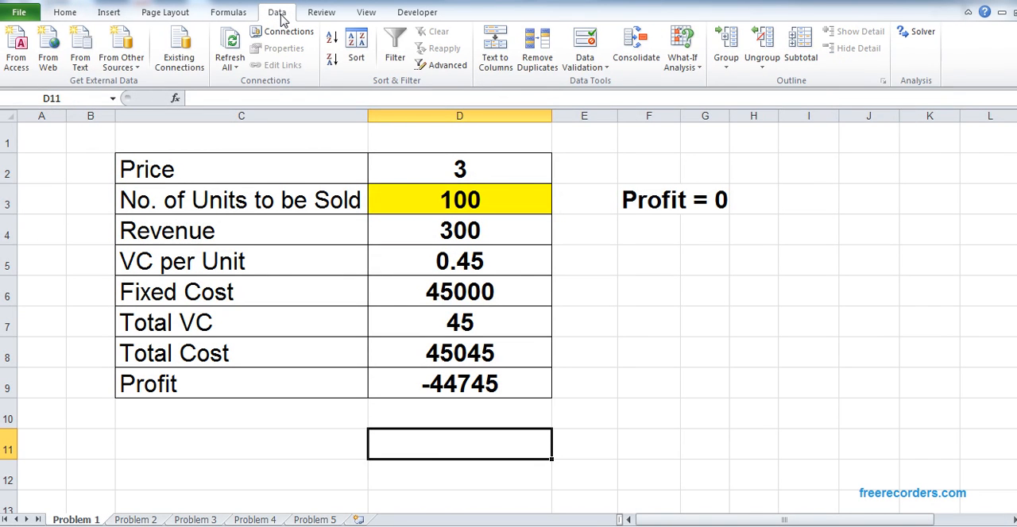
mouse_move(680, 47)
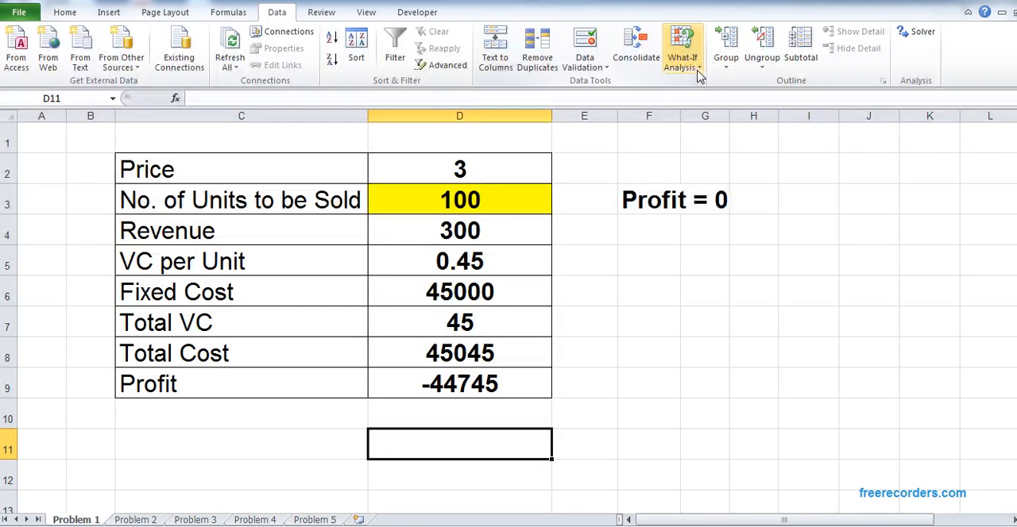
mouse_move(699, 76)
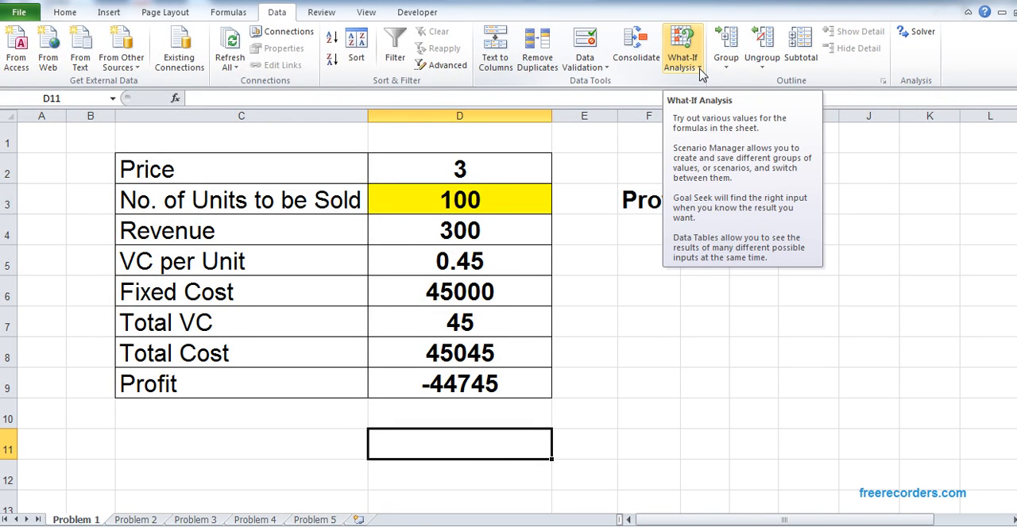
left_click(683, 45)
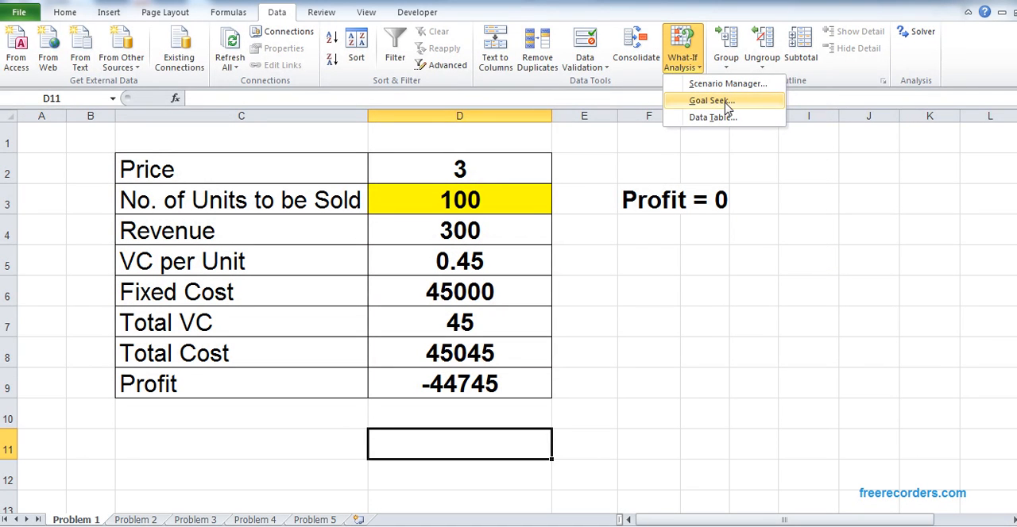
left_click(712, 100)
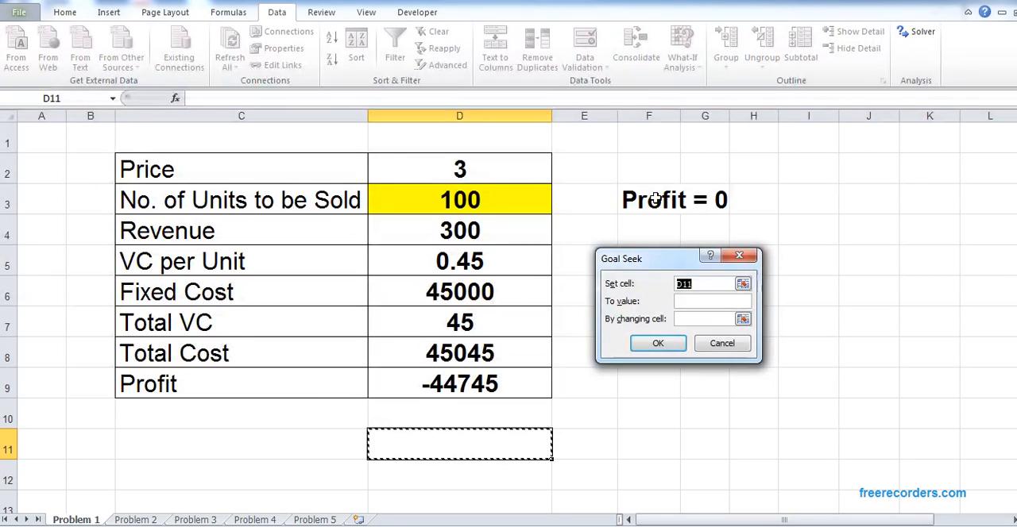
mouse_move(665, 263)
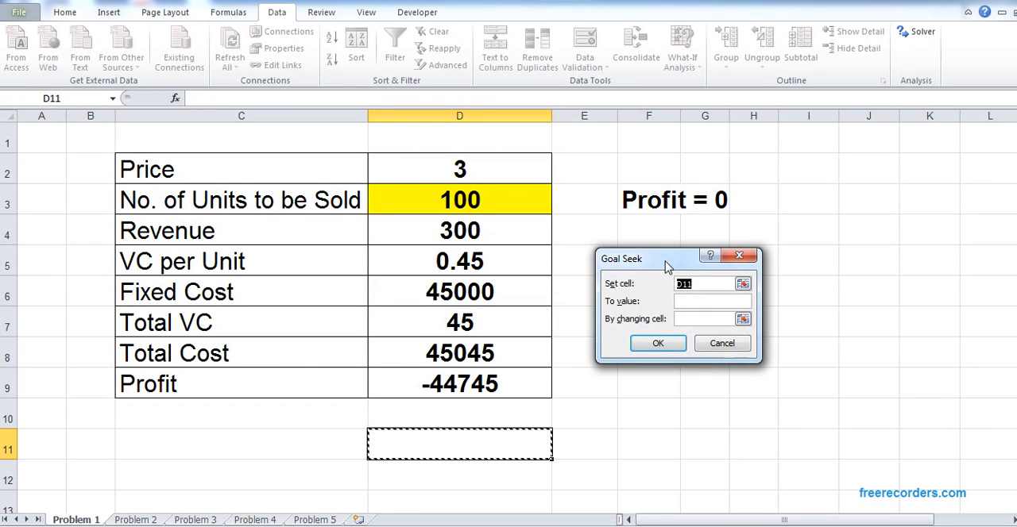
Run Goal Seek setting Profit D9 to 0 by changing units sold D3, giving about 17647.06 units
left_click(459, 384)
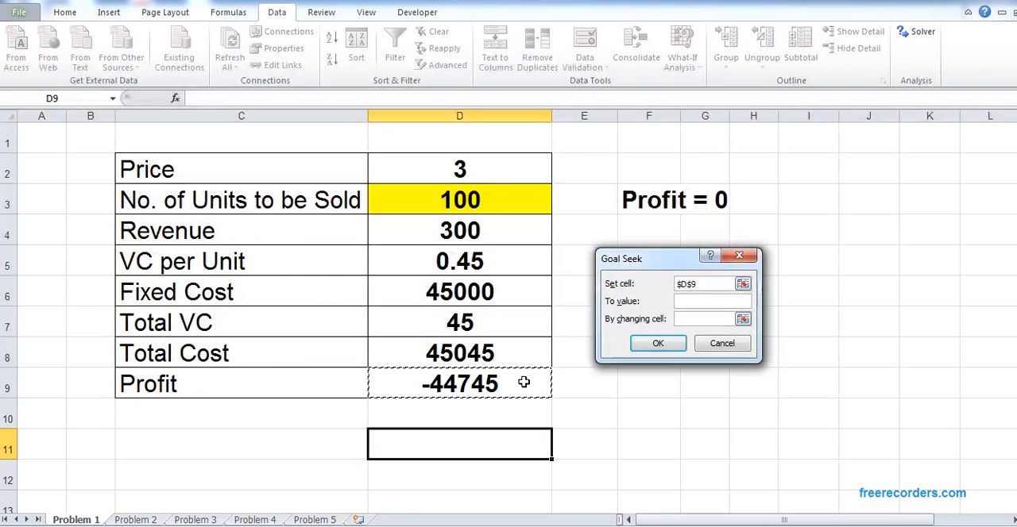
left_click(712, 302)
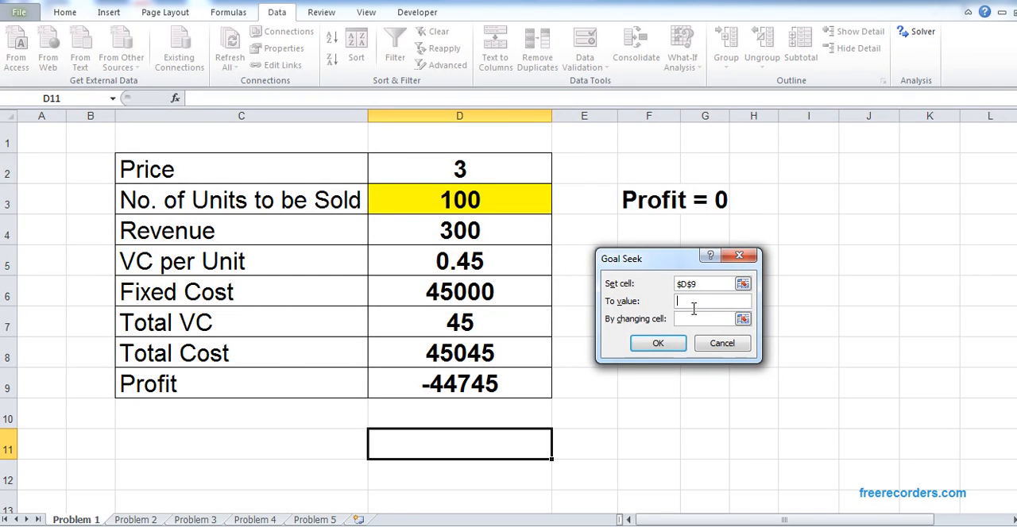
type("0")
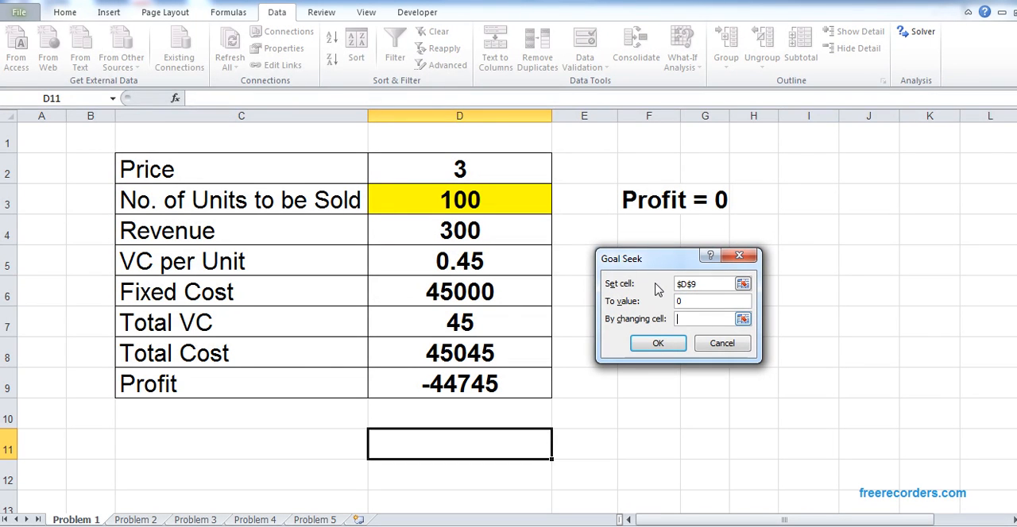
left_click(707, 319)
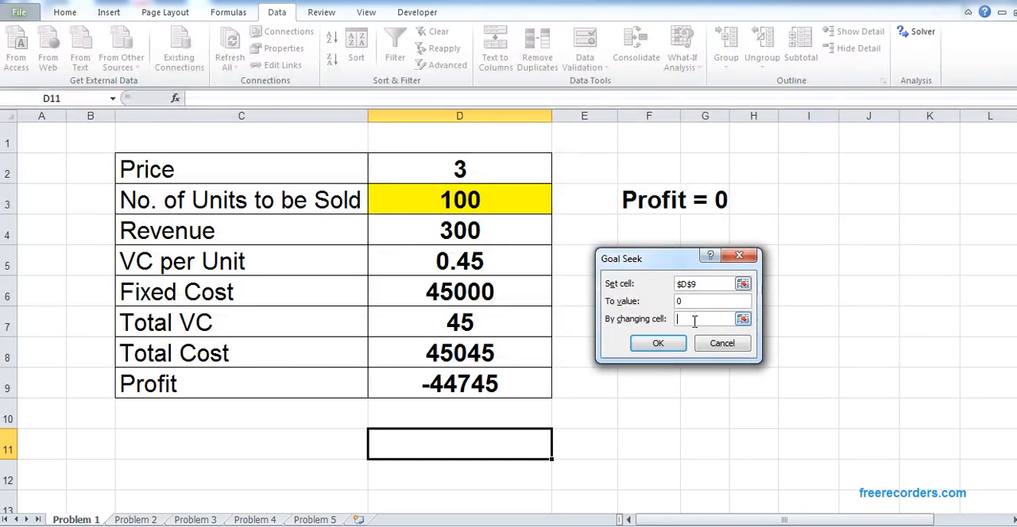
left_click(459, 200)
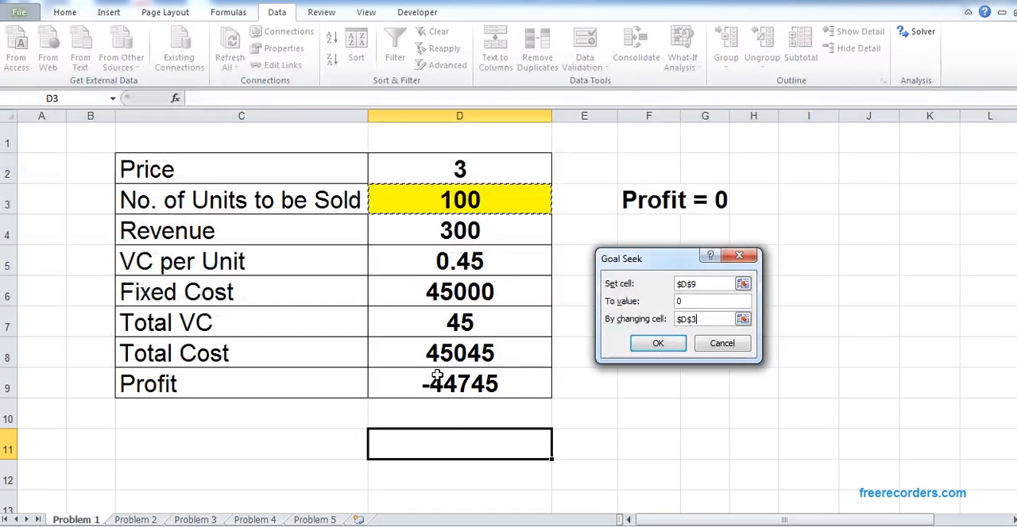
mouse_move(468, 204)
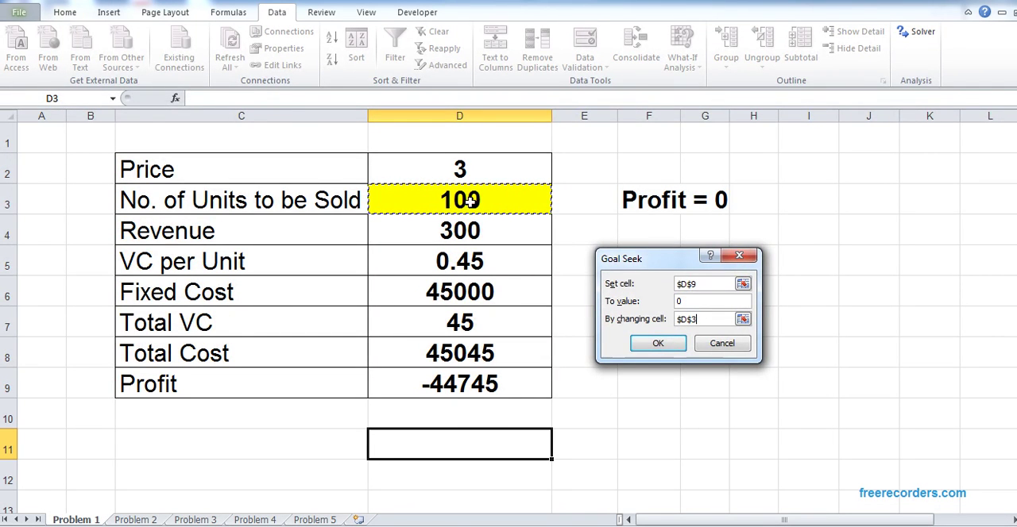
mouse_move(486, 200)
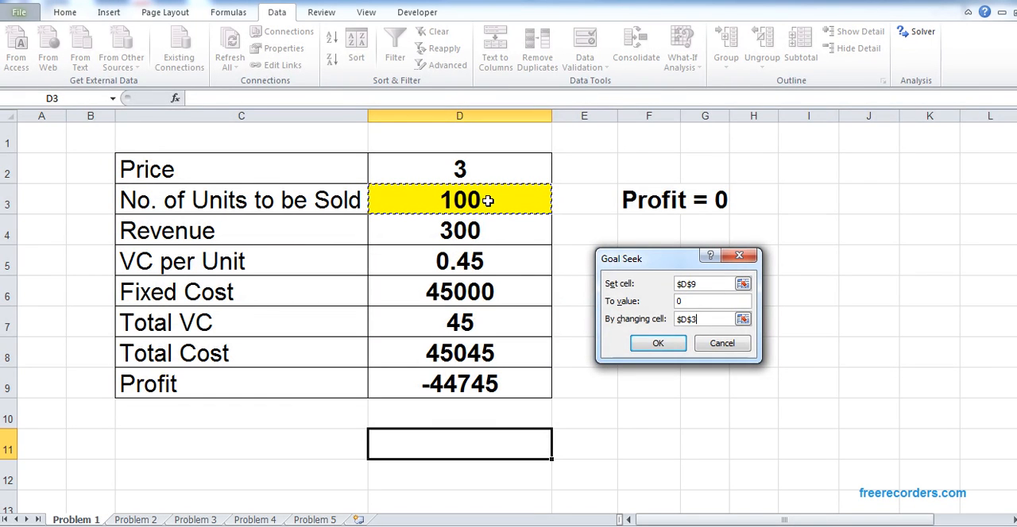
mouse_move(516, 293)
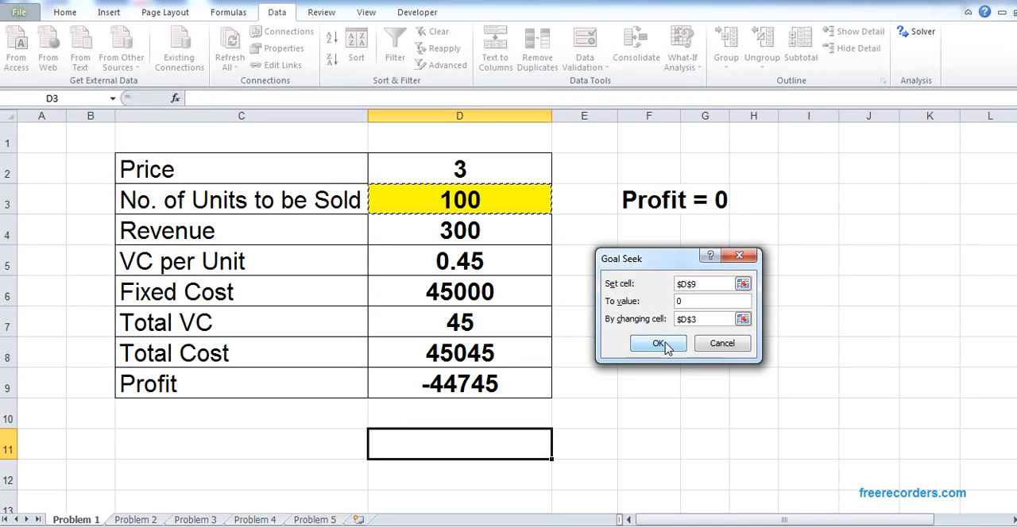
left_click(658, 343)
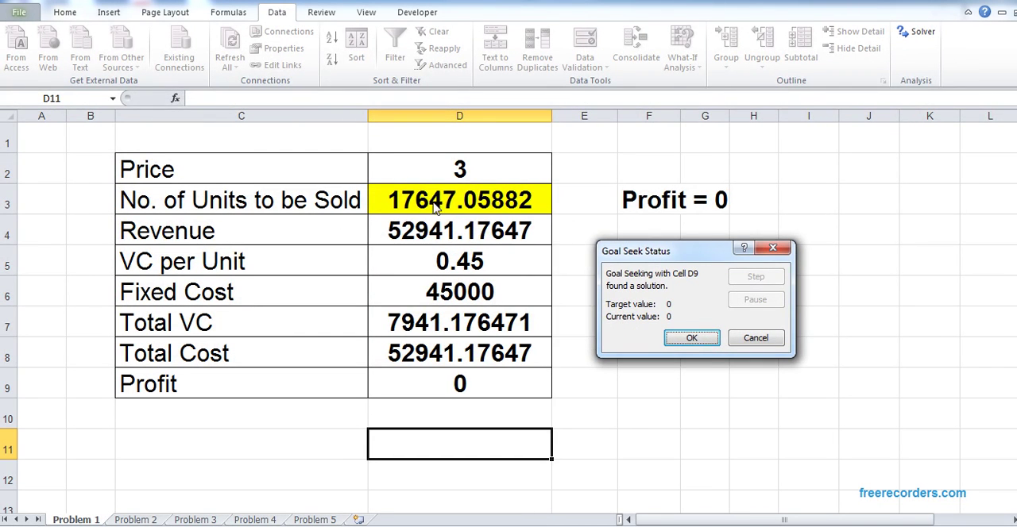
mouse_move(396, 260)
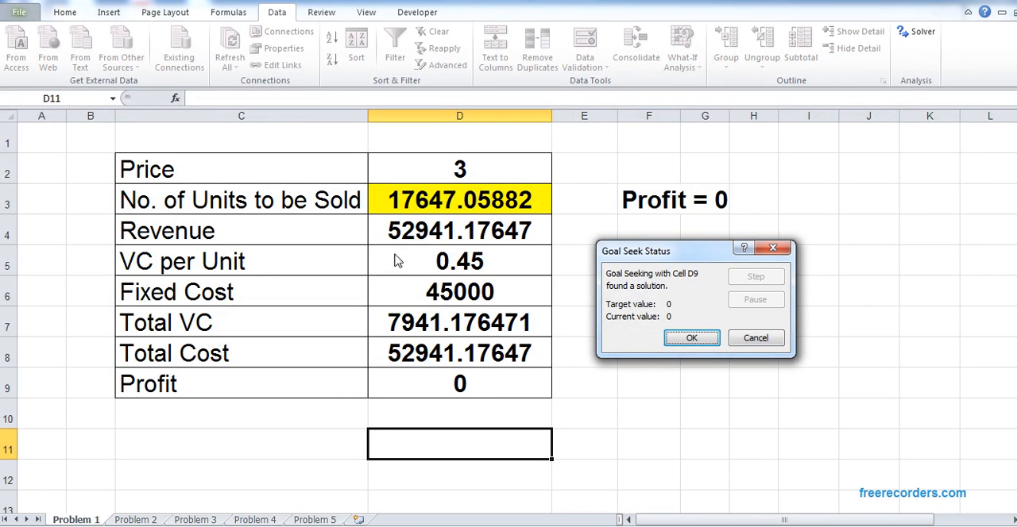
mouse_move(479, 210)
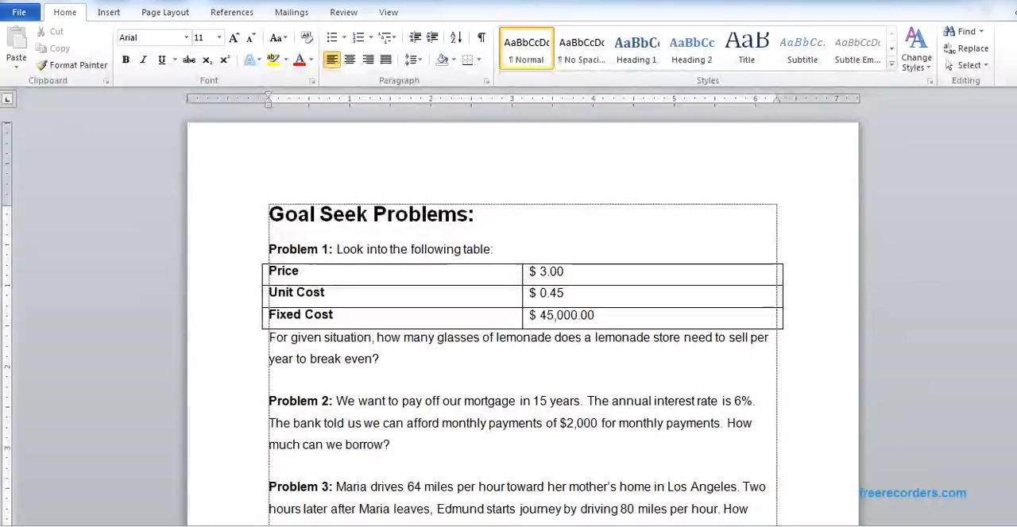
Select the Problem 2 mortgage paragraph in the Word document
scroll("down", 3)
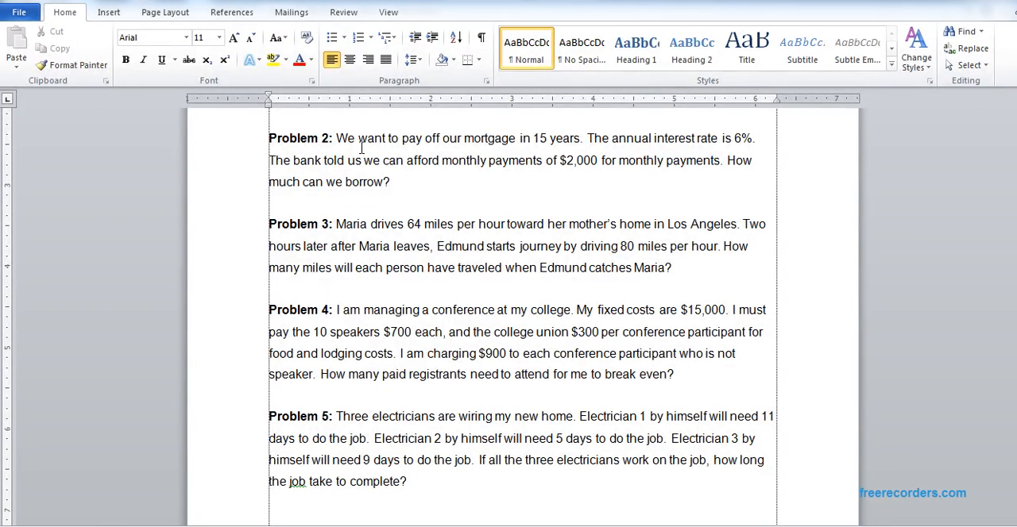
left_click_drag(268, 138, 394, 181)
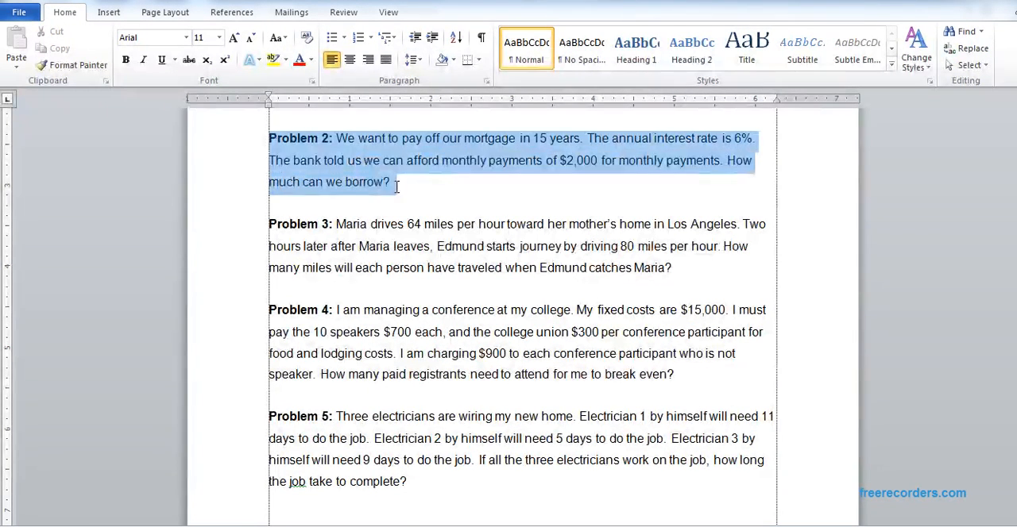
left_click(389, 181)
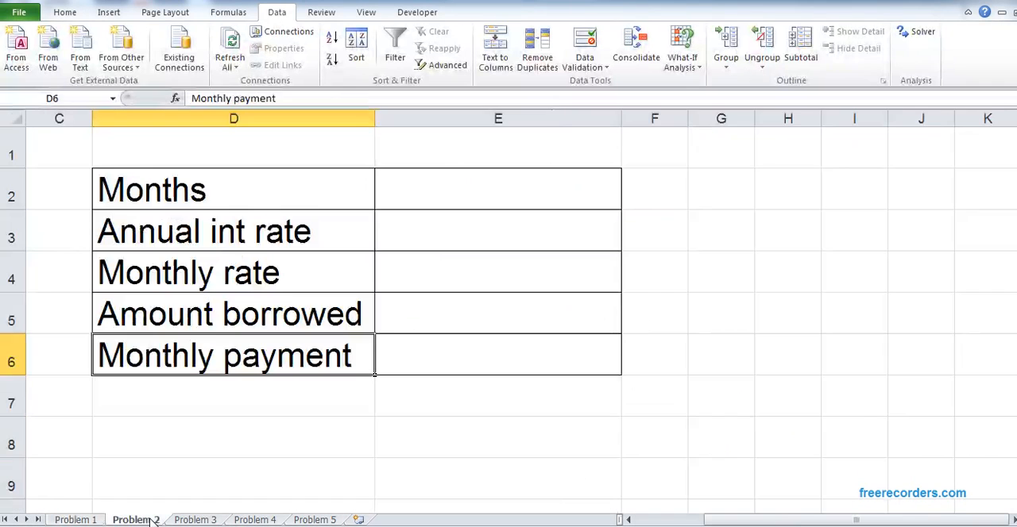
Enter months =15*12 in E2, annual rate 0.06 and monthly rate =E3/12 giving 0.005
left_click(499, 190)
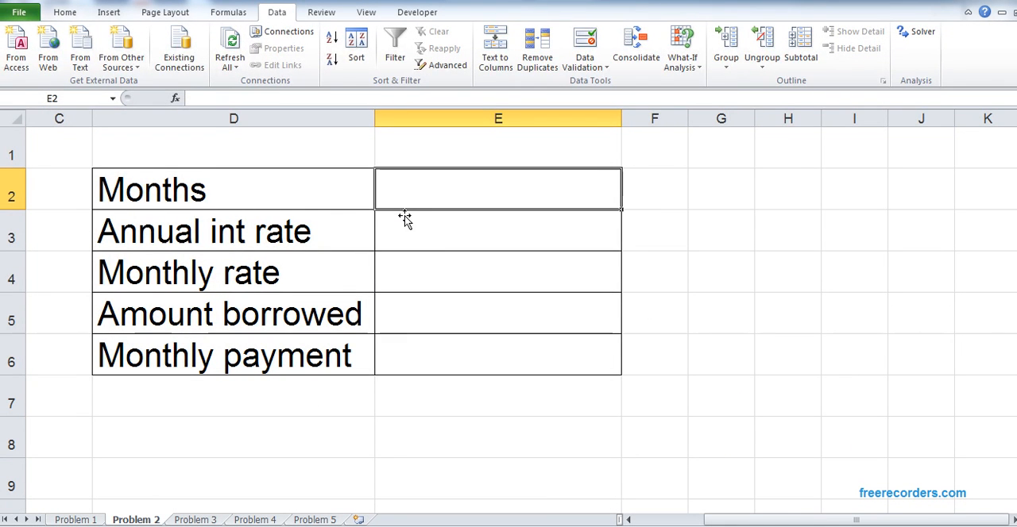
type("=15*1")
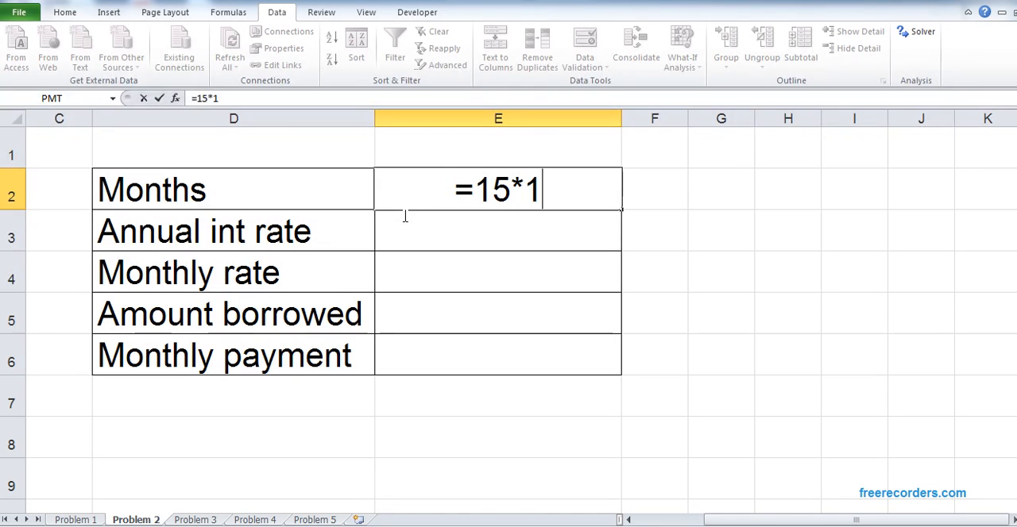
key("Enter")
type("0.06")
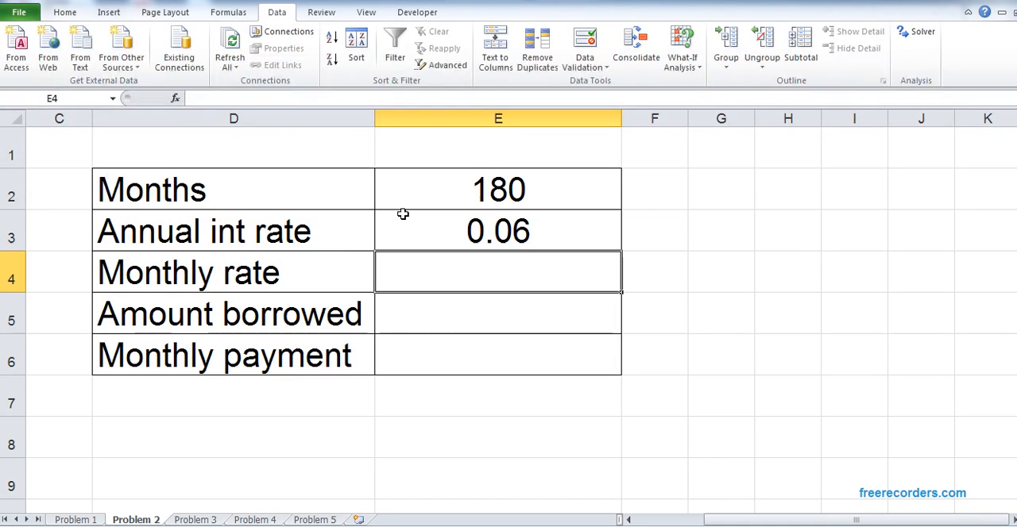
type("=")
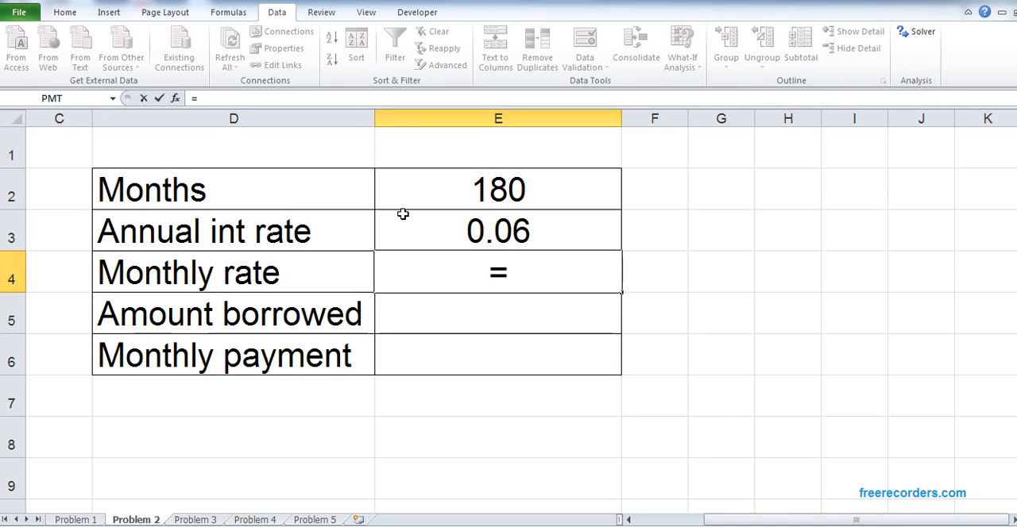
type("E3/")
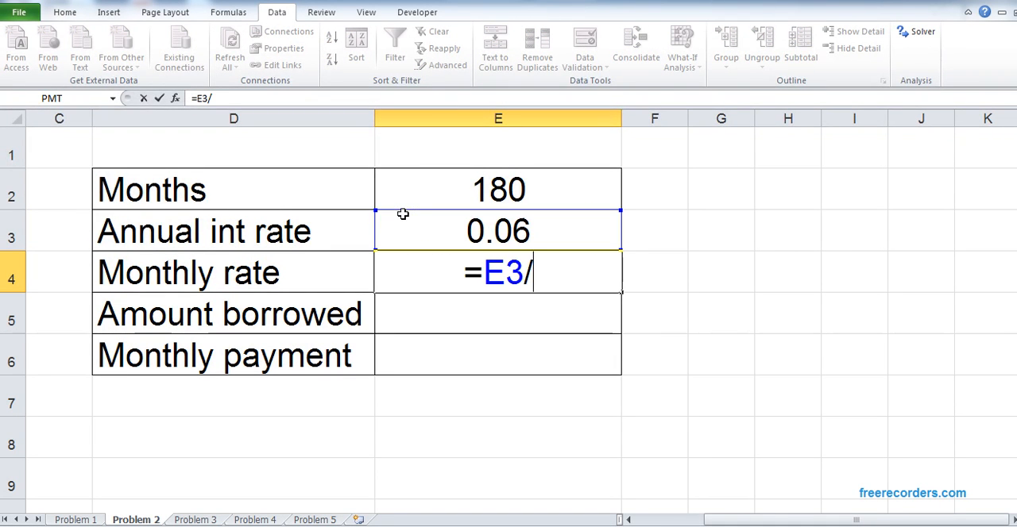
type("12")
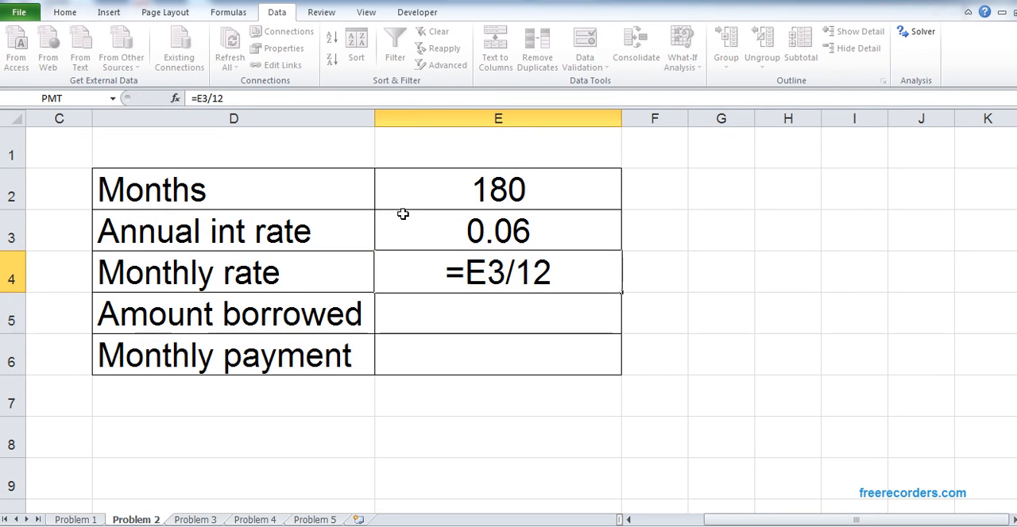
key("Enter")
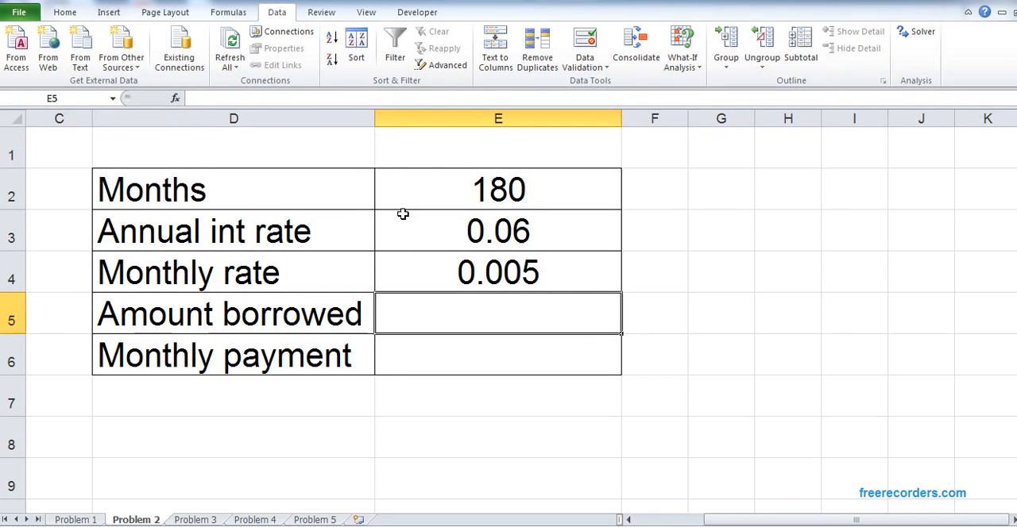
left_click(499, 356)
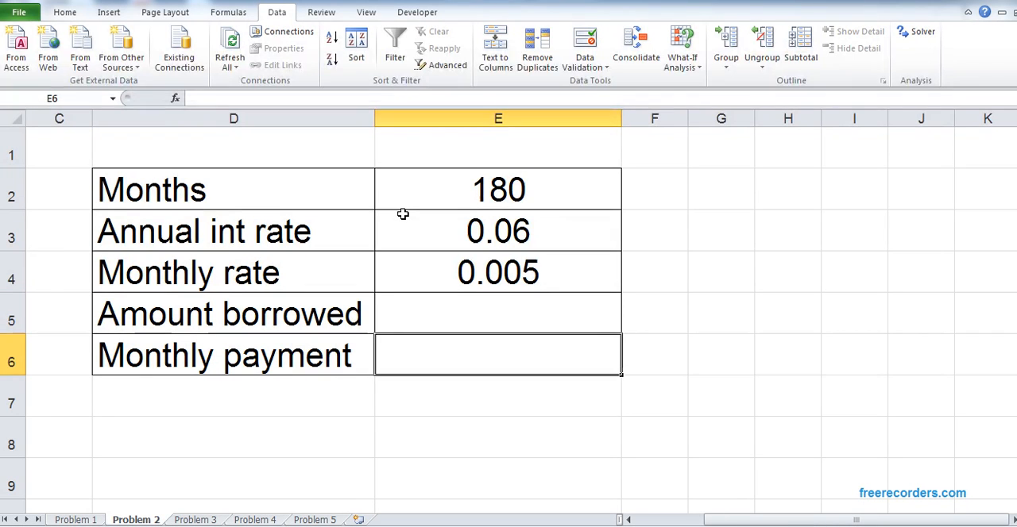
left_click(721, 273)
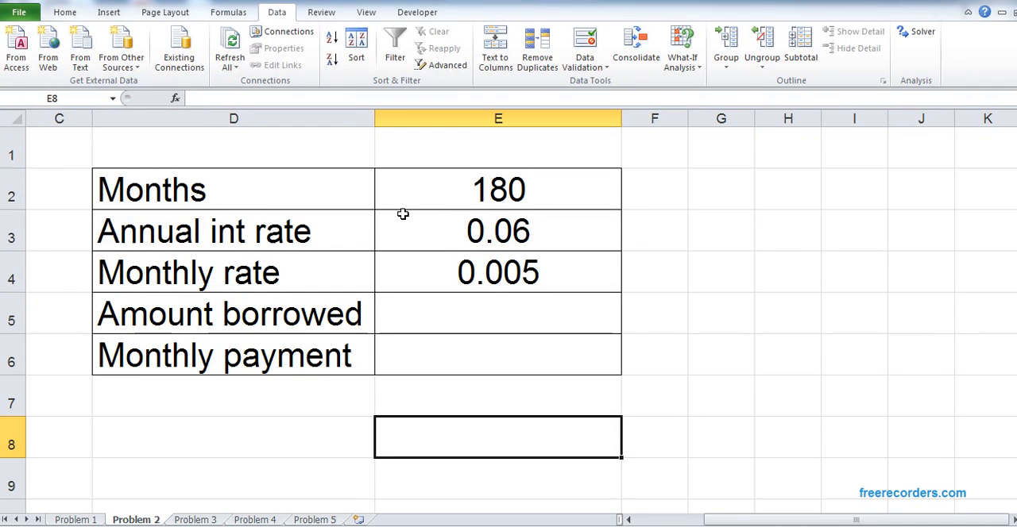
Add a 'Monthly Payment = $2000' note and enter 100000 borrowed with yellow fill
type("Monthly")
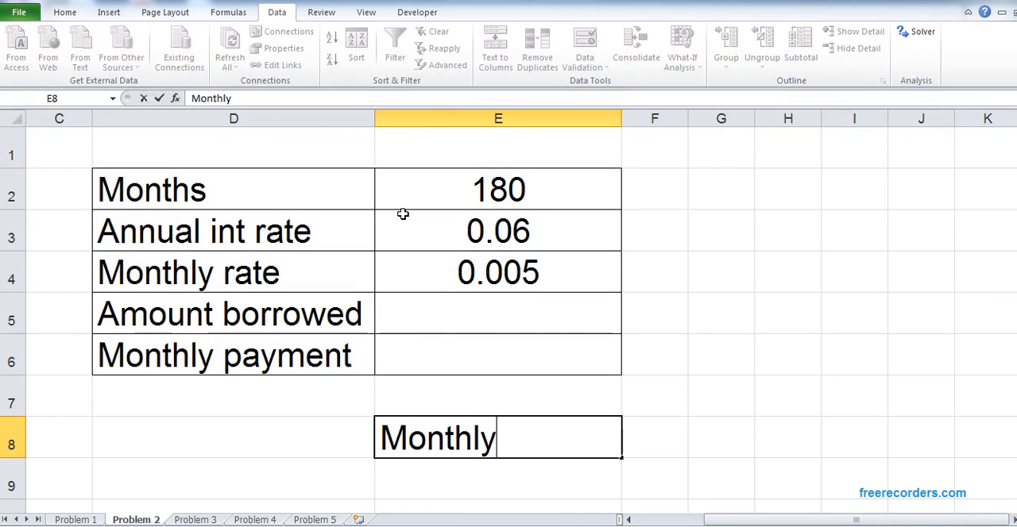
type("Payment =")
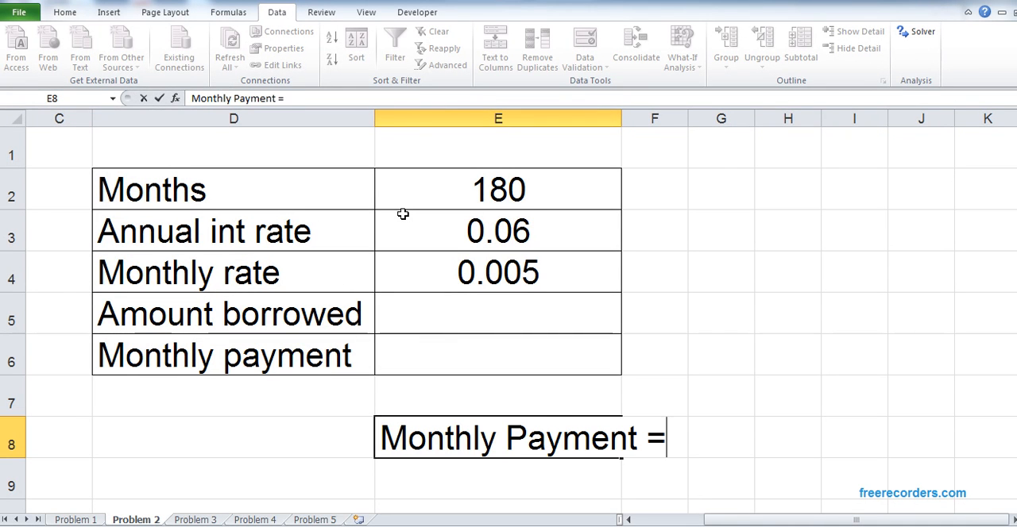
type("$2000")
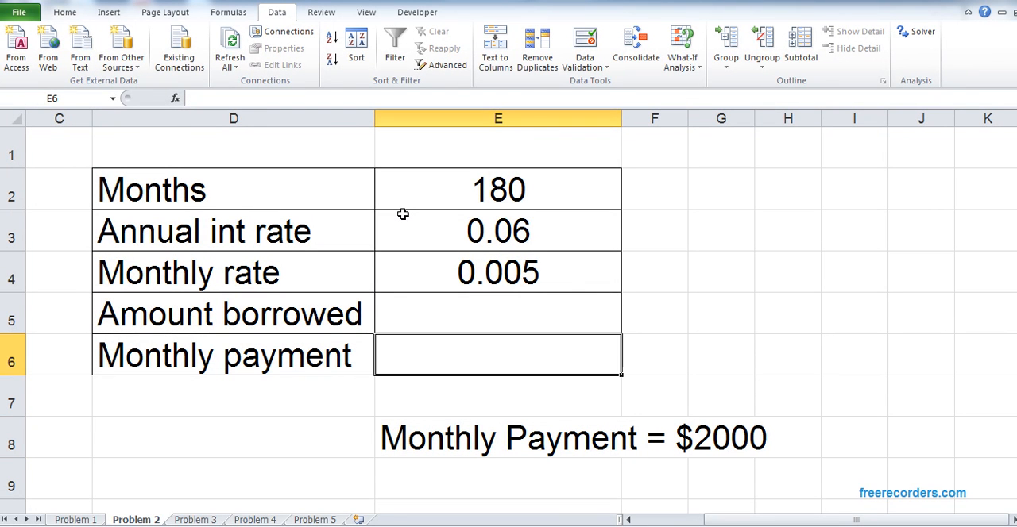
left_click(497, 312)
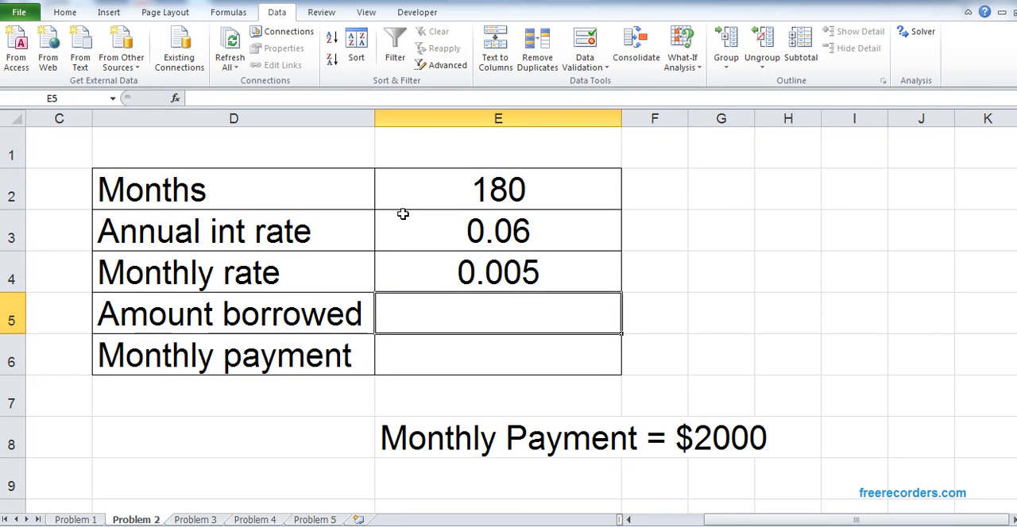
type("100,000")
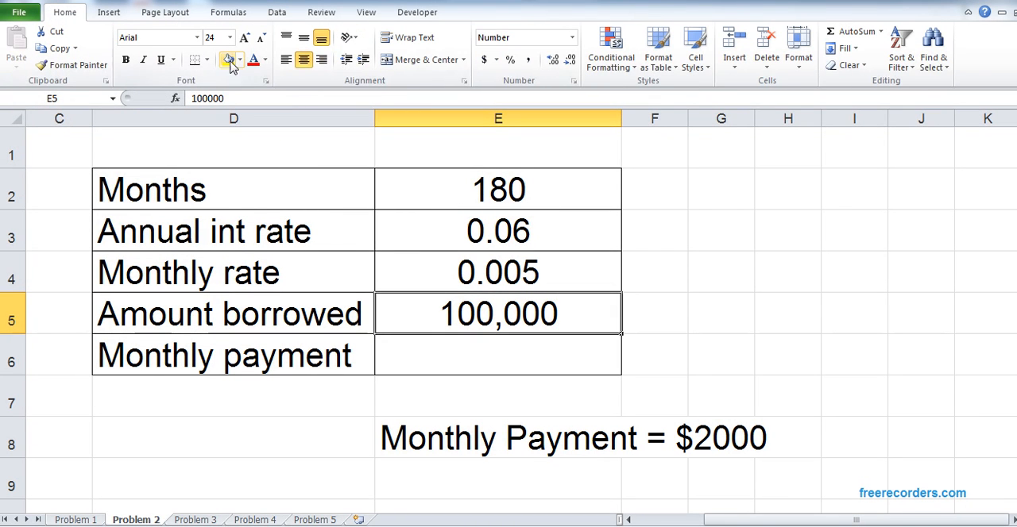
left_click(229, 61)
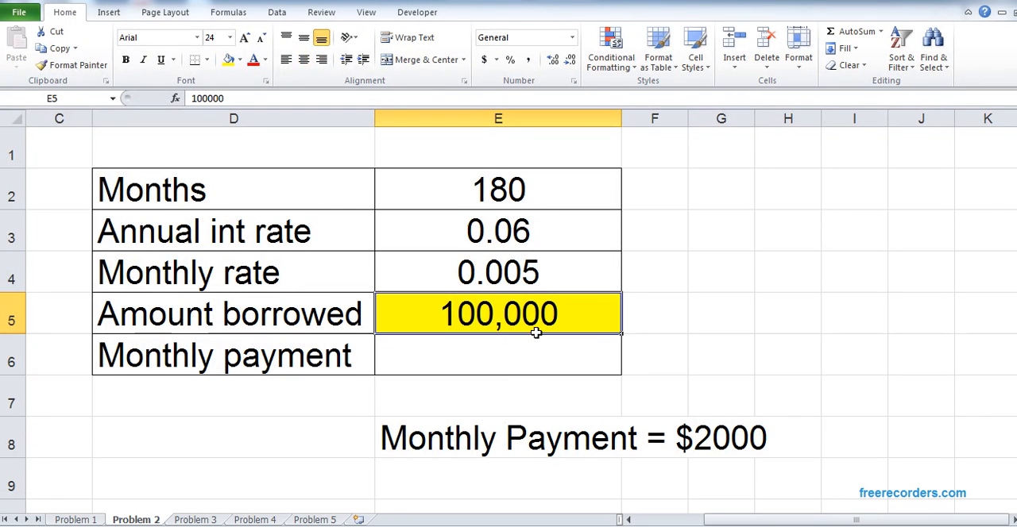
left_click(496, 356)
type("=")
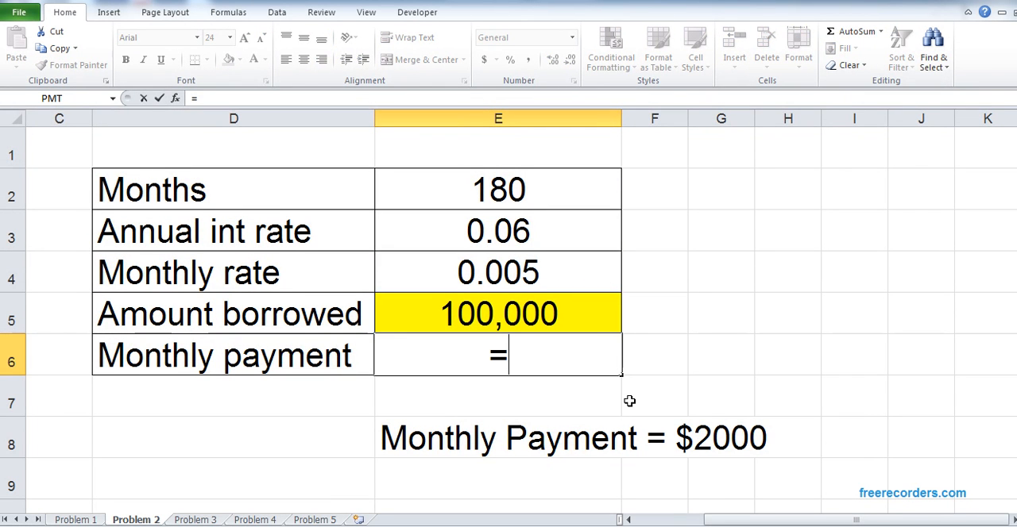
Enter a PMT formula in E6 using monthly rate E4, months E2 and amount E5
type("PM")
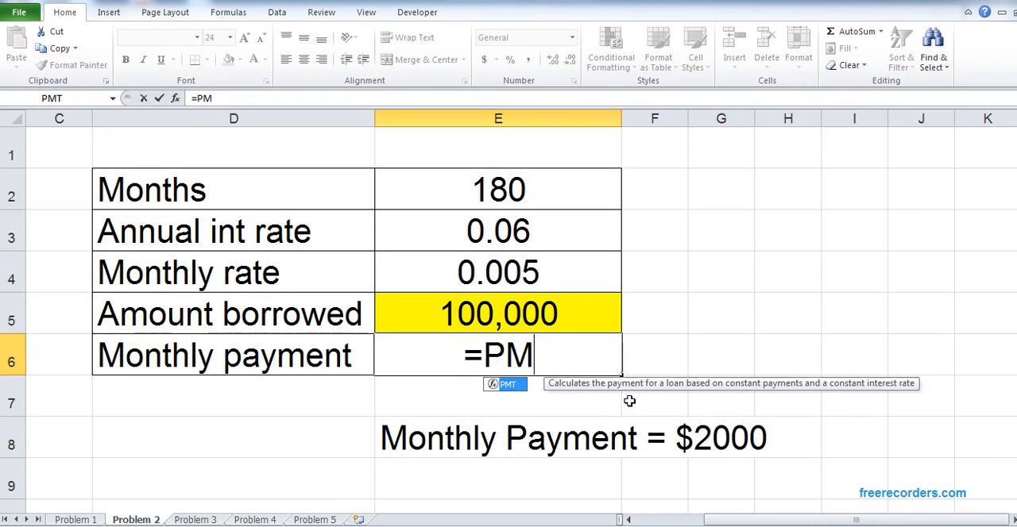
type("T(")
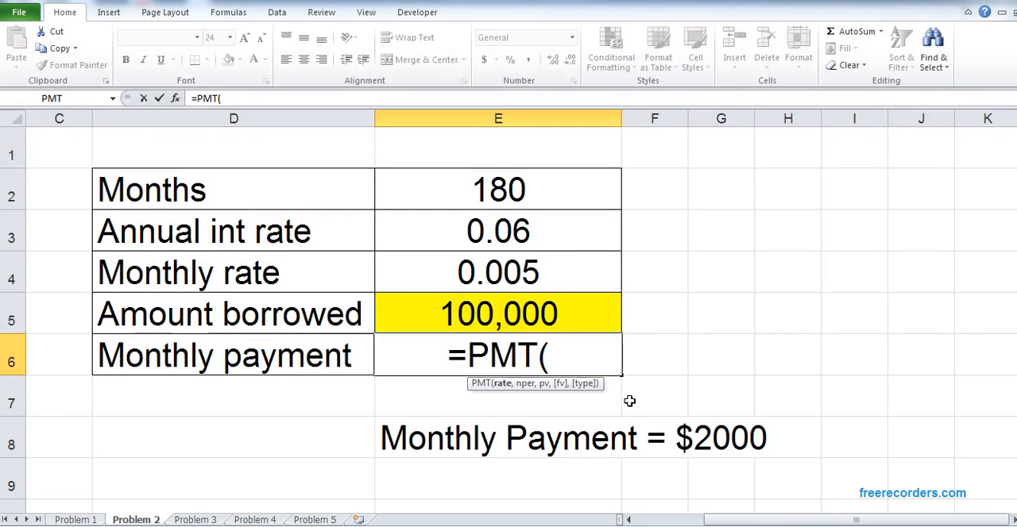
left_click(499, 274)
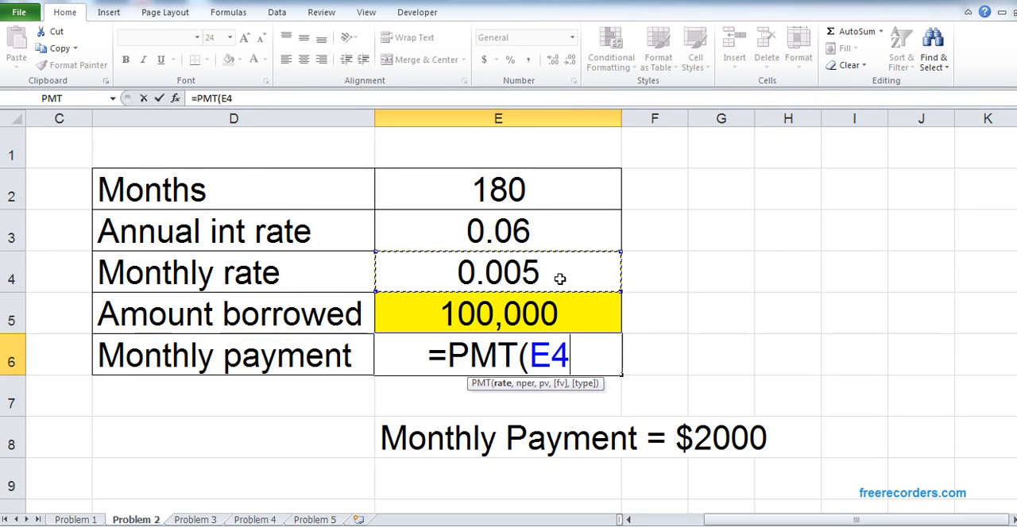
type(",")
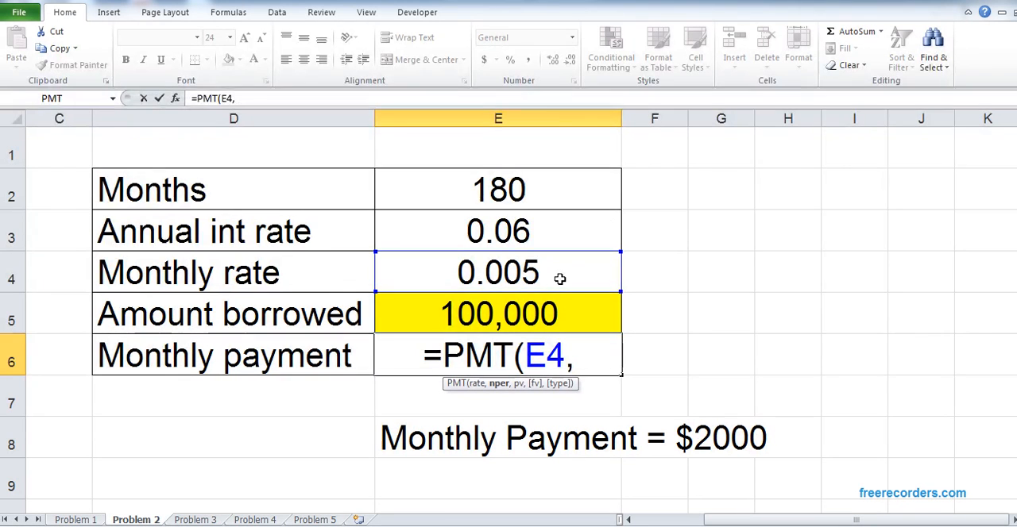
mouse_move(552, 192)
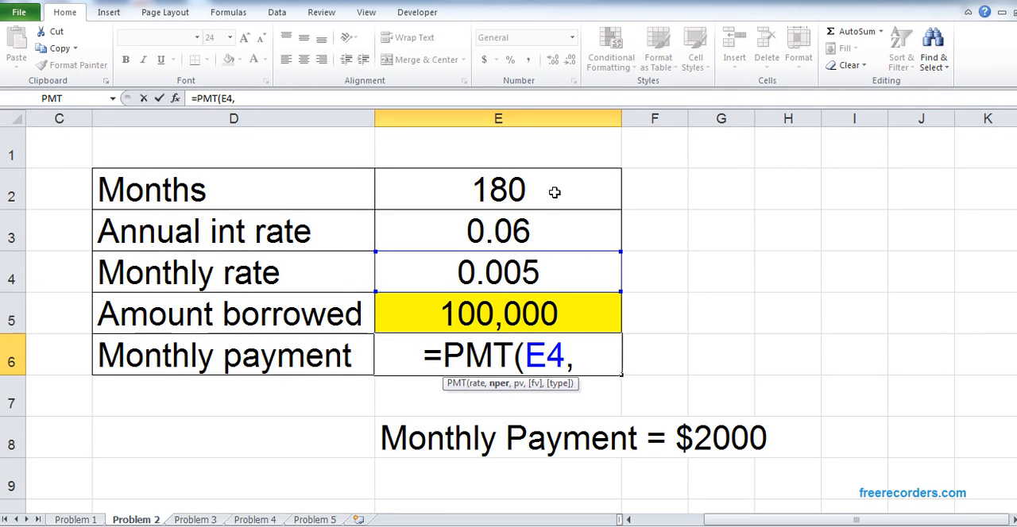
left_click(499, 190)
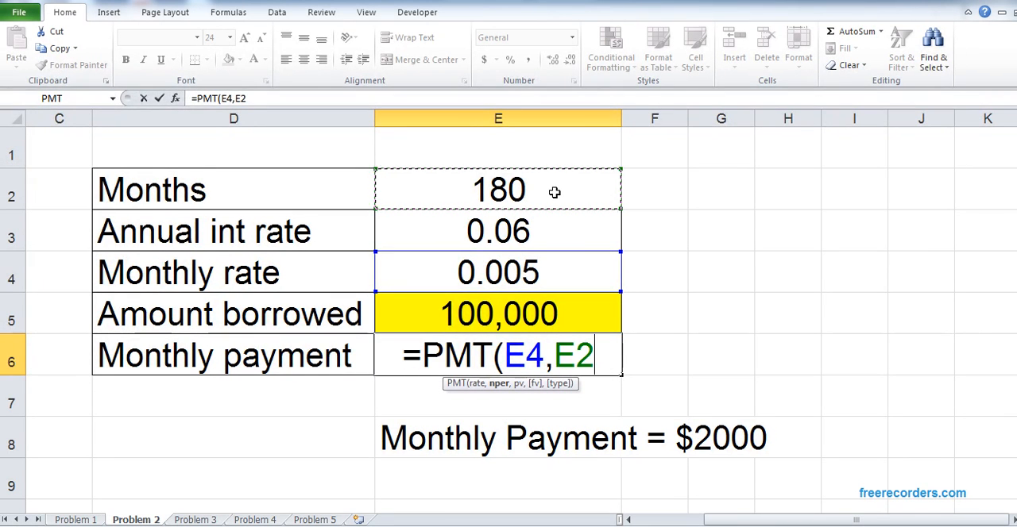
type(",")
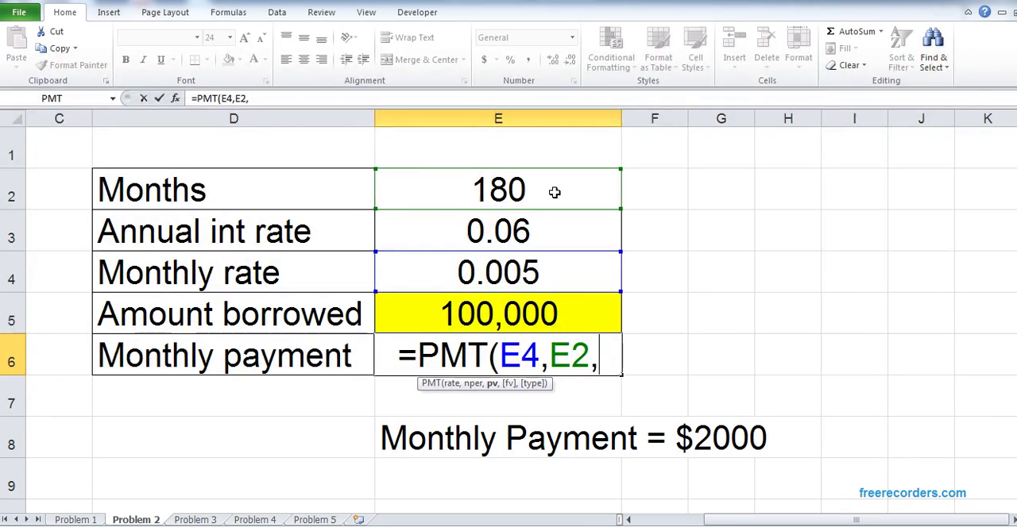
left_click(499, 315)
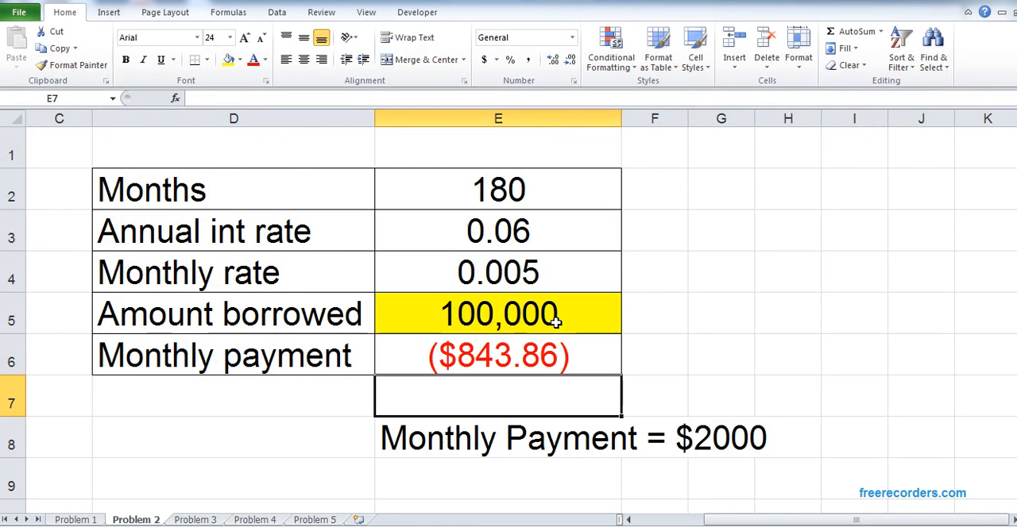
left_click(498, 356)
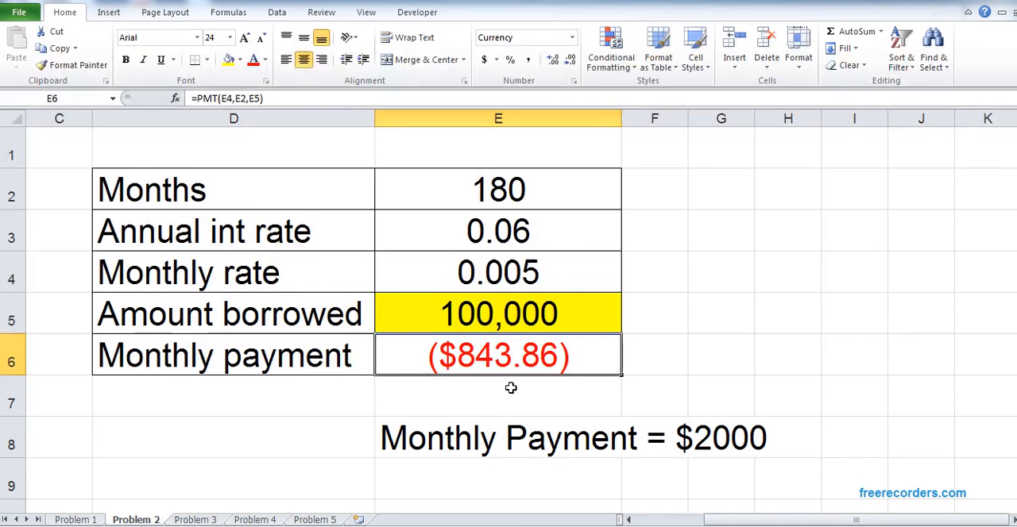
Negate the formula to =-PMT(E4,E2,E5) so the payment shows $843.86
double_click(498, 356)
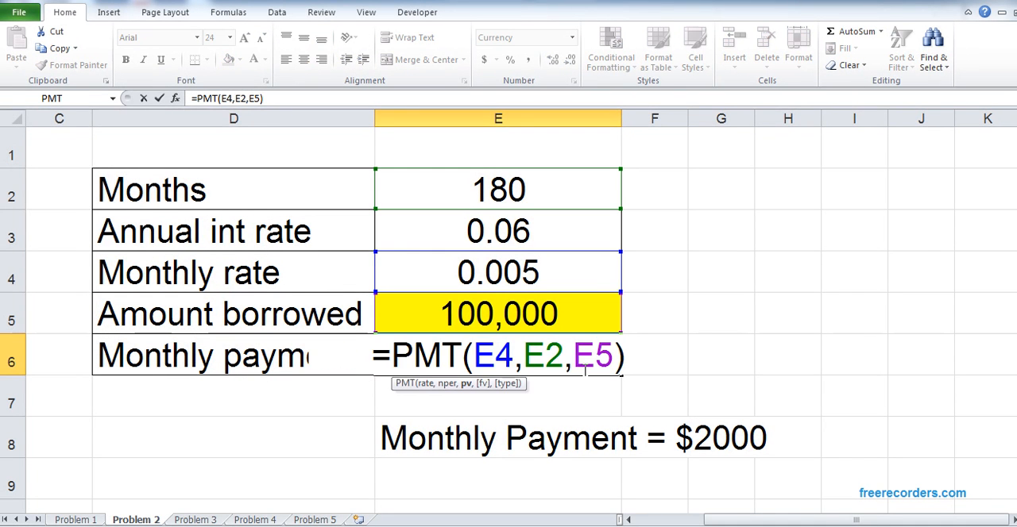
key("Enter")
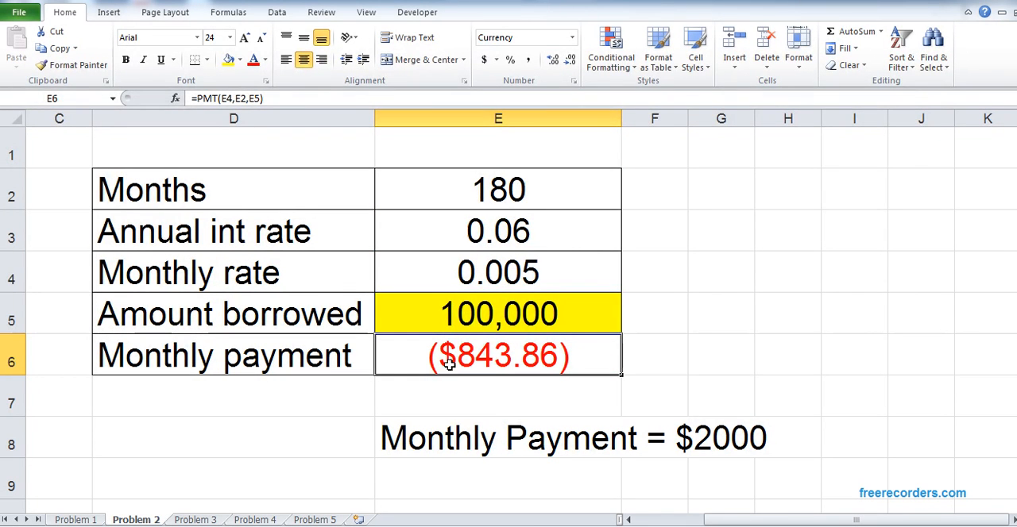
mouse_move(574, 368)
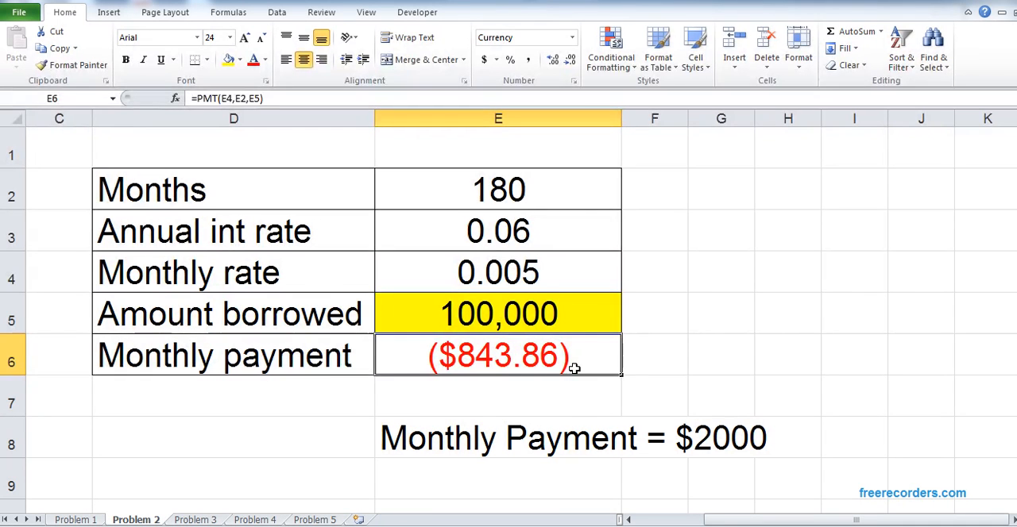
double_click(496, 356)
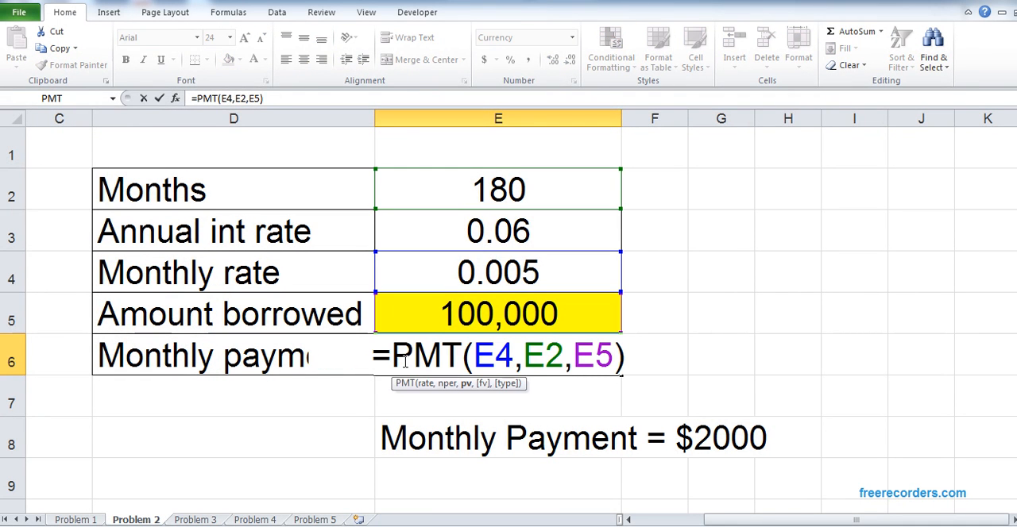
key("Enter")
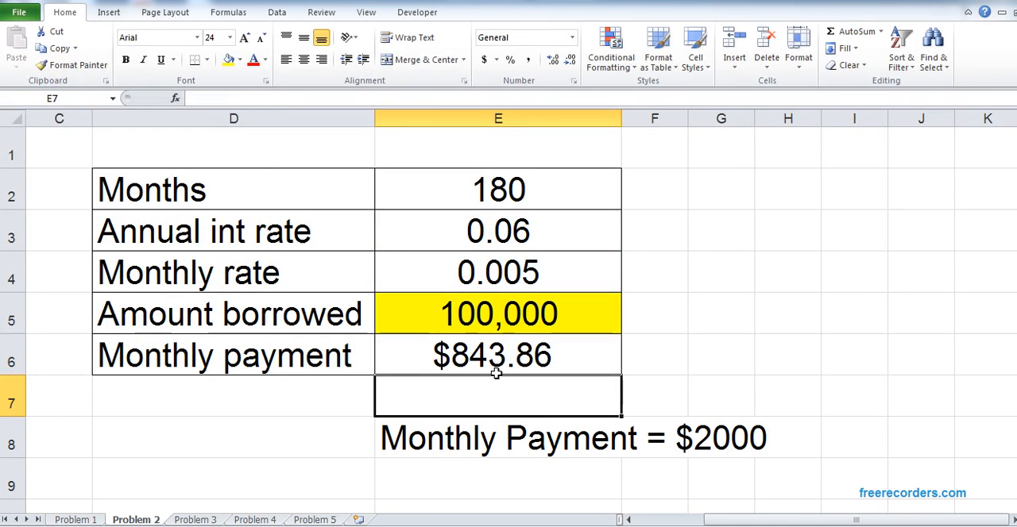
type("=-PMT(E4,E2,E5)")
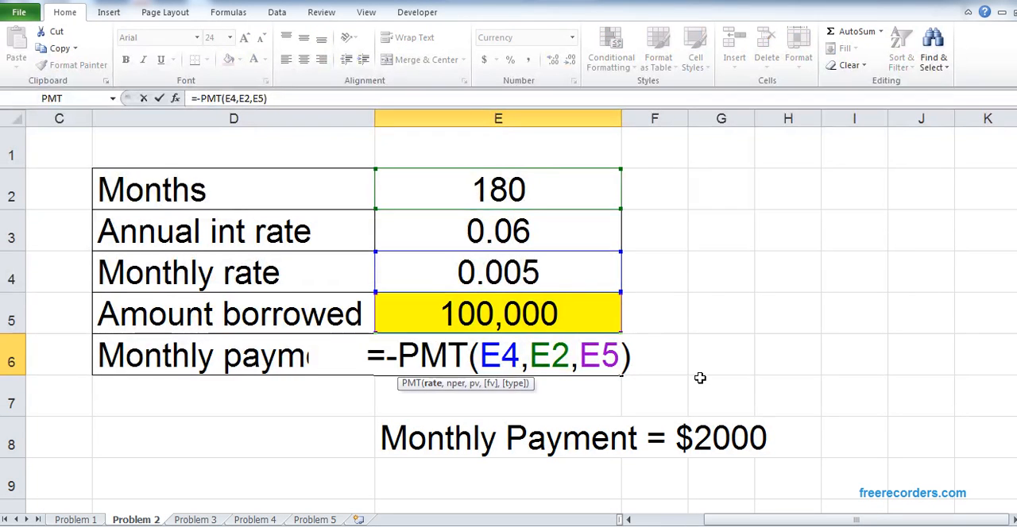
key("Enter")
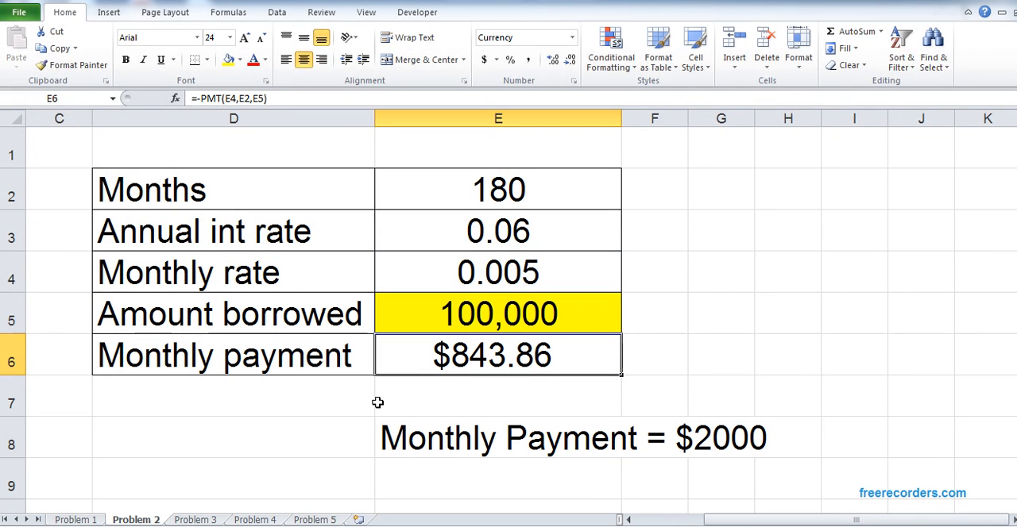
left_click(276, 12)
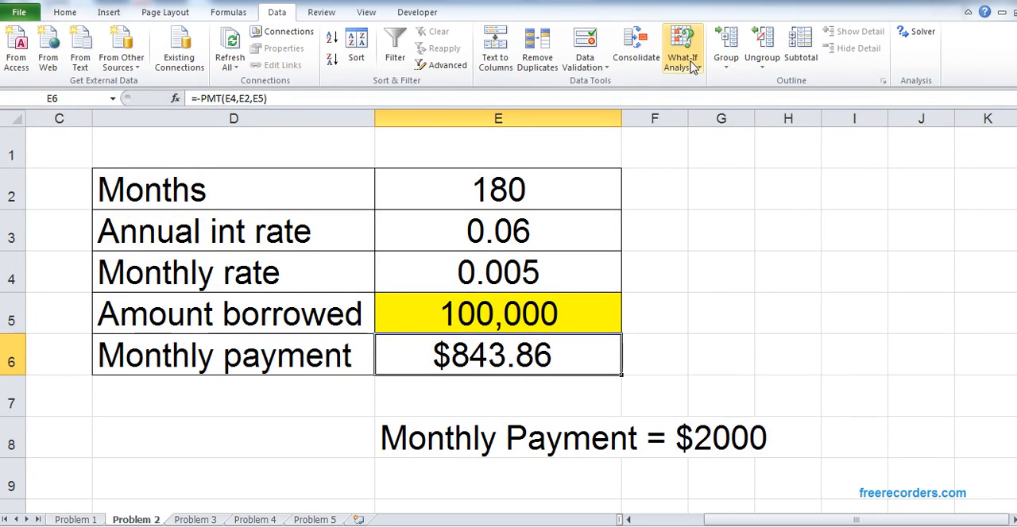
Goal Seek the monthly payment E6 to 2000 by changing E5, giving about 237,007 borrowed
left_click(679, 45)
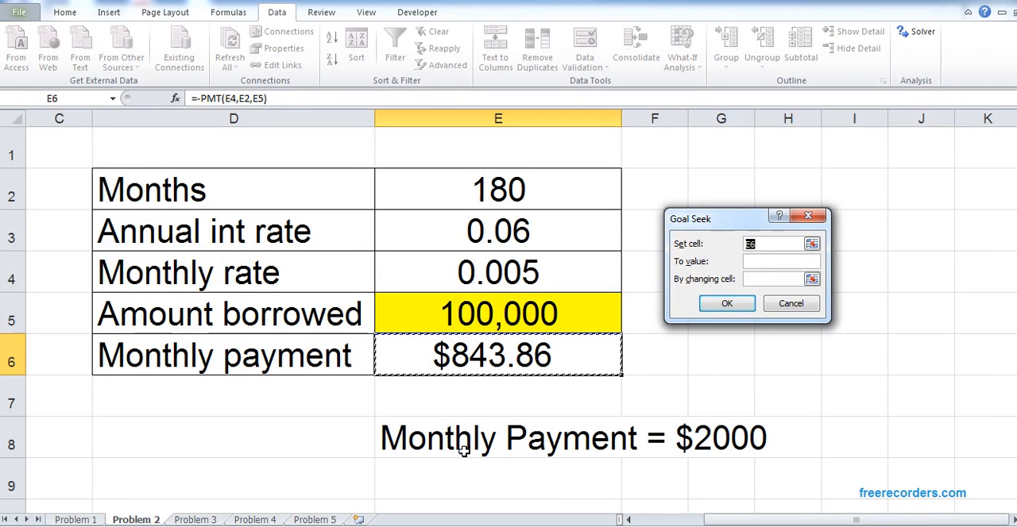
mouse_move(720, 457)
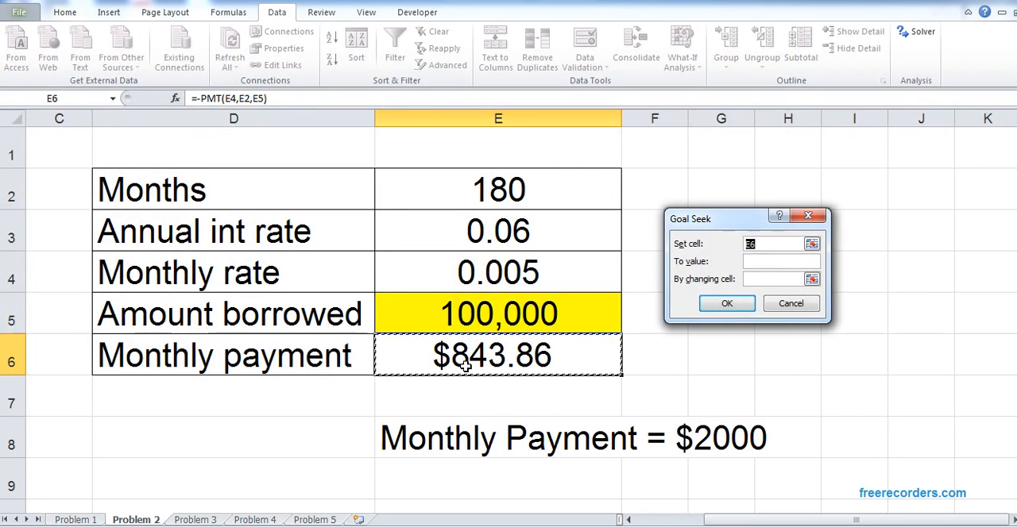
type("2")
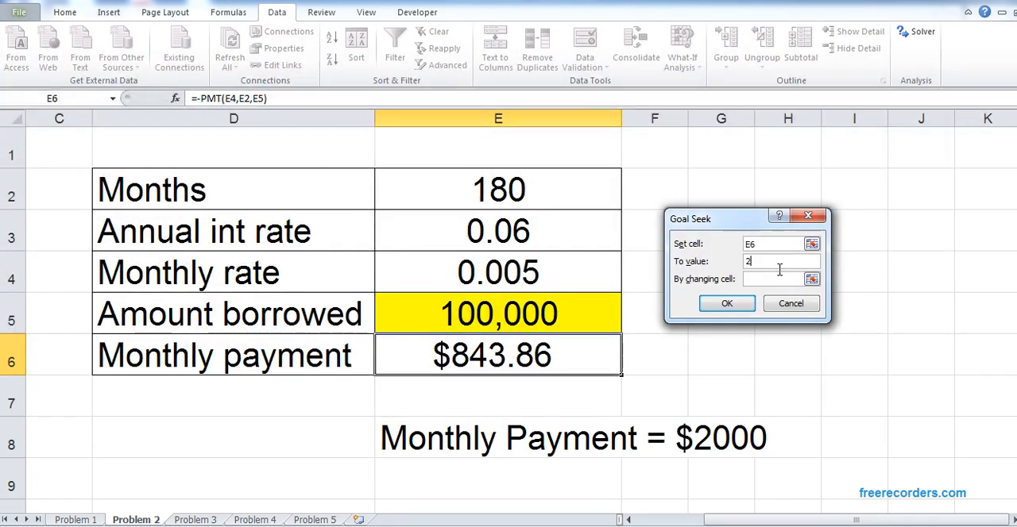
type("000")
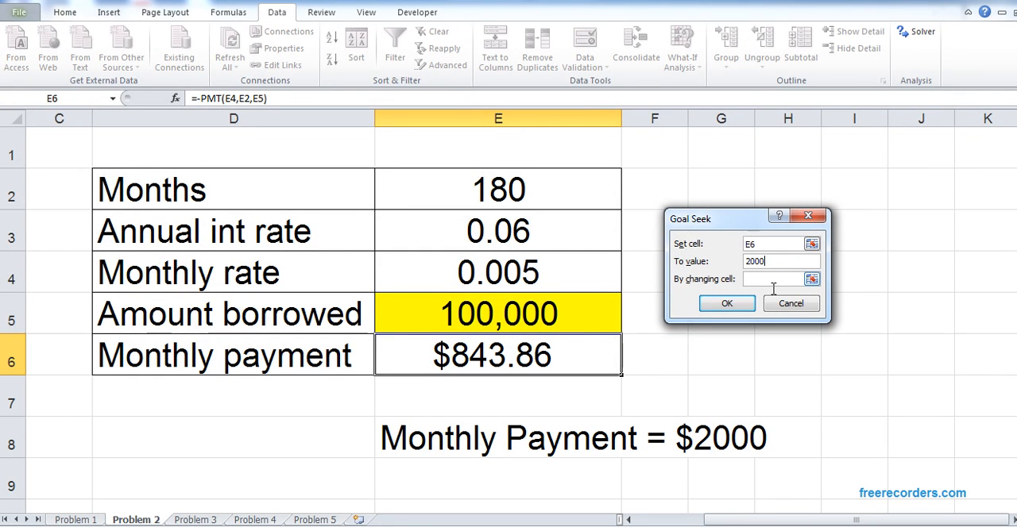
left_click(497, 315)
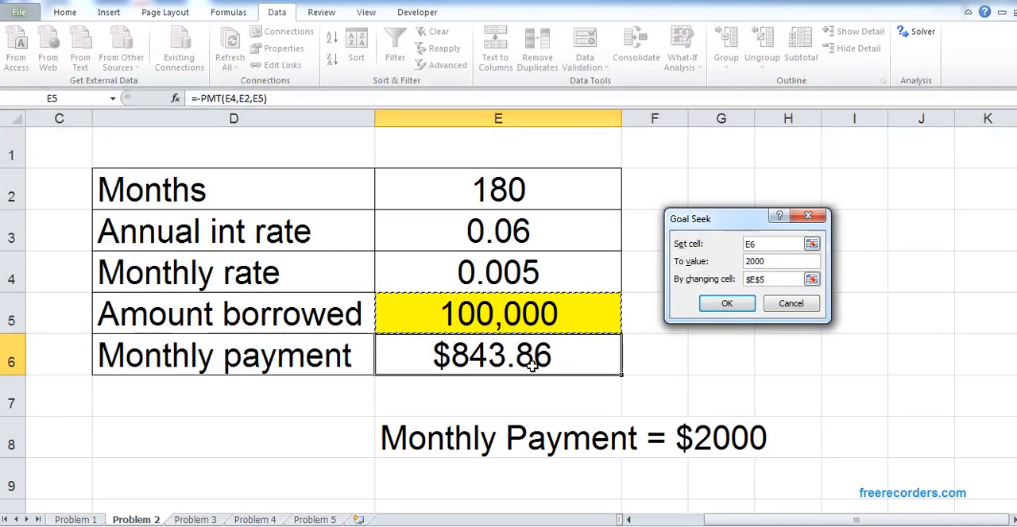
left_click(725, 303)
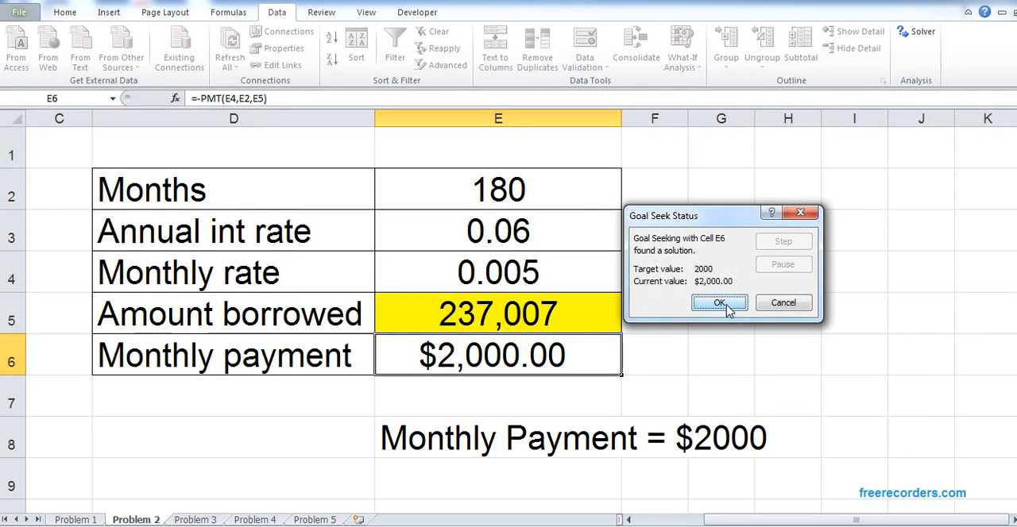
left_click(718, 301)
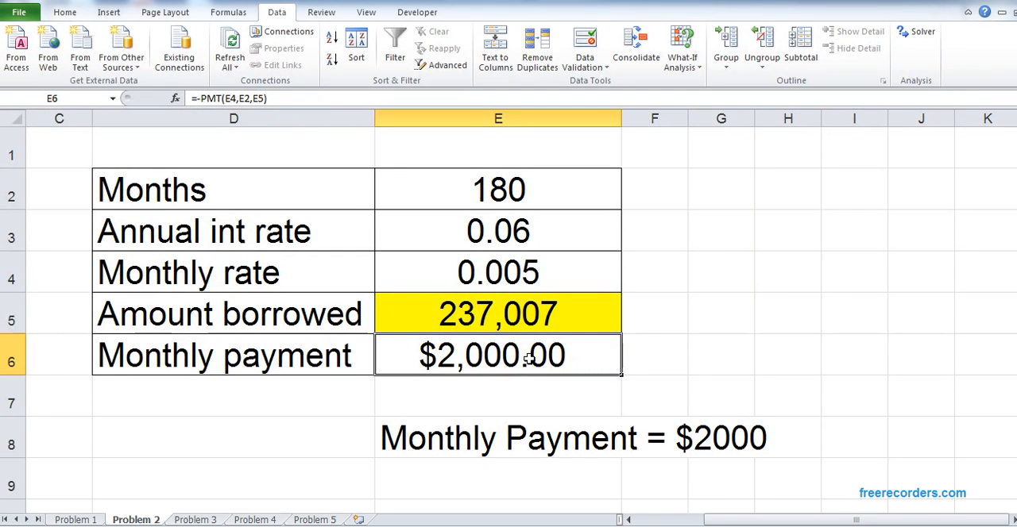
left_click(495, 314)
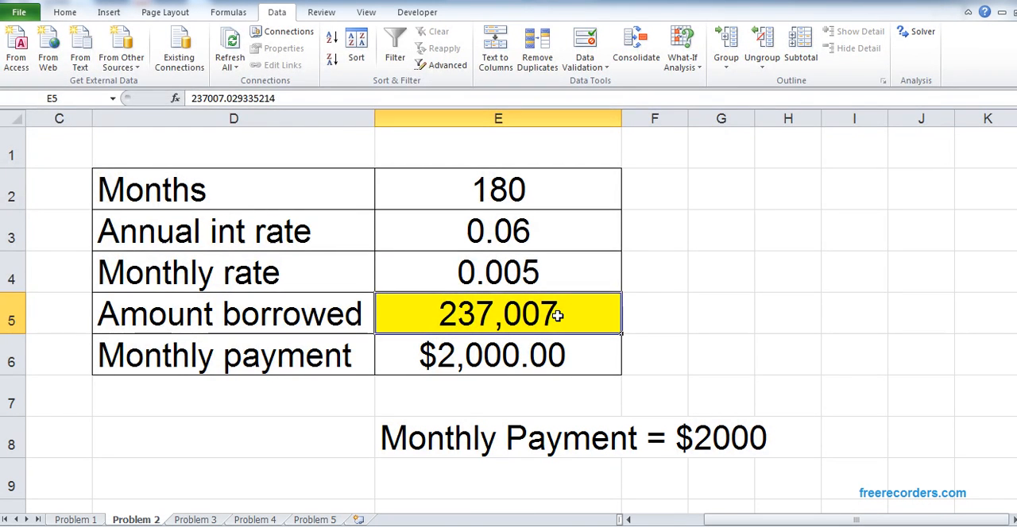
mouse_move(546, 314)
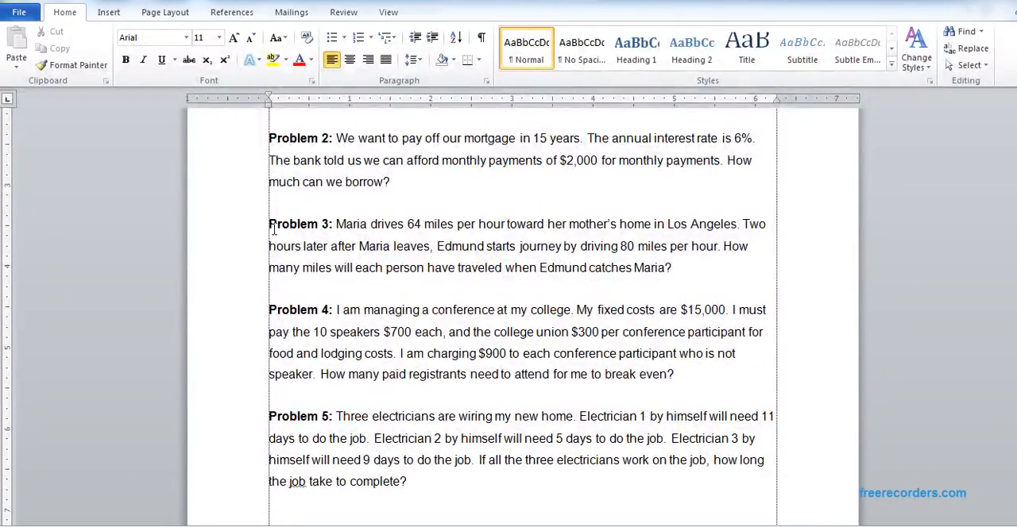
left_click_drag(269, 224, 673, 267)
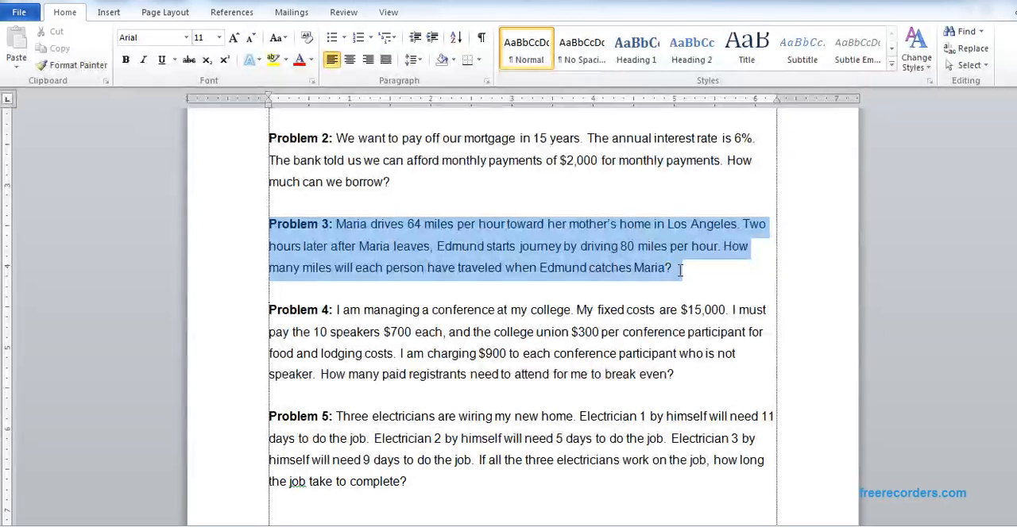
mouse_move(381, 267)
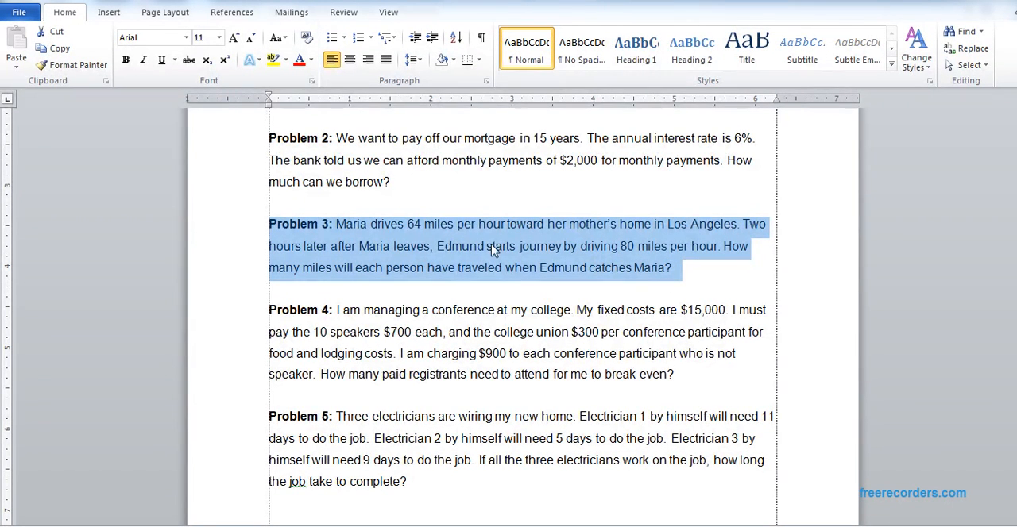
mouse_move(546, 278)
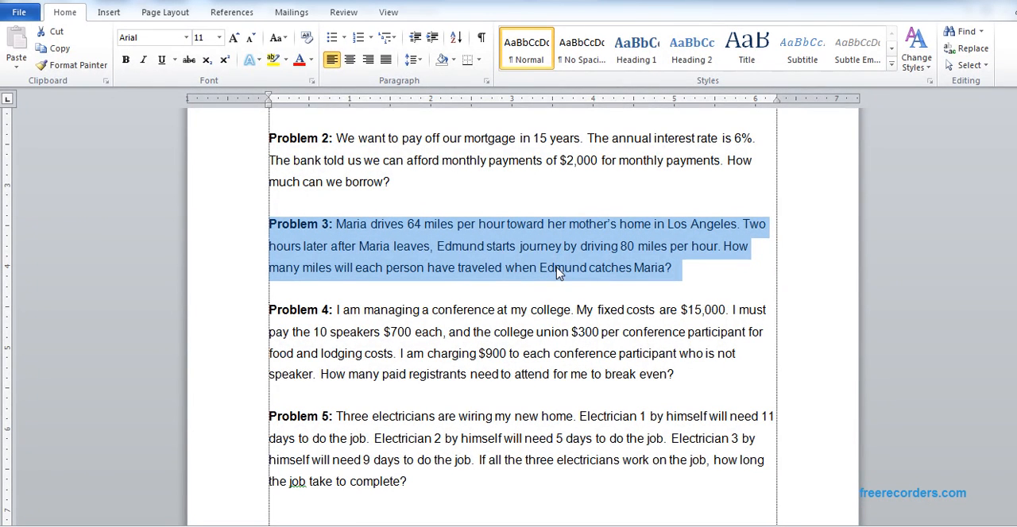
mouse_move(565, 225)
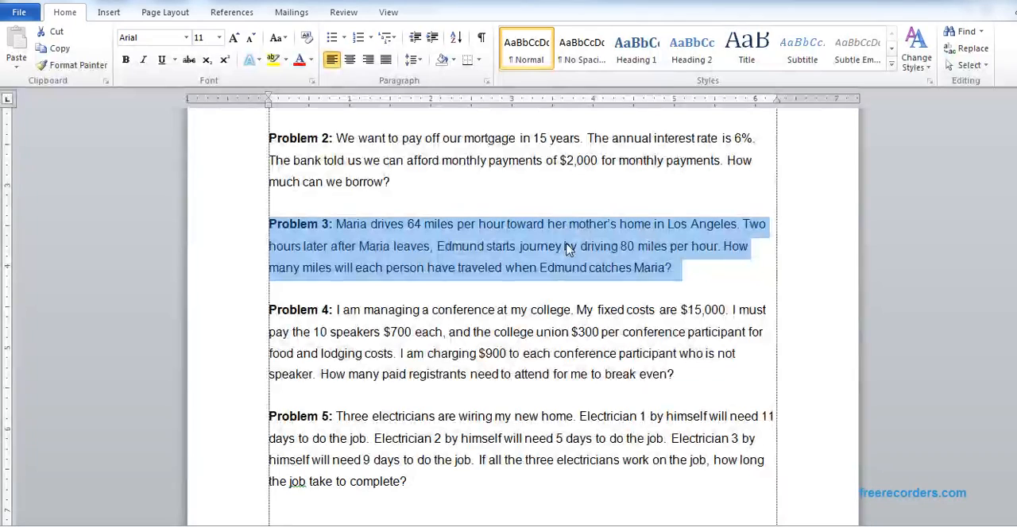
left_click(677, 267)
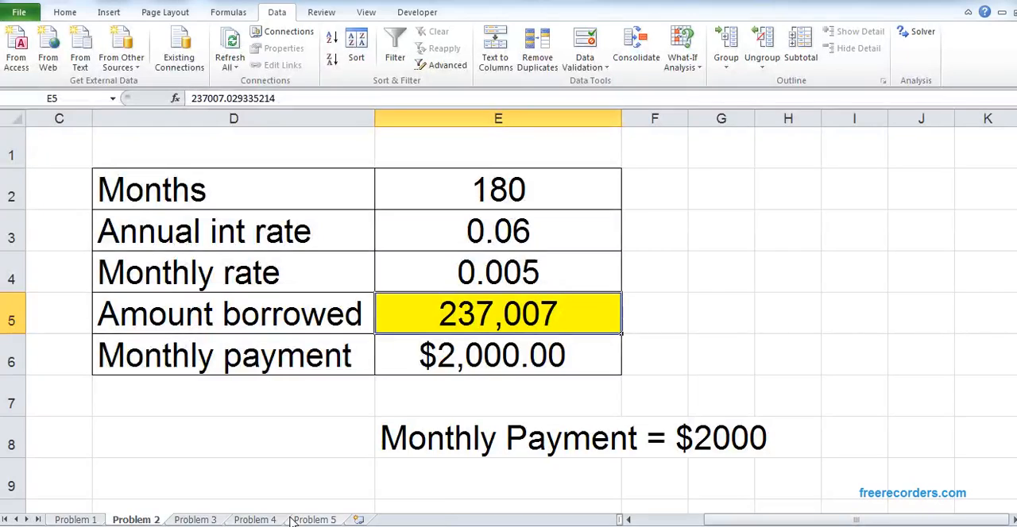
On the Problem 3 sheet, enter Maria's speed 64 and Edmund's speed 80
left_click(194, 519)
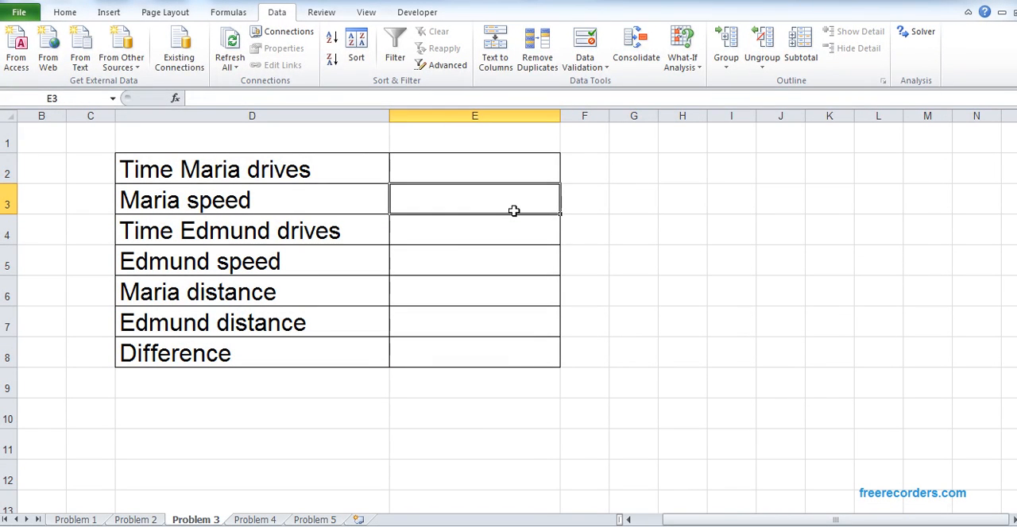
type("64")
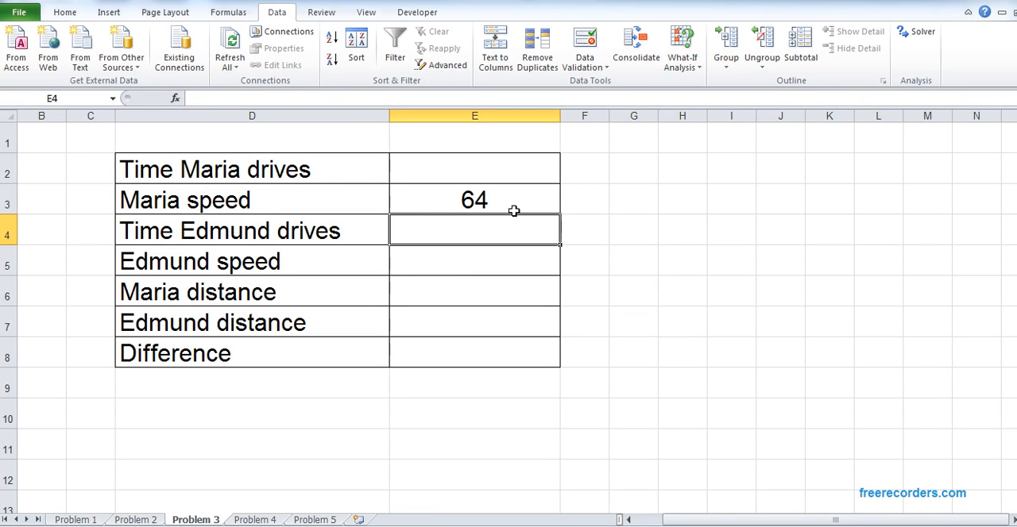
type("80")
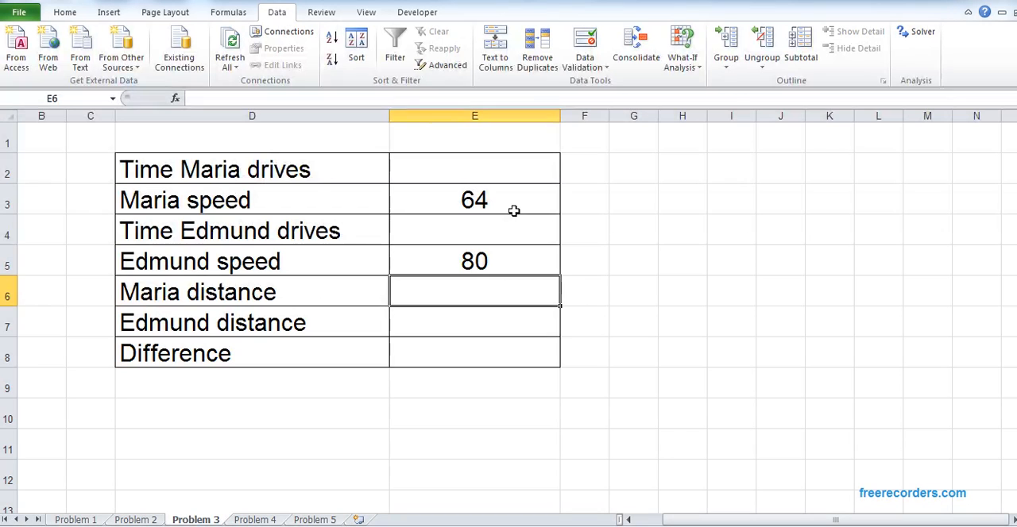
left_click(473, 321)
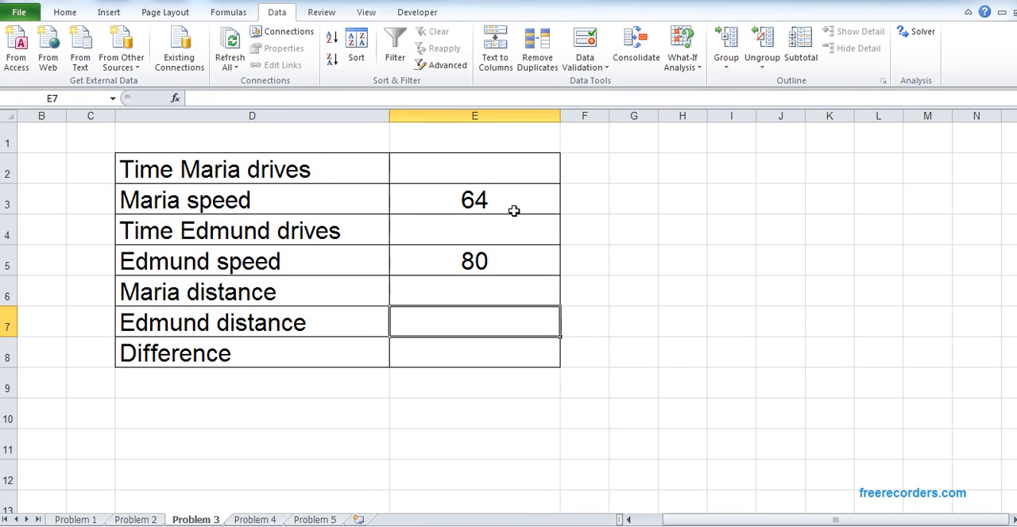
Add a 'Difference = 0' note in an empty cell below the table
left_click(474, 352)
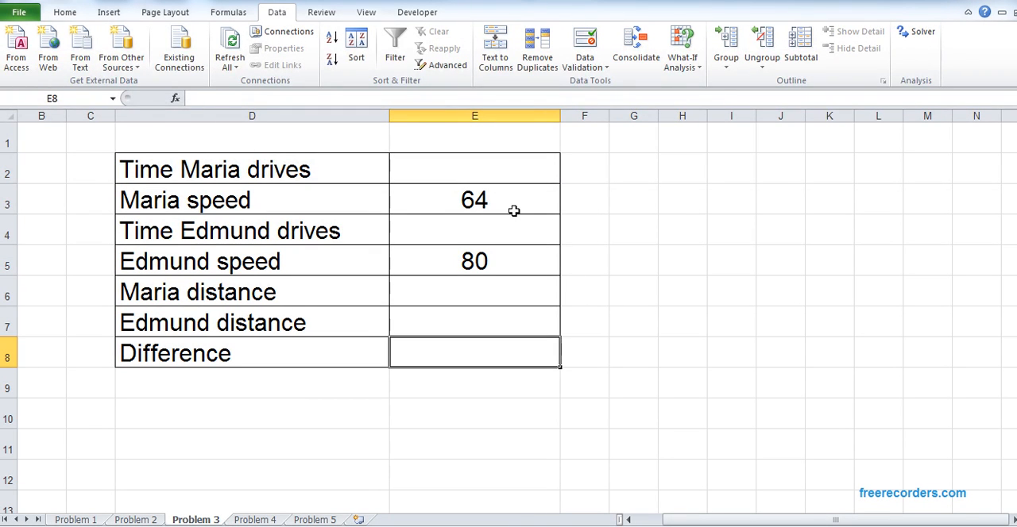
type("D")
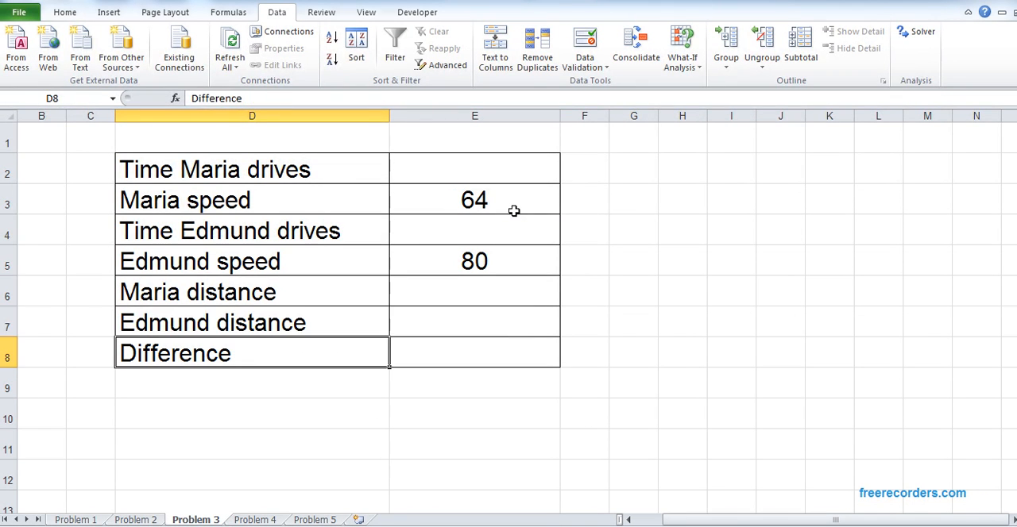
left_click(251, 414)
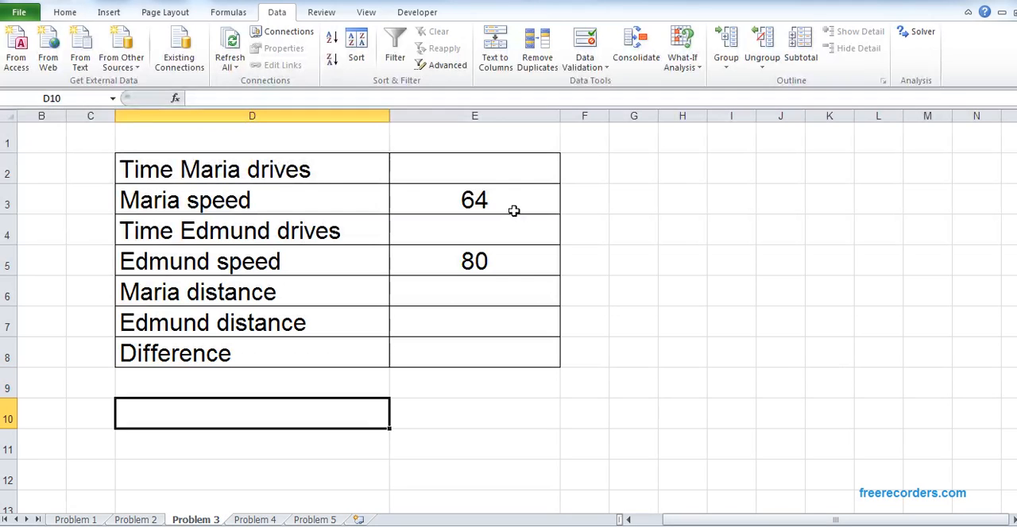
type("Difference =")
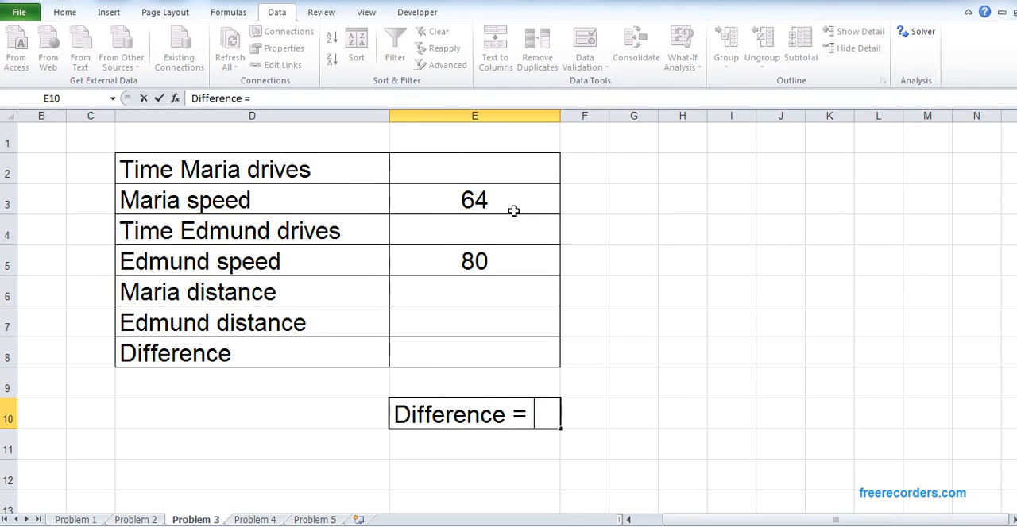
type("0")
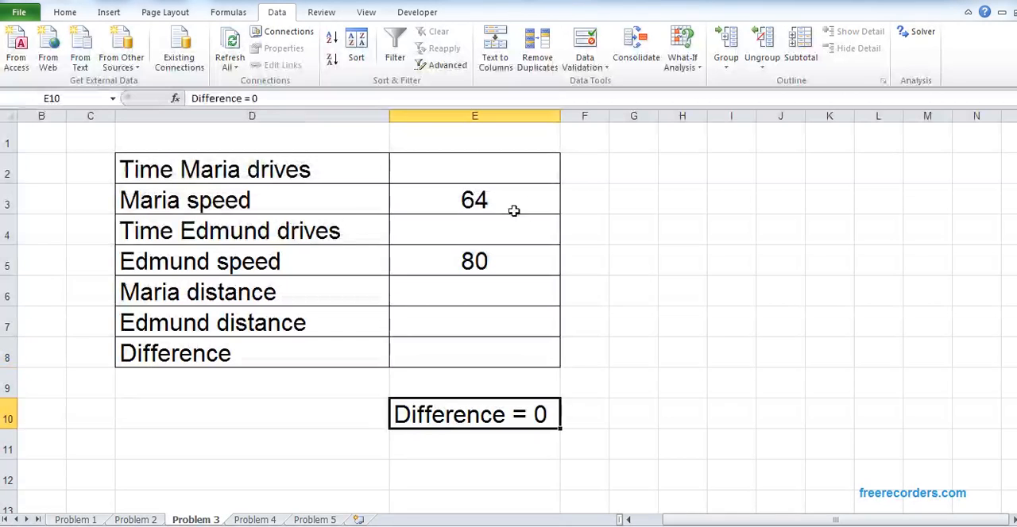
Enter a trial driving time of 100 for Maria in E2
left_click(473, 261)
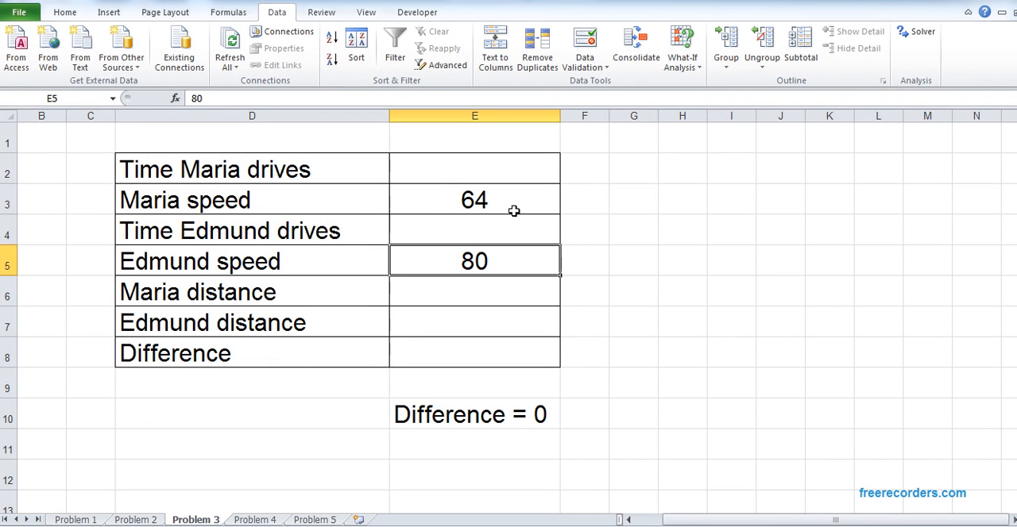
left_click(238, 352)
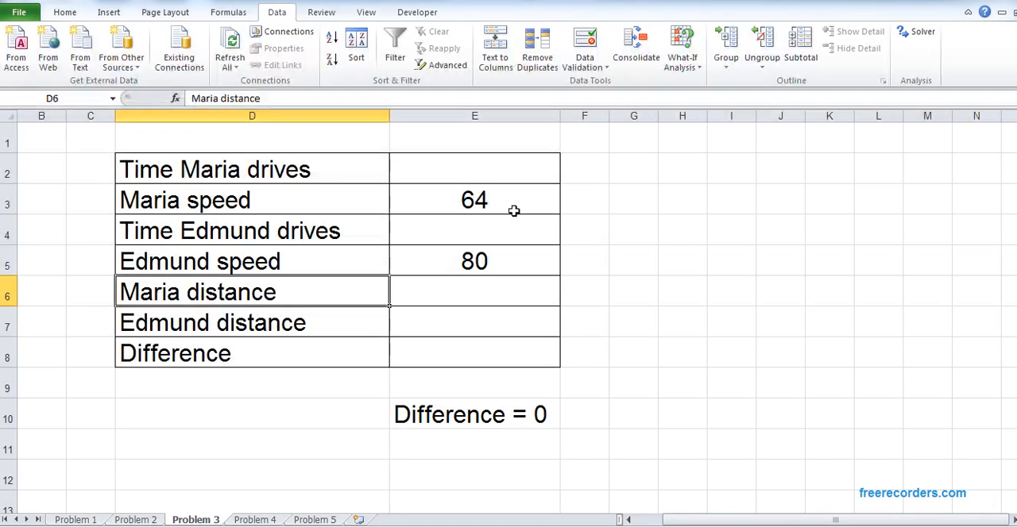
left_click(474, 200)
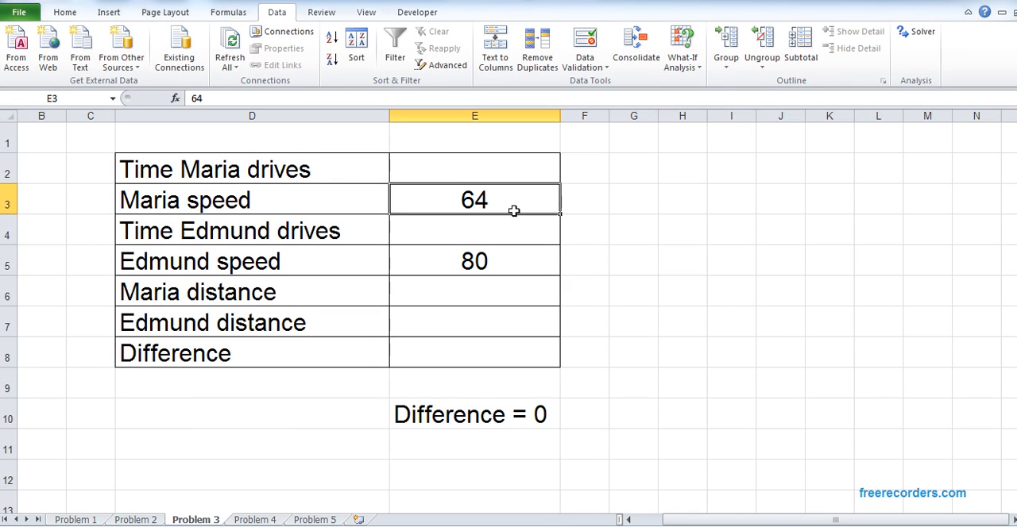
type("100")
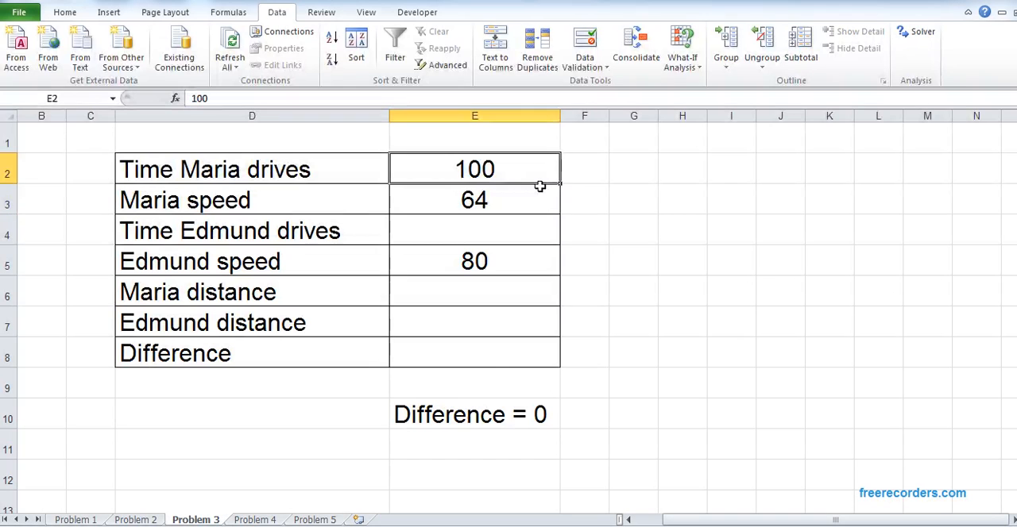
left_click(67, 16)
type("=E2-")
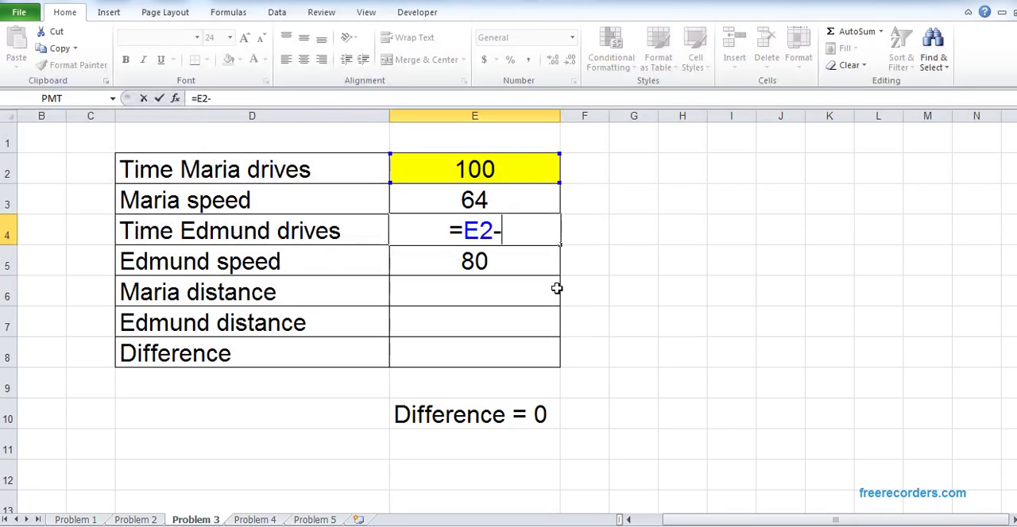
Make Edmund's time =E2-2 (98) and Maria's distance =E2*E3 (6400)
type("2")
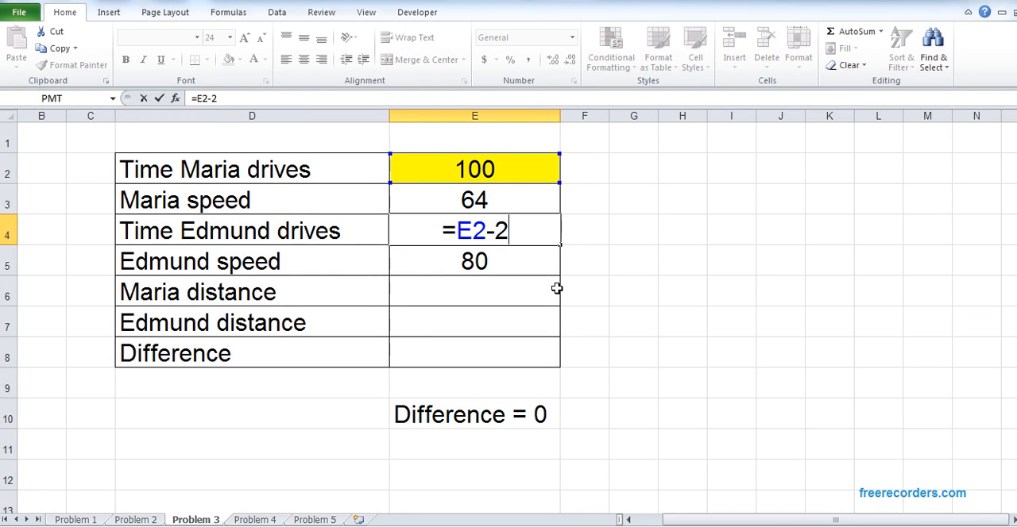
key("Enter")
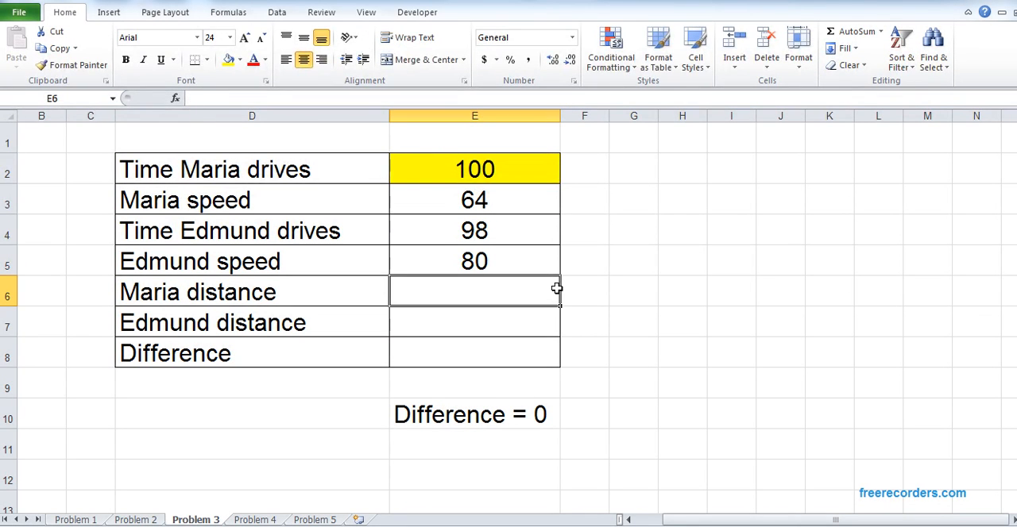
type("=E2*")
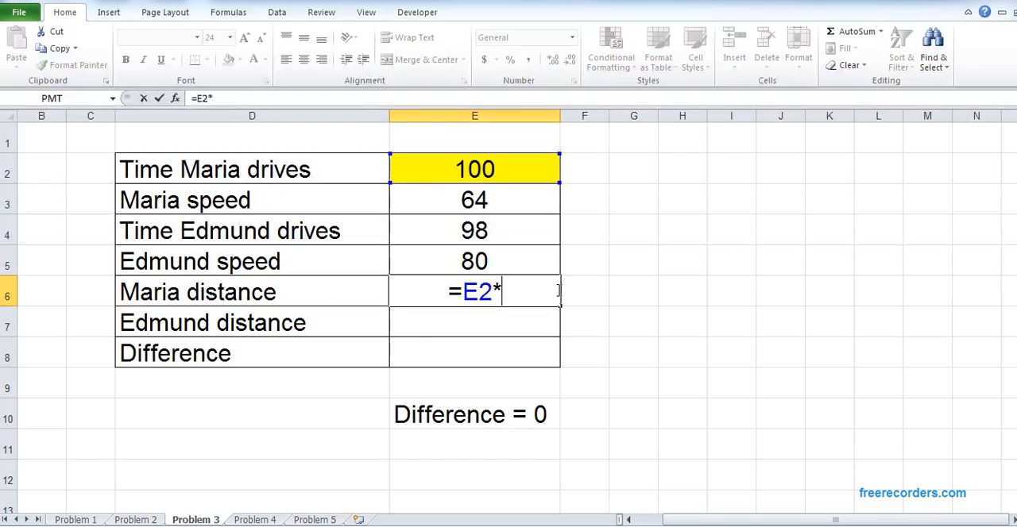
left_click(473, 200)
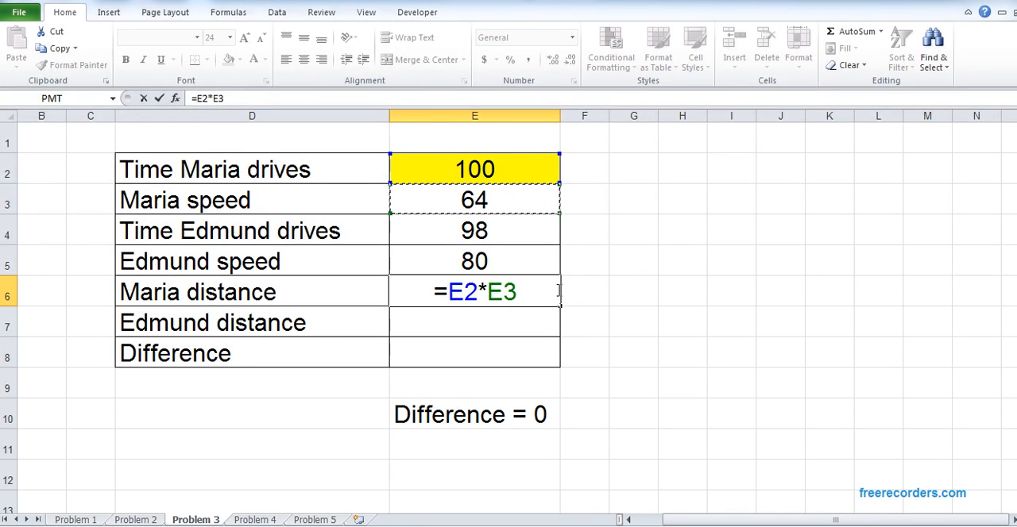
key("Enter")
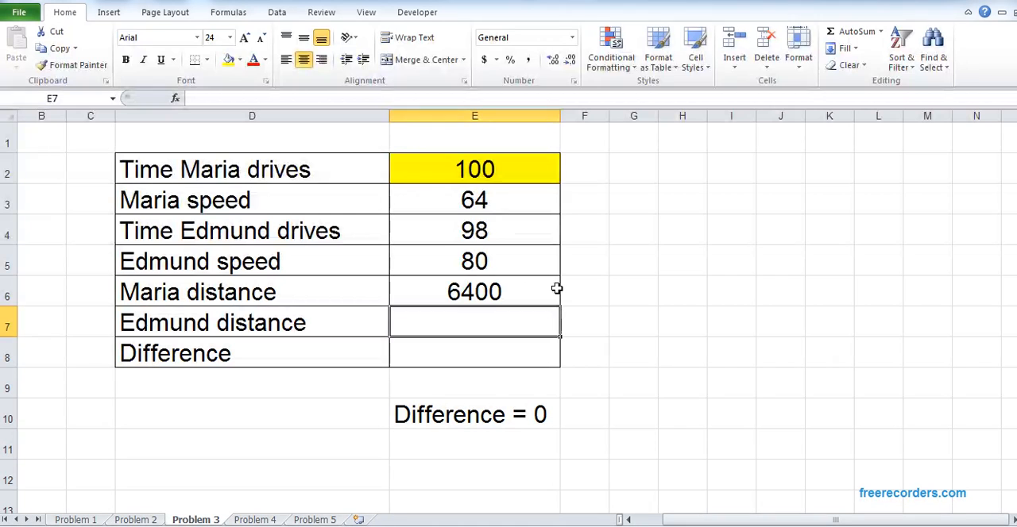
Make Edmund's distance =E4*E5 (7840) and the difference =E6-E7 (-1440)
type("=")
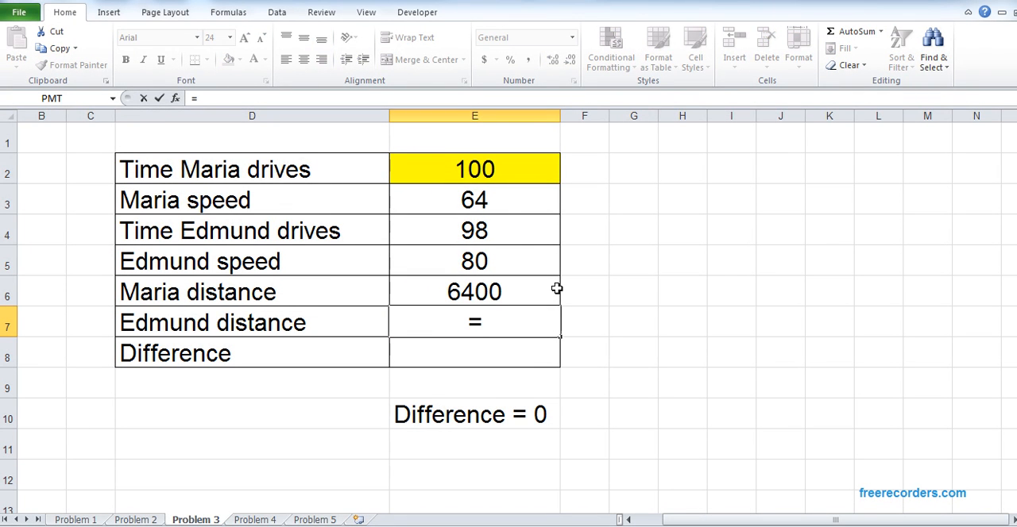
left_click(473, 230)
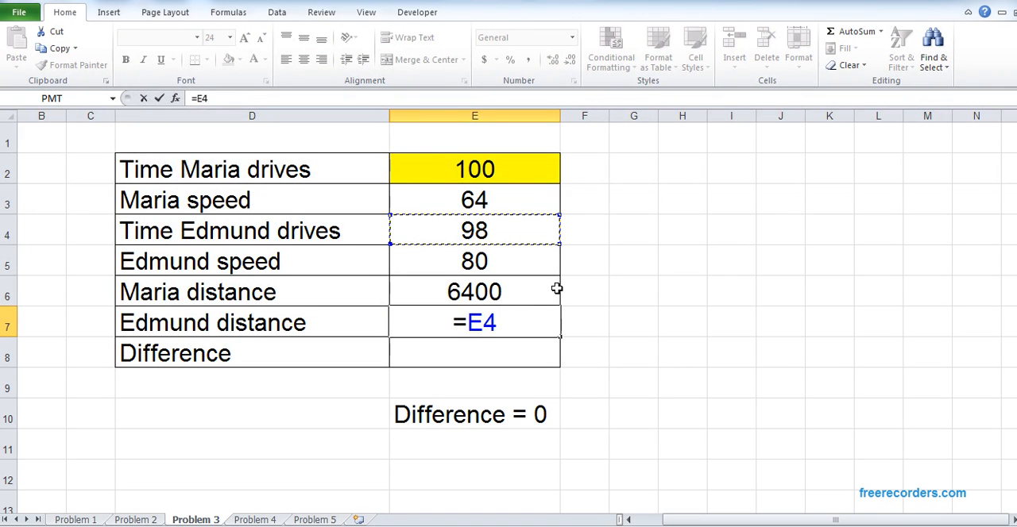
type("*E7")
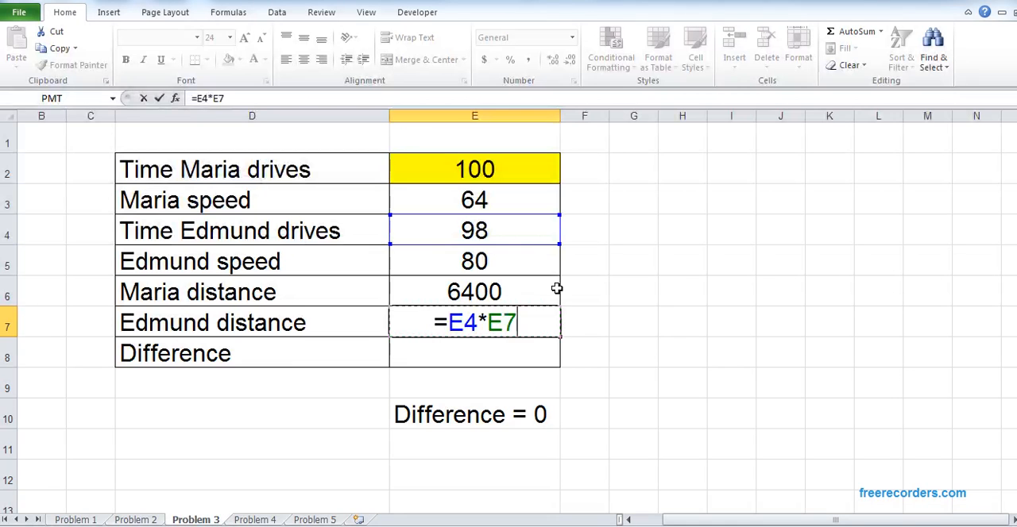
left_click(473, 261)
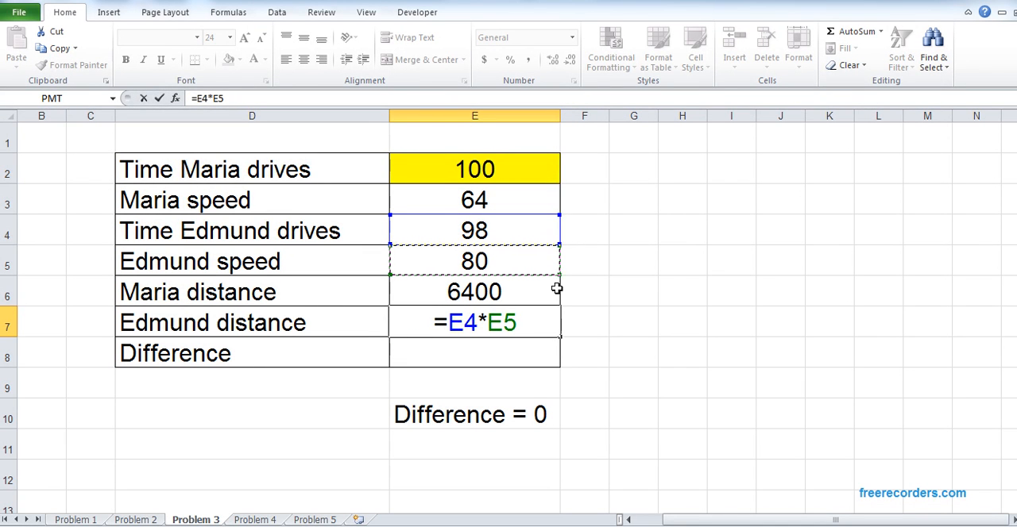
key("Enter")
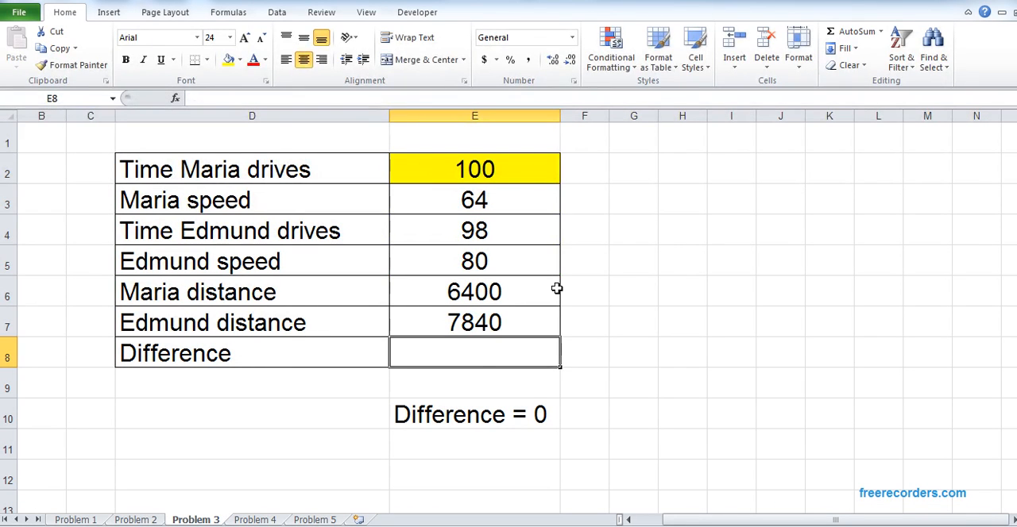
type("=E6-E9")
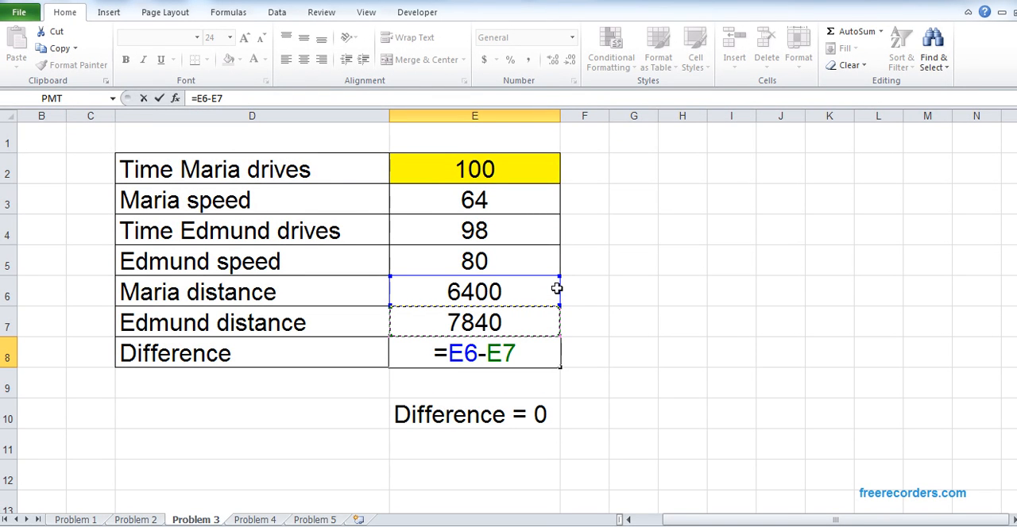
key("Enter")
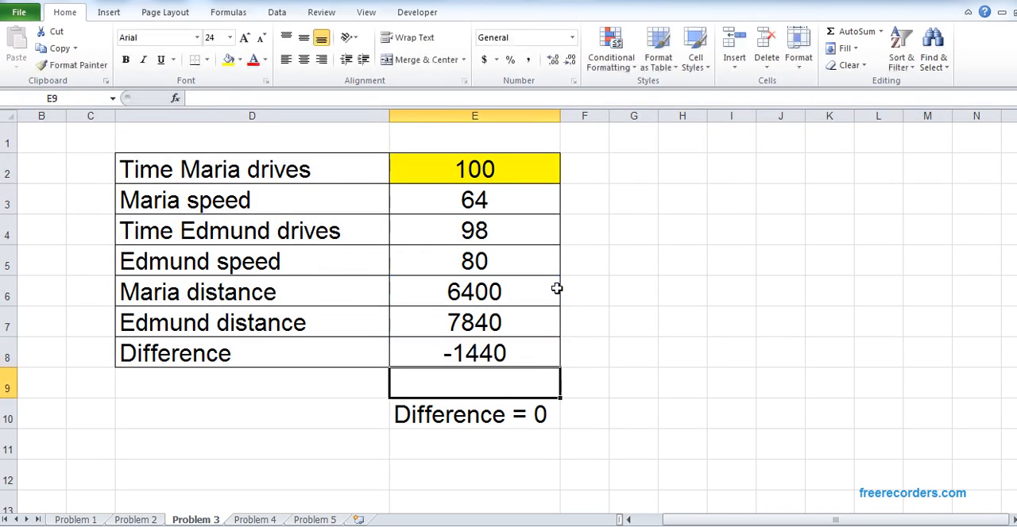
left_click(473, 353)
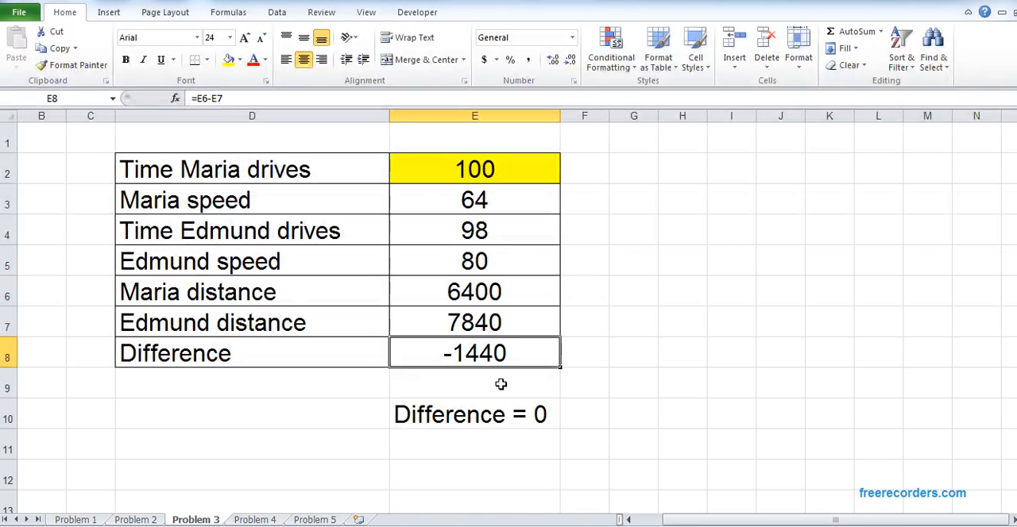
left_click(276, 12)
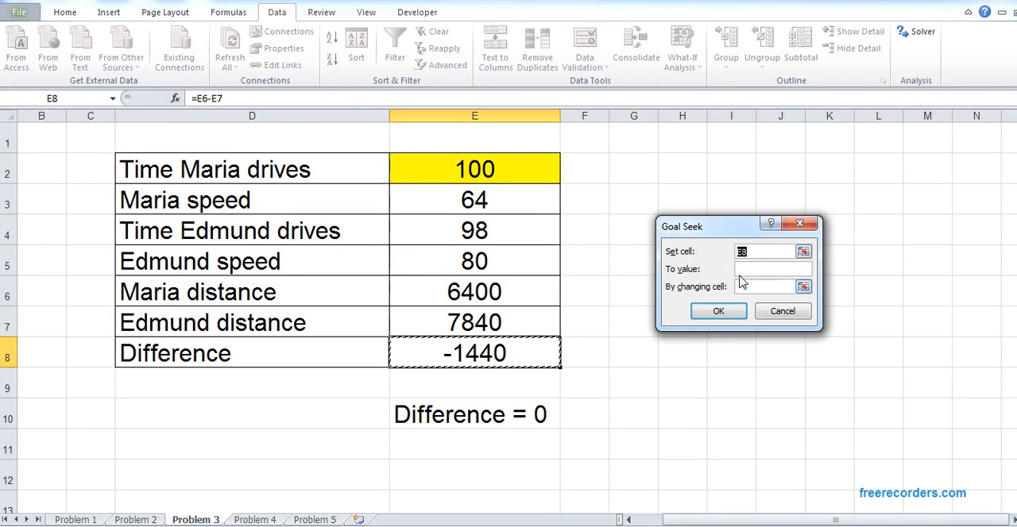
Goal Seek the difference E8 to 0 by changing Maria's driving time E2
type("0")
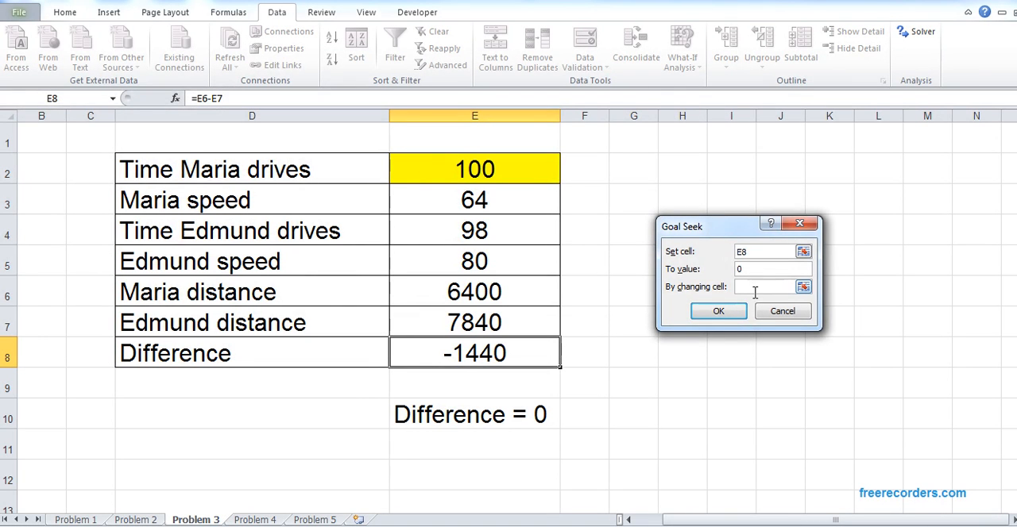
left_click(457, 168)
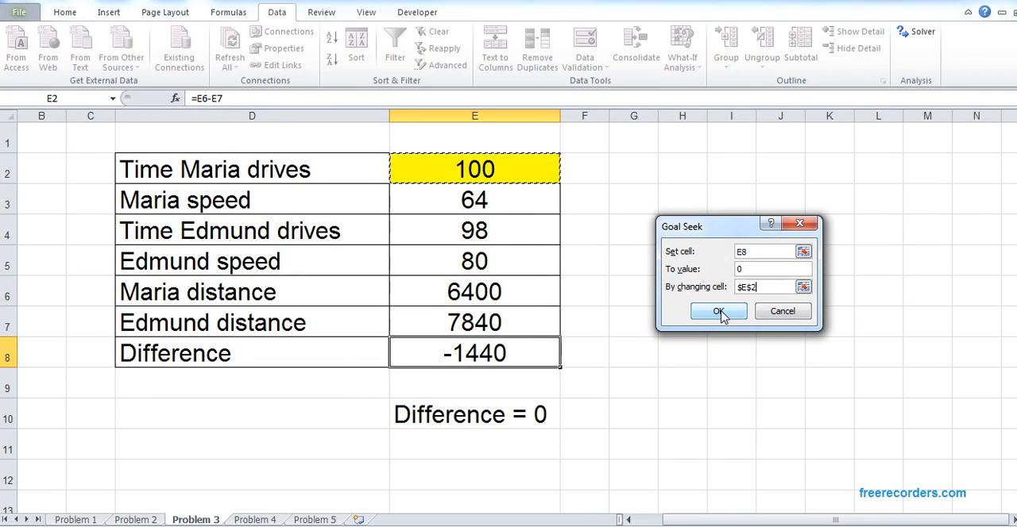
left_click(718, 311)
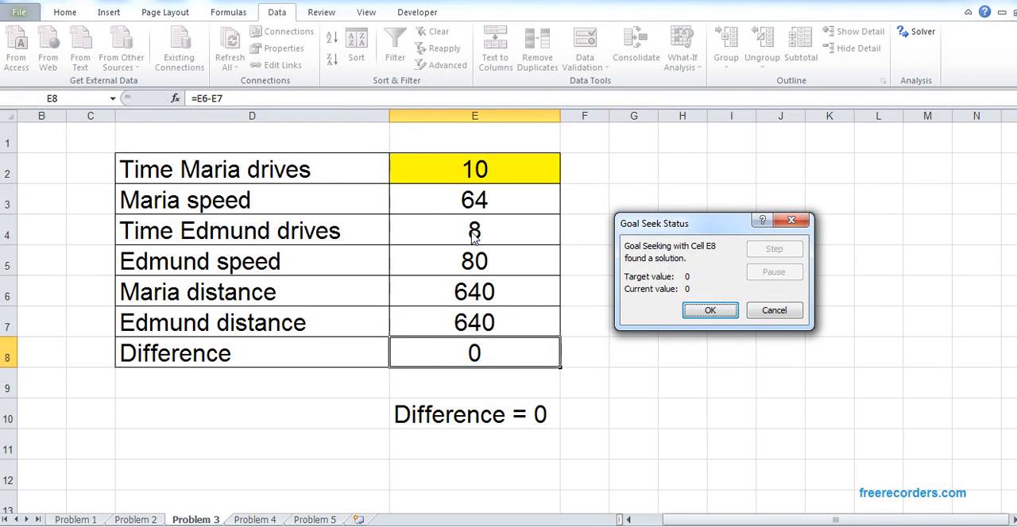
left_click(709, 309)
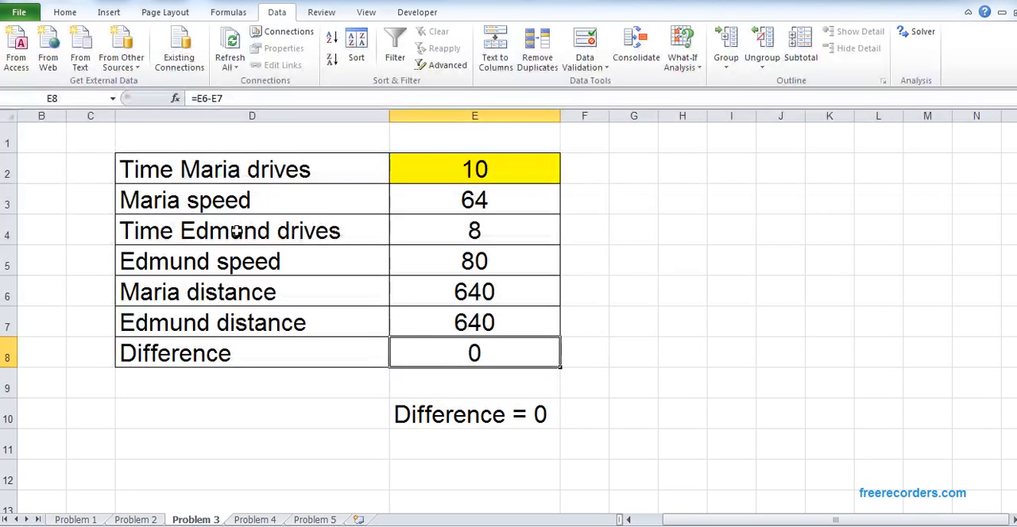
mouse_move(446, 189)
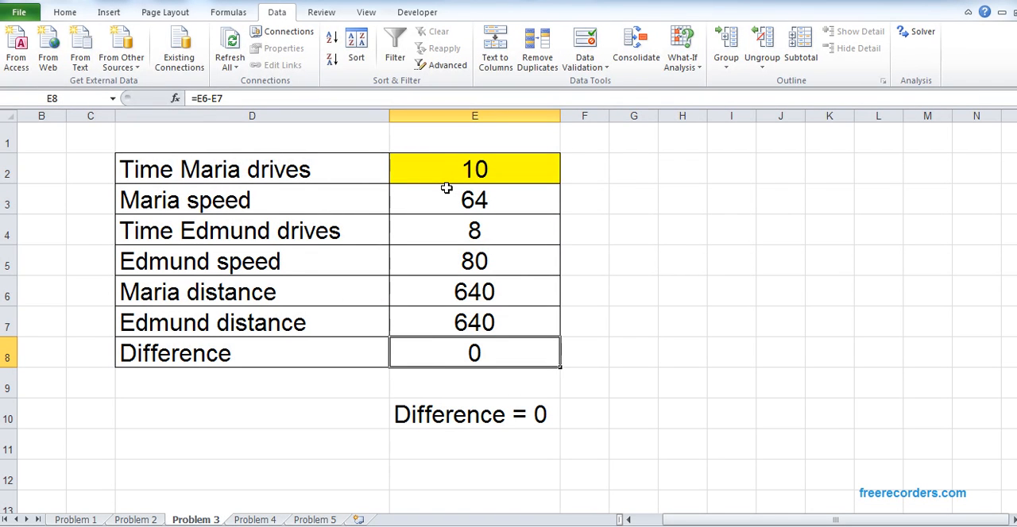
mouse_move(483, 181)
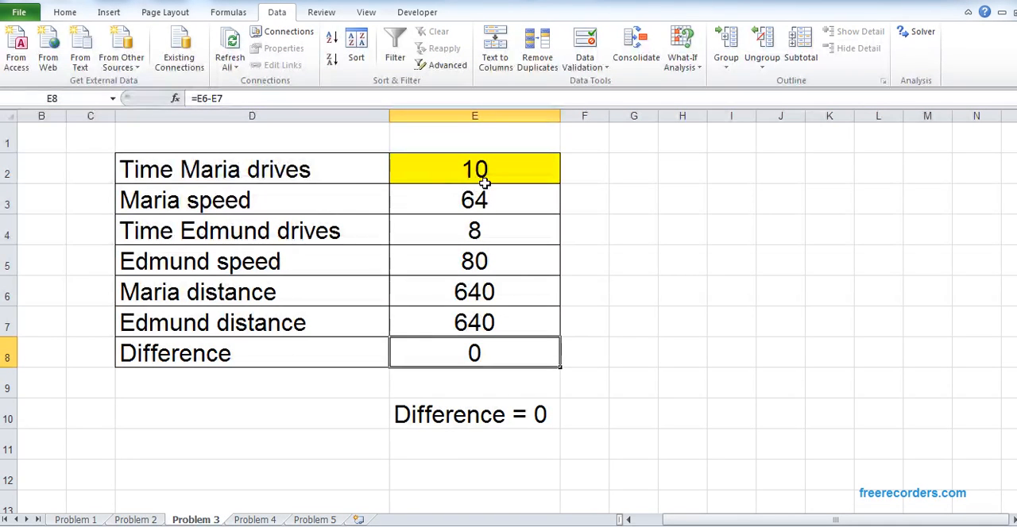
mouse_move(495, 179)
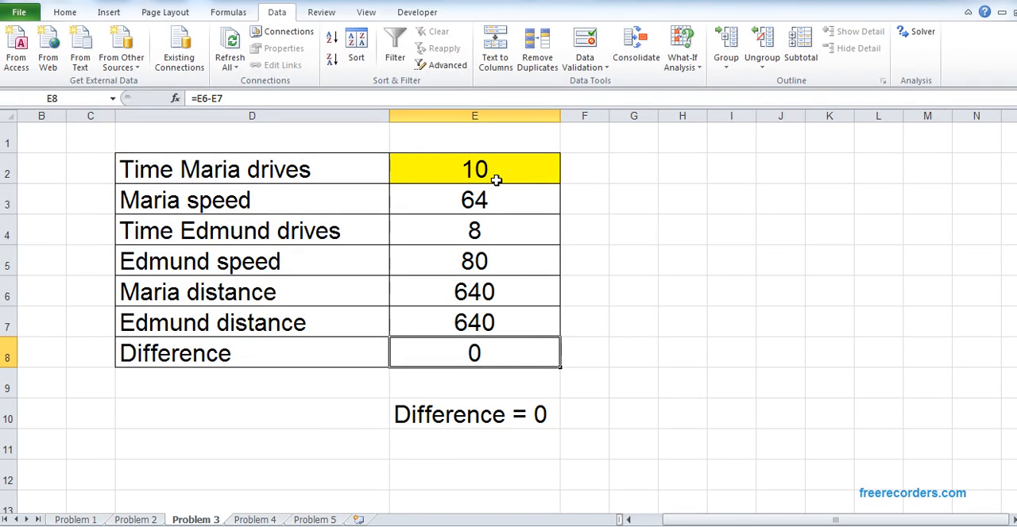
Review the solution: Maria drives 10, Edmund 8, each covering 640
left_click(473, 168)
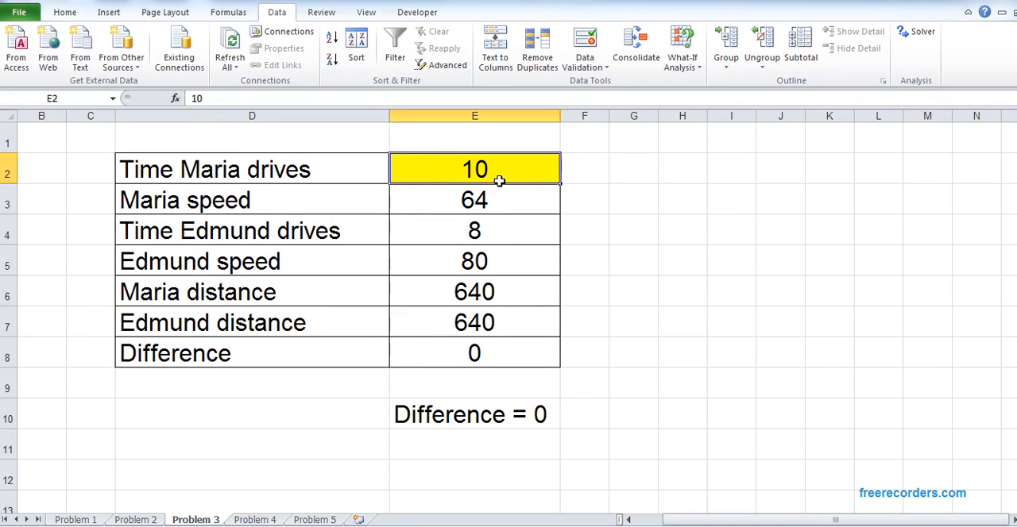
mouse_move(505, 241)
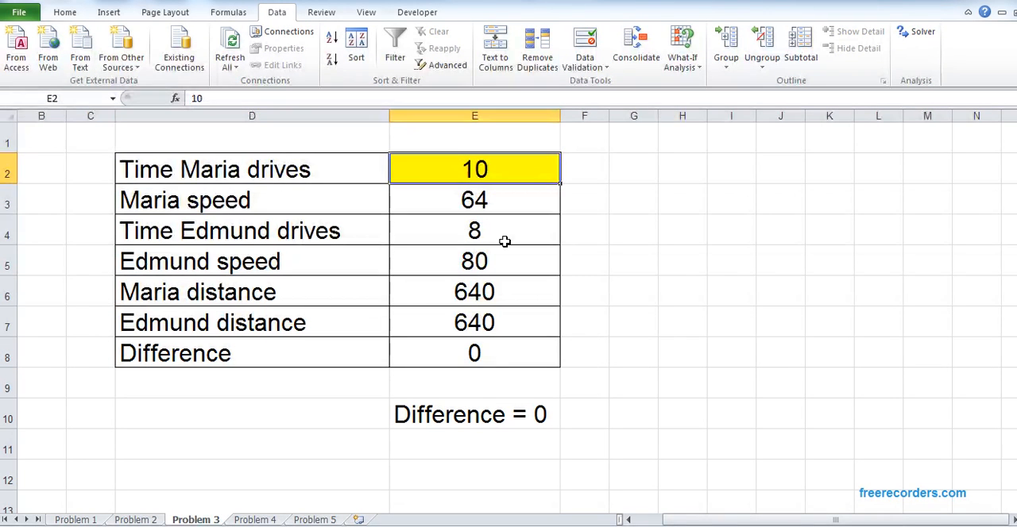
left_click(474, 230)
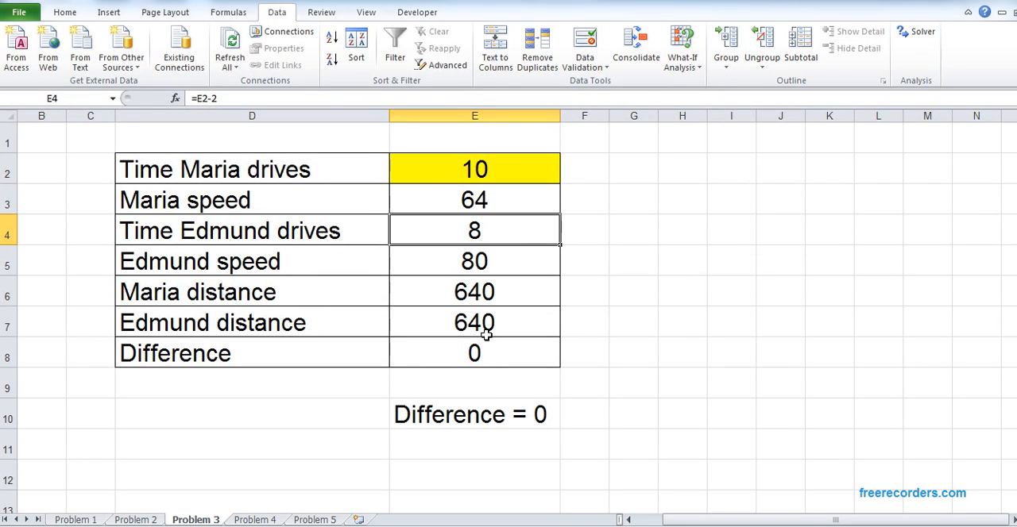
left_click(474, 292)
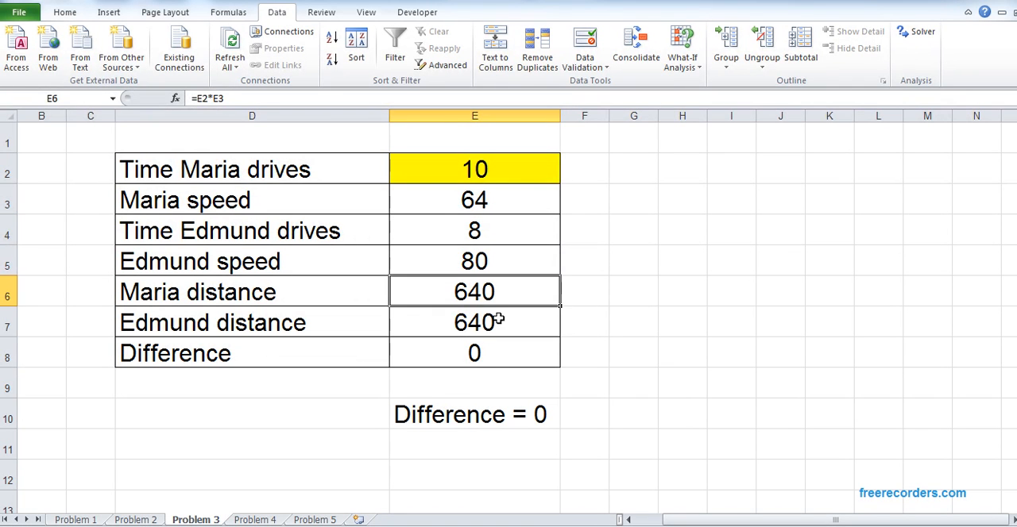
left_click(473, 353)
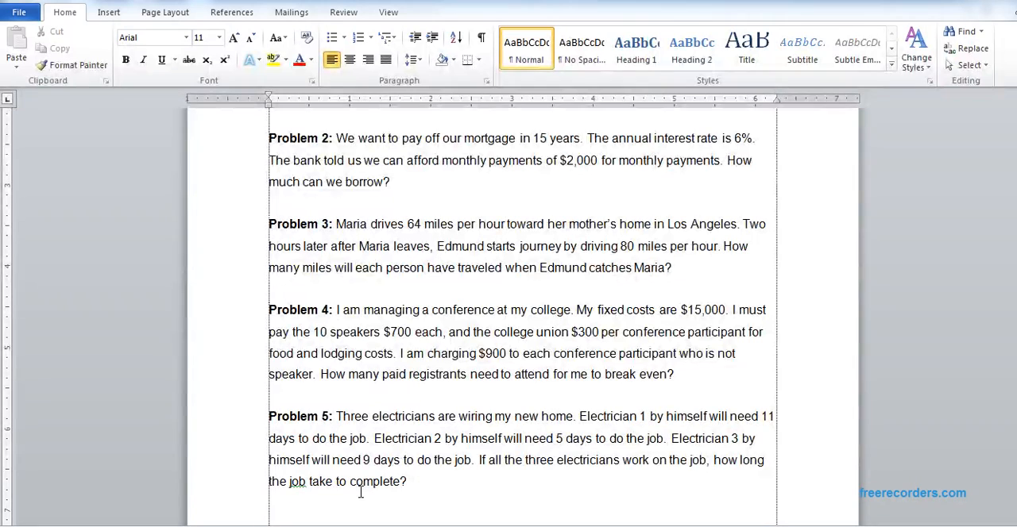
scroll("down", 3)
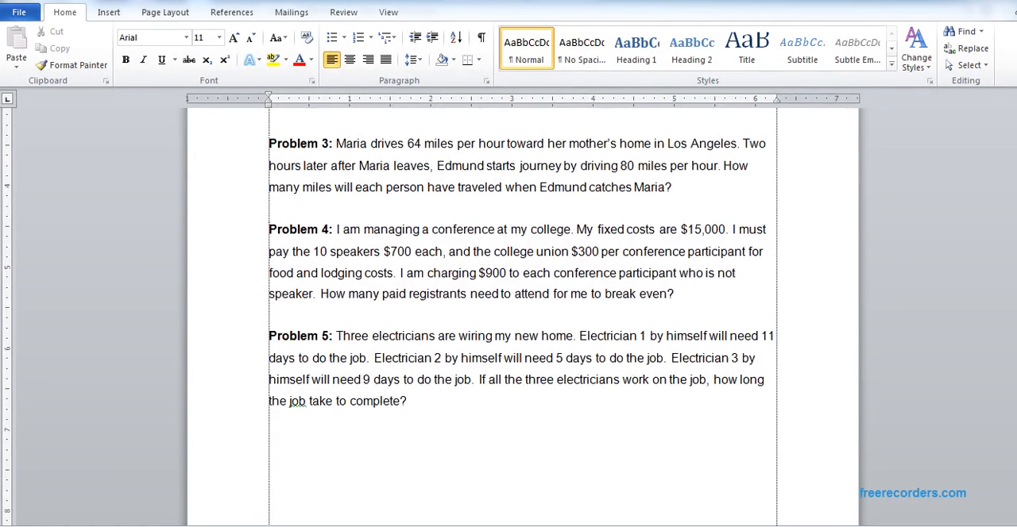
scroll("down", 3)
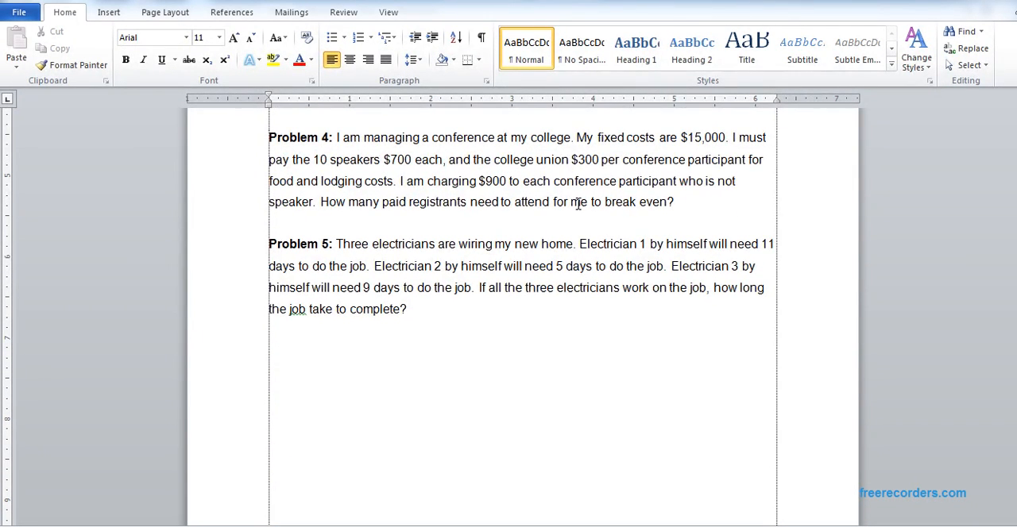
left_click_drag(605, 202, 674, 201)
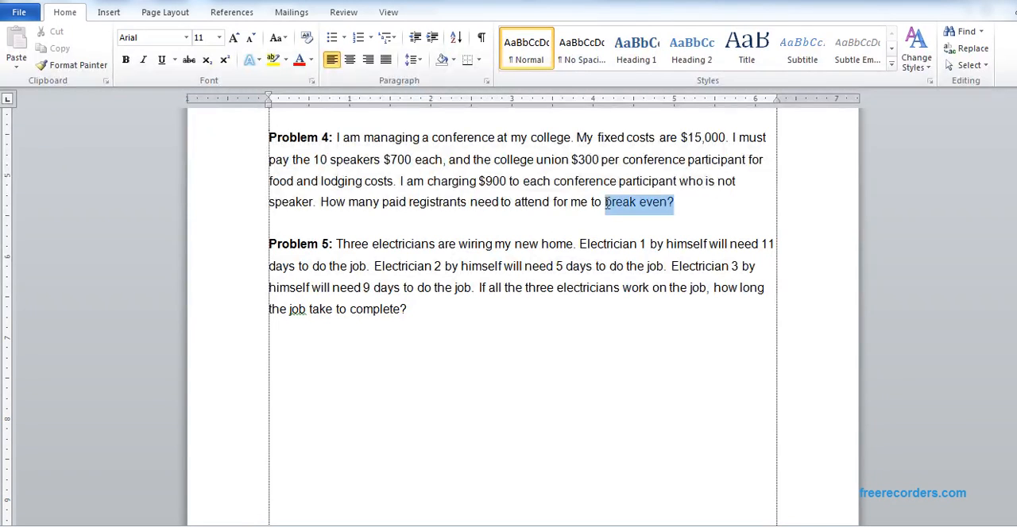
left_click(675, 202)
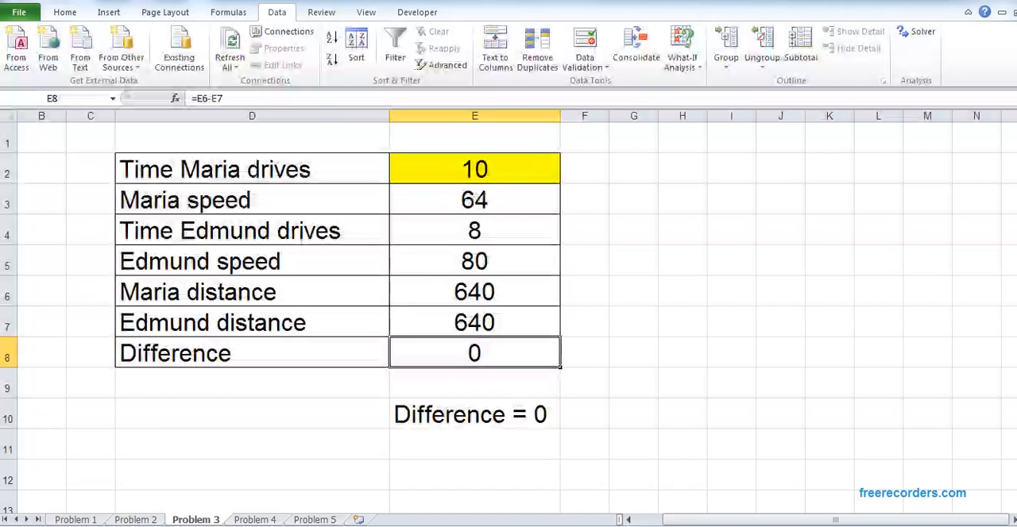
On the Problem 4 sheet, note 'Profit = $0' in H5 beside the empty table
left_click(263, 522)
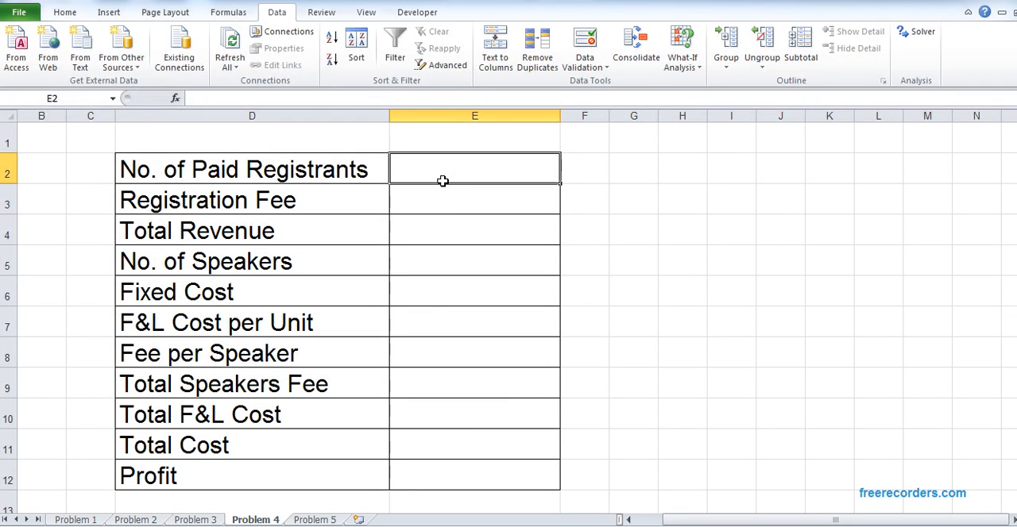
mouse_move(457, 197)
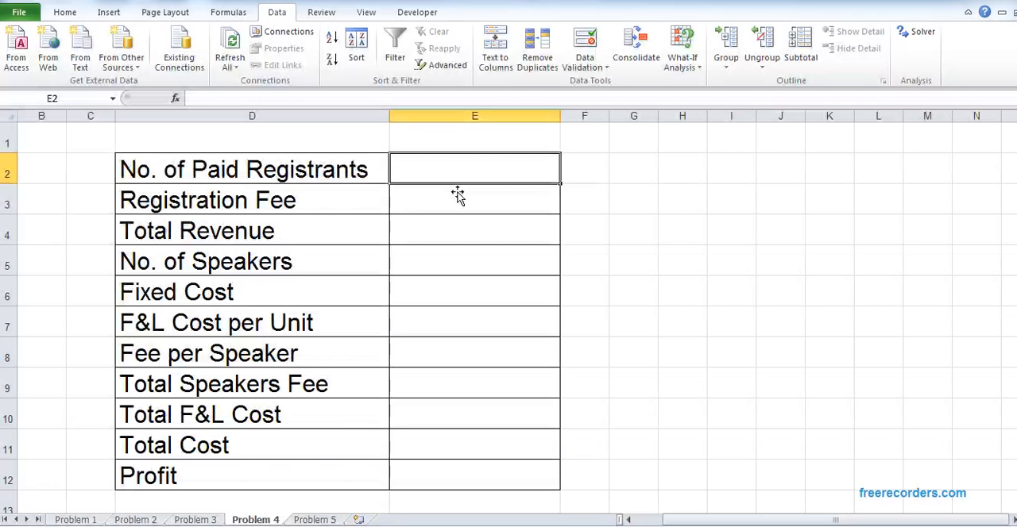
mouse_move(462, 379)
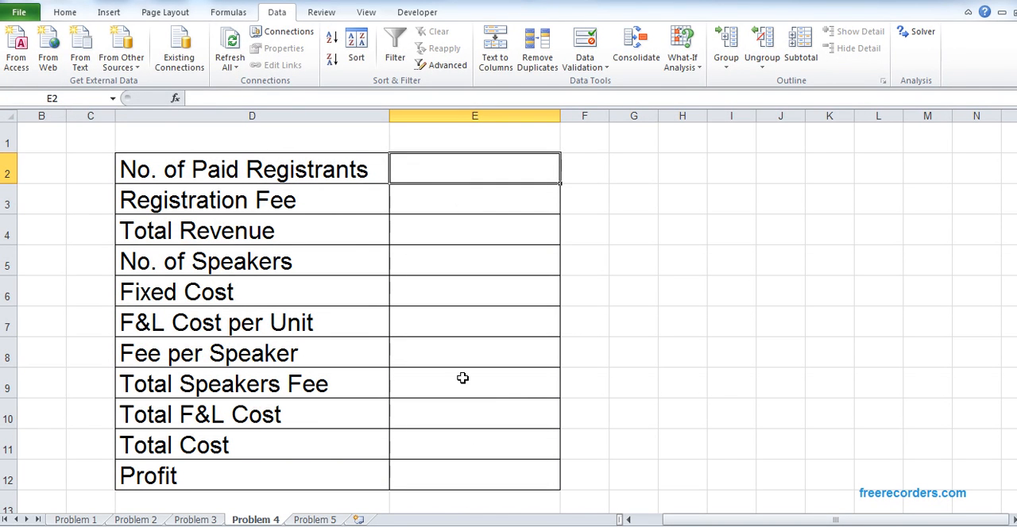
left_click(473, 481)
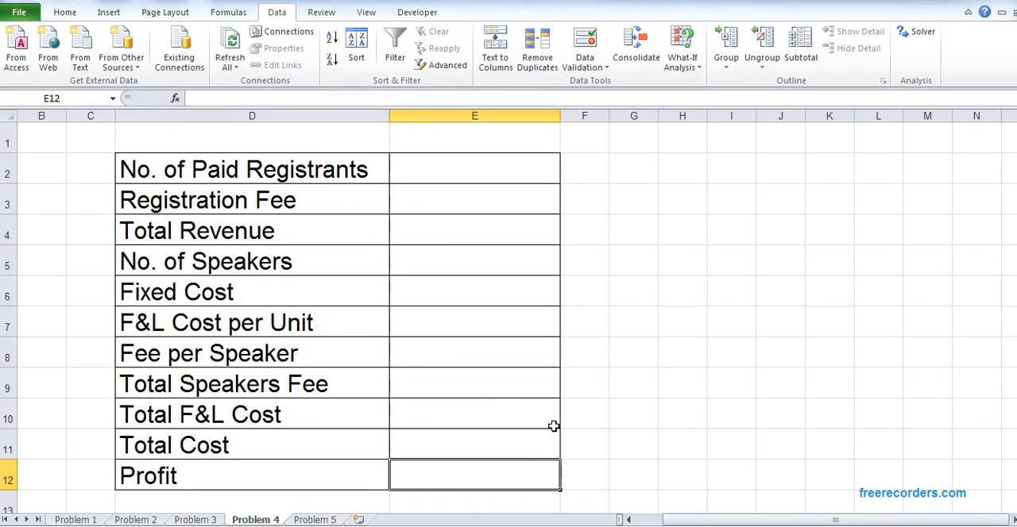
type("Profit =")
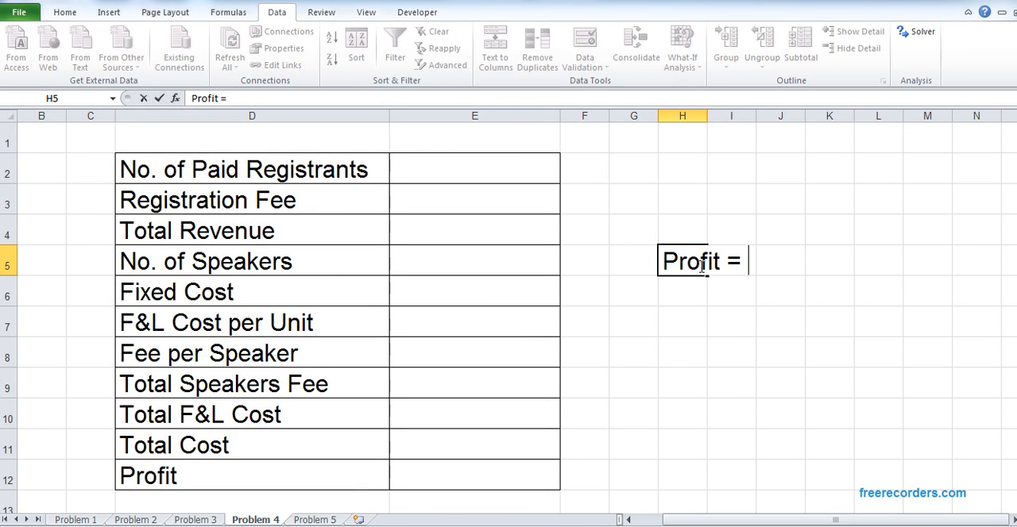
type("$0")
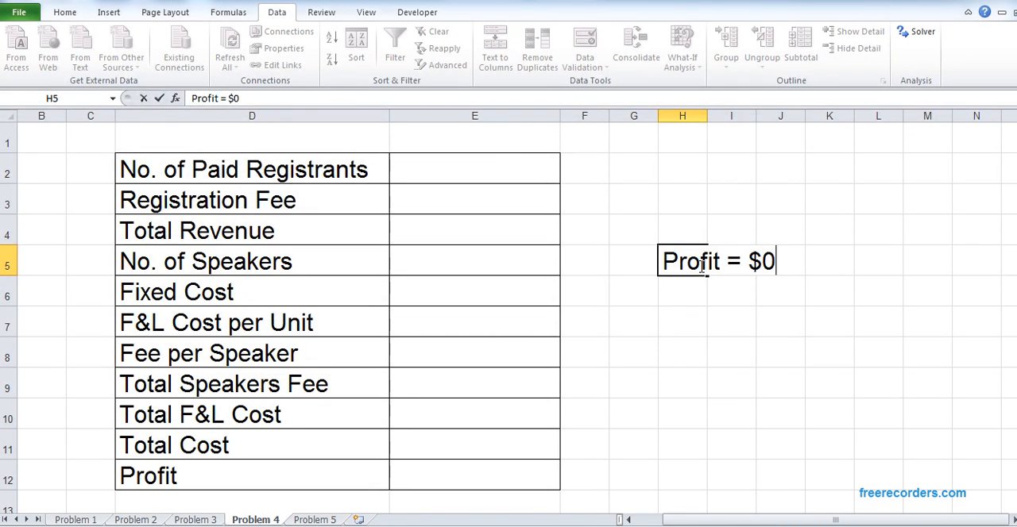
key("Enter")
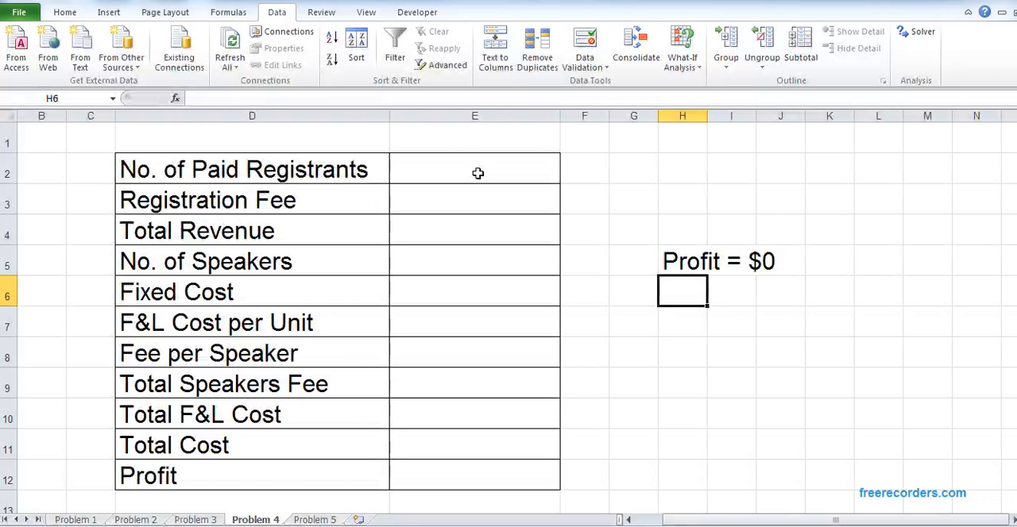
left_click(474, 168)
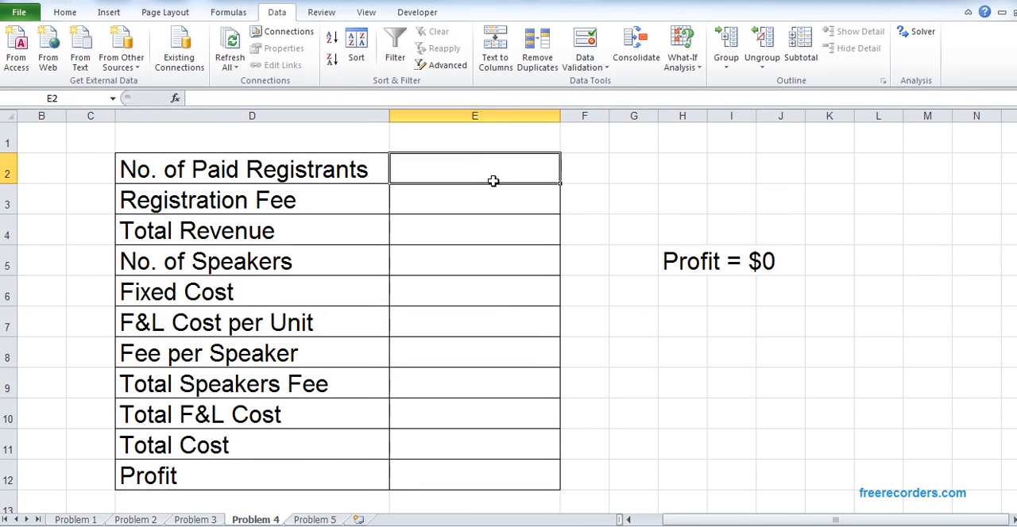
Enter 100 paid registrants and the fee, with Total Revenue as their product giving 90000
type("1")
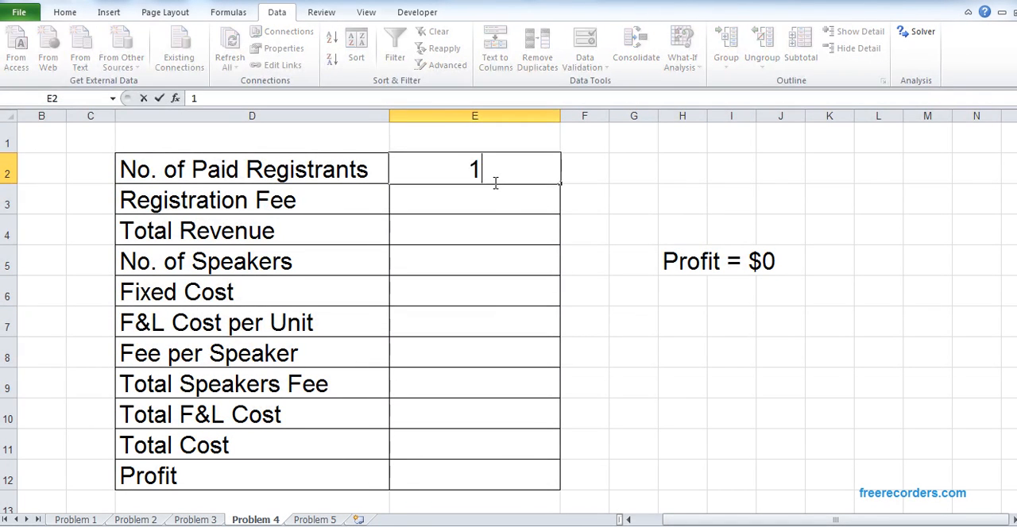
type("00")
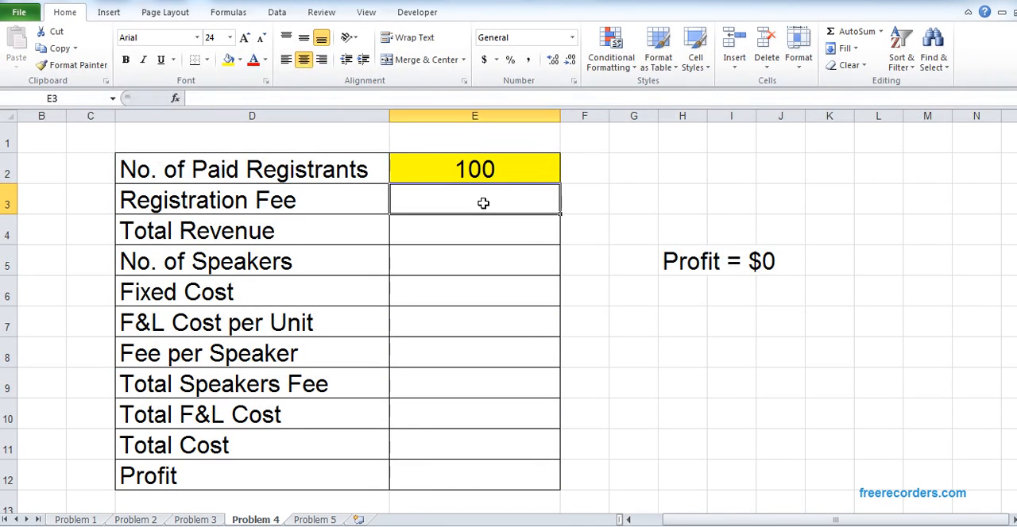
type("900")
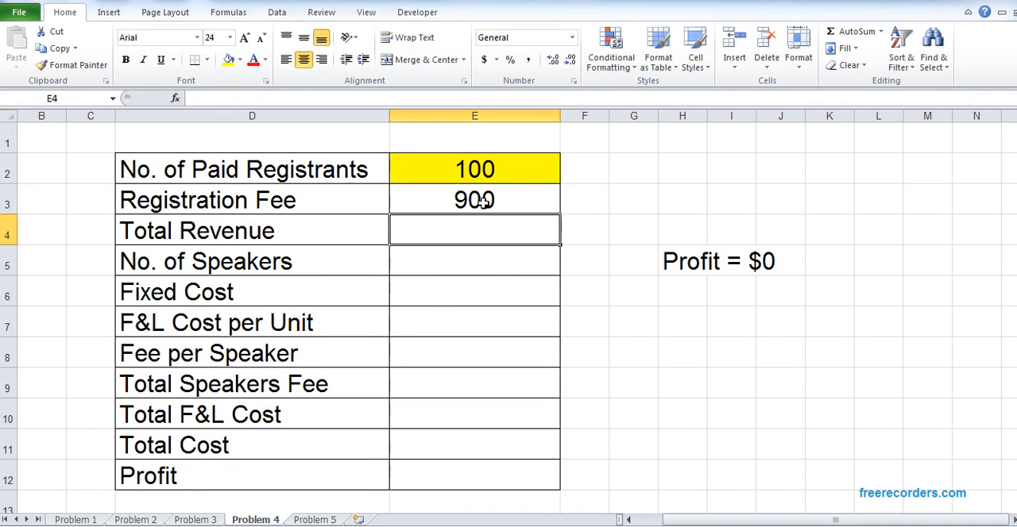
type("=E2*")
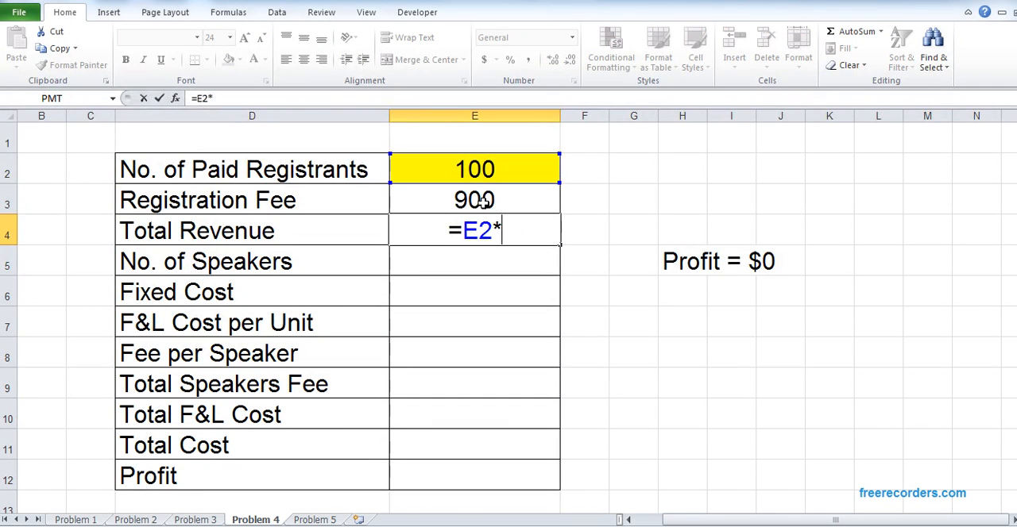
key("Enter")
type("10")
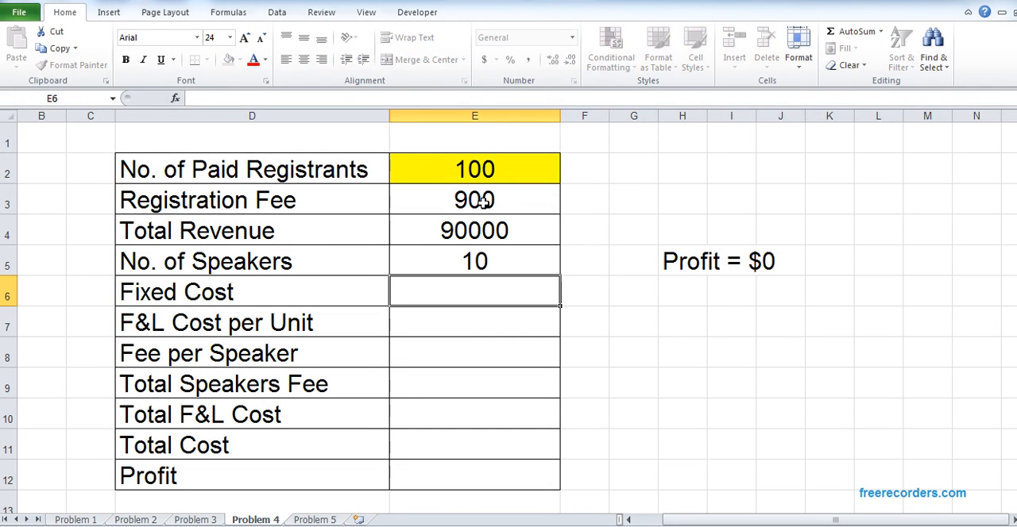
Enter the fixed cost, speaker count and fee per speaker, with Total Speakers Fee as their product
type("15000")
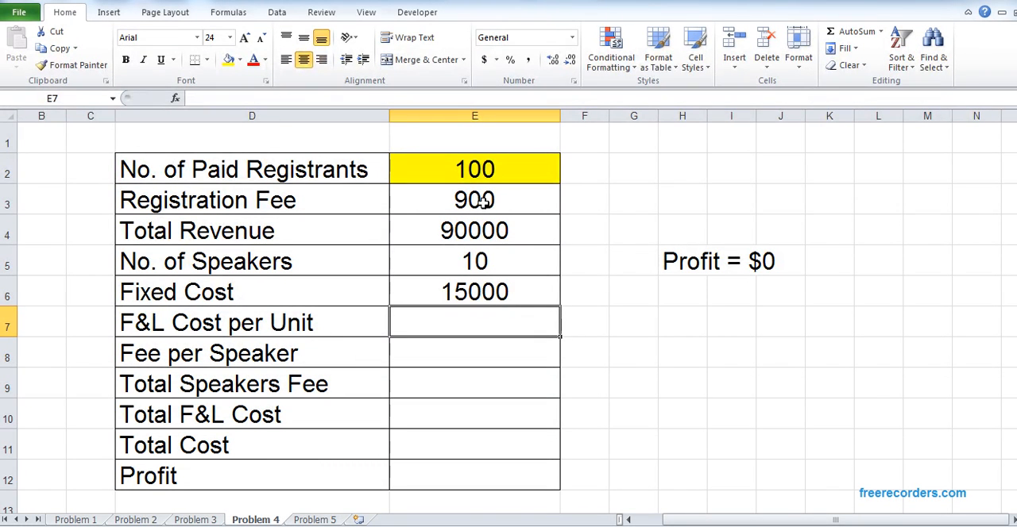
type("3")
left_click(474, 352)
type("7")
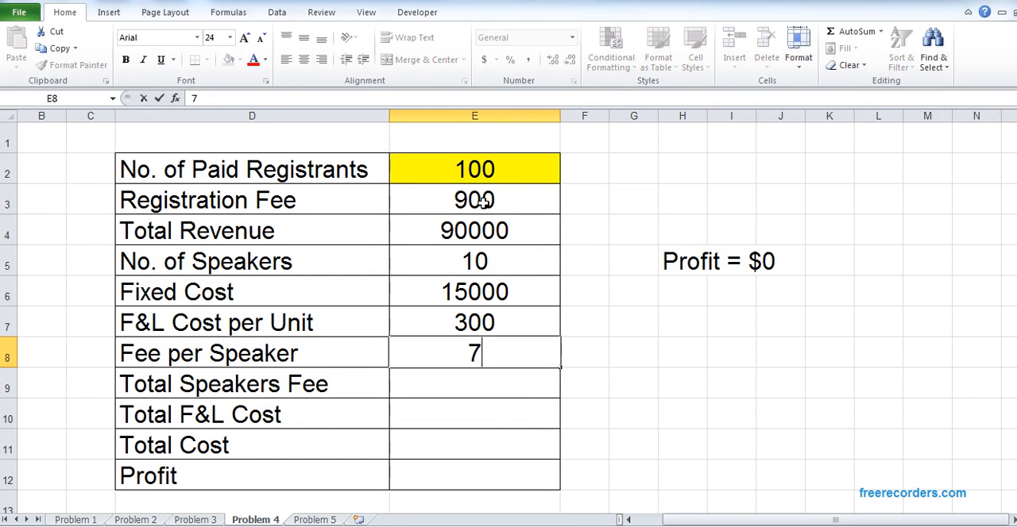
type("00")
left_click(473, 383)
type("=E5*")
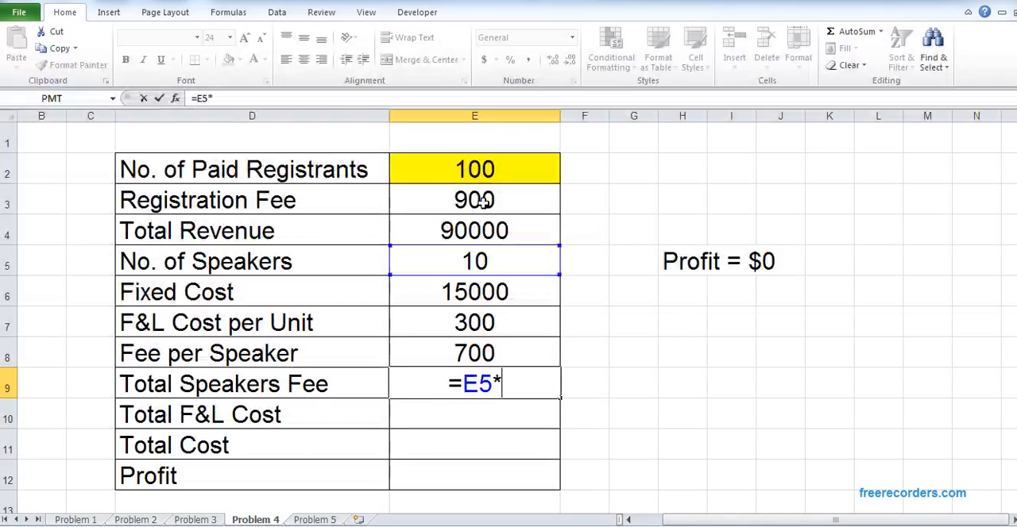
left_click(474, 353)
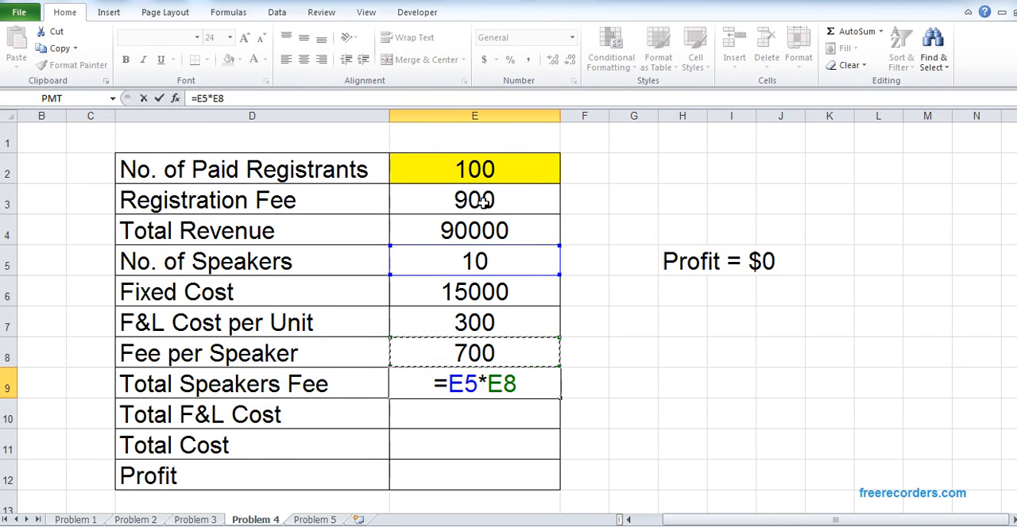
key("Enter")
type("=")
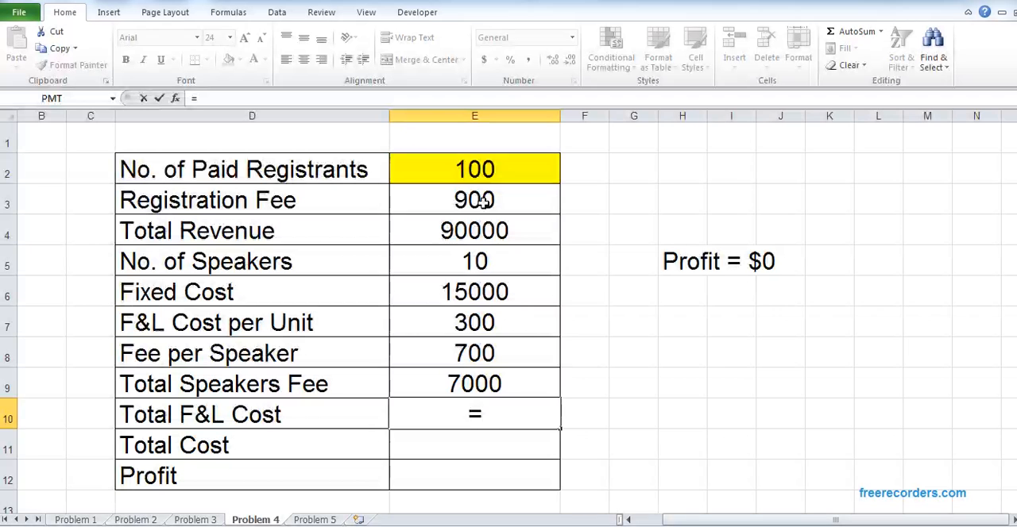
Build the F&L cost formula and Total Cost as fixed cost plus speakers fee plus E9, giving 55000
left_click(473, 321)
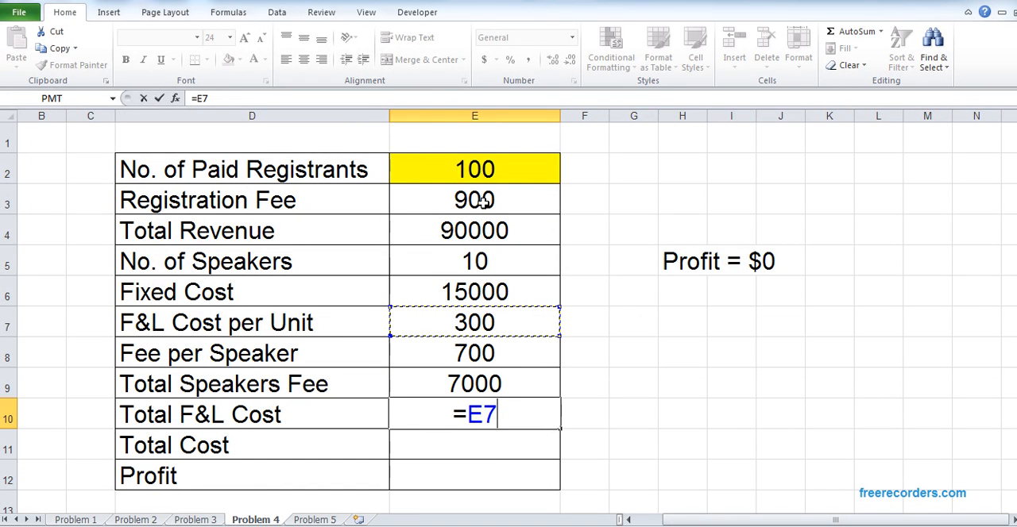
type("*(")
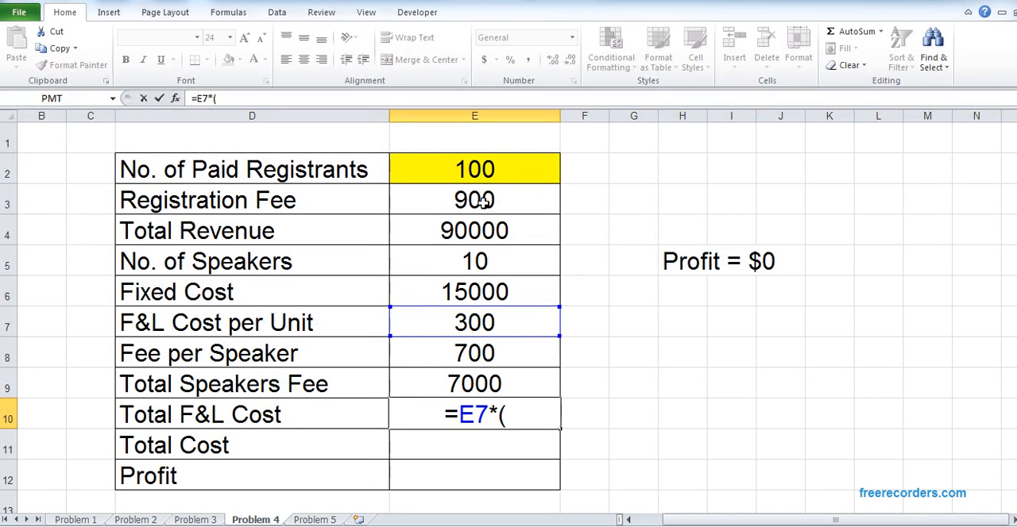
left_click(473, 293)
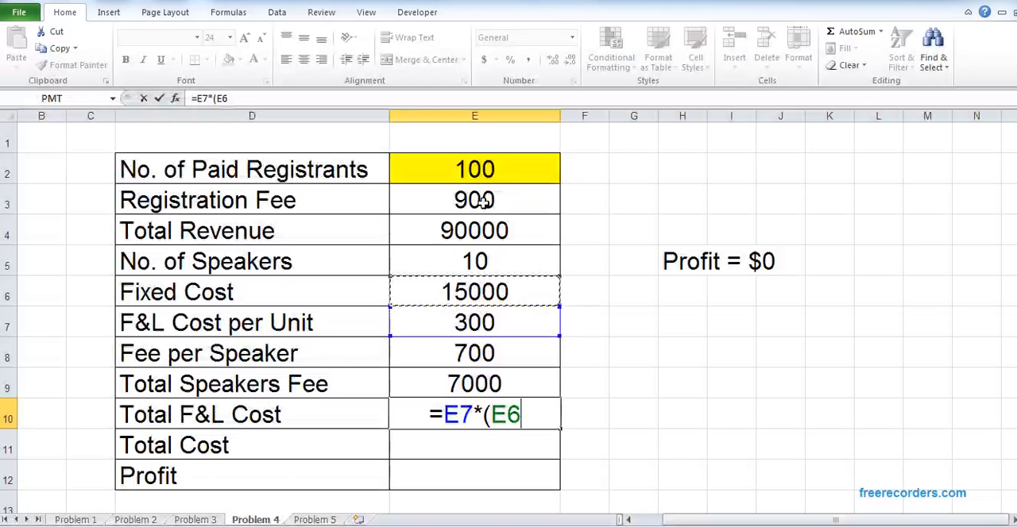
left_click(473, 168)
type("=")
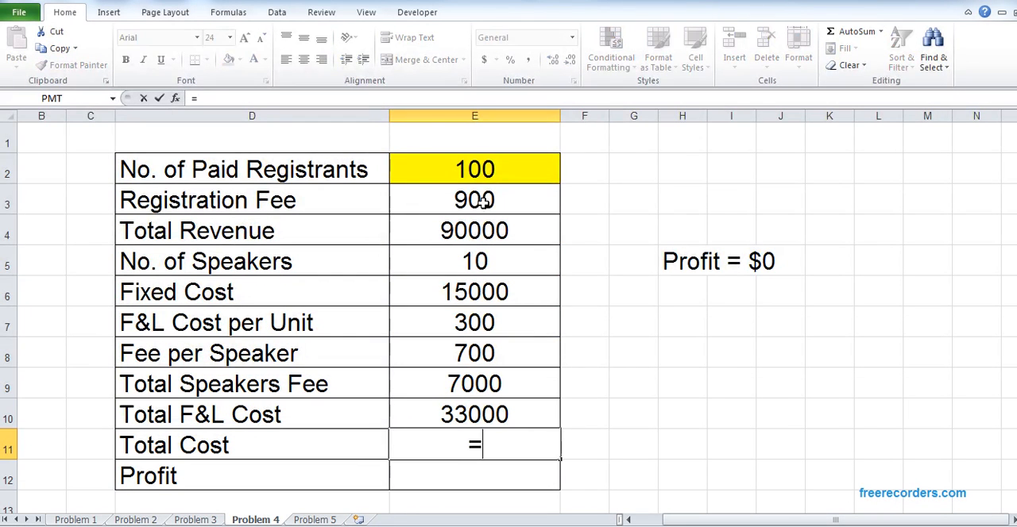
left_click(473, 292)
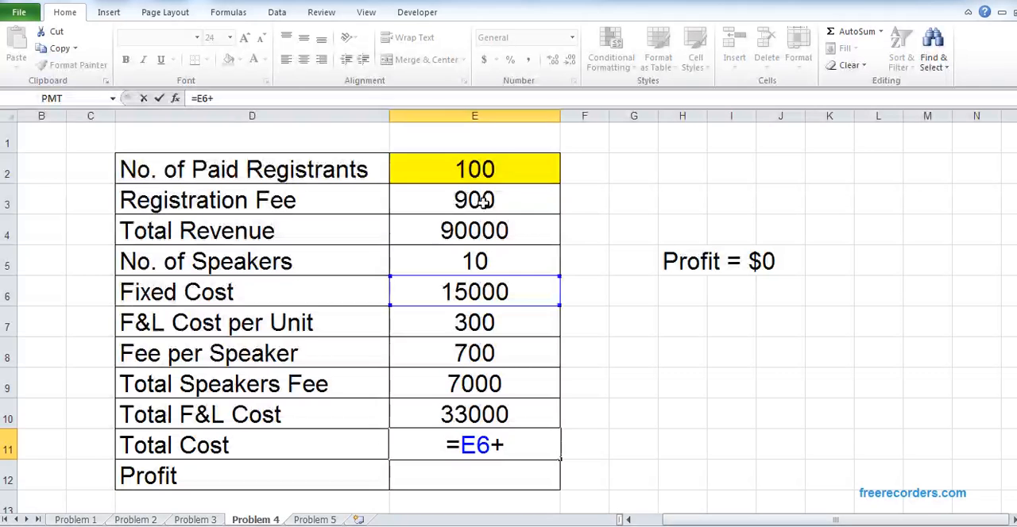
left_click(473, 383)
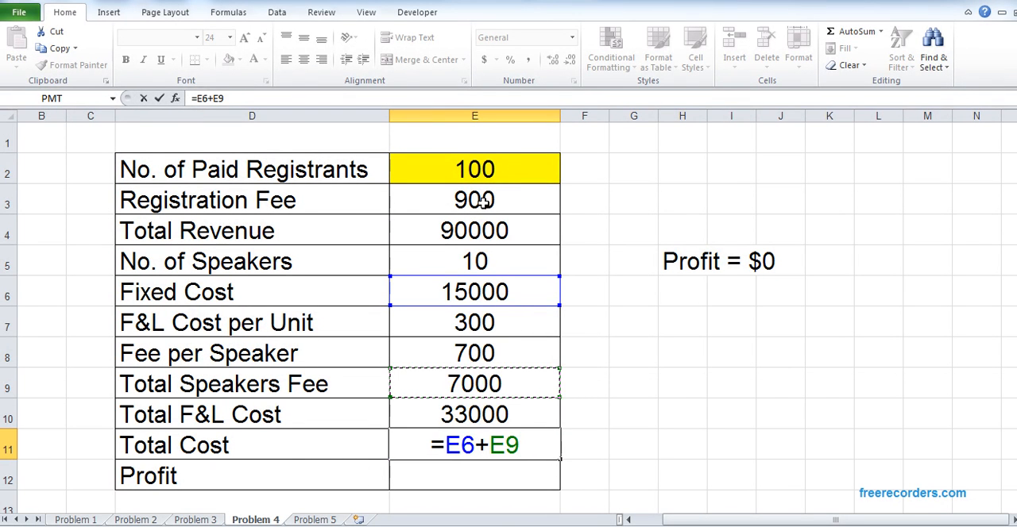
type("+E9")
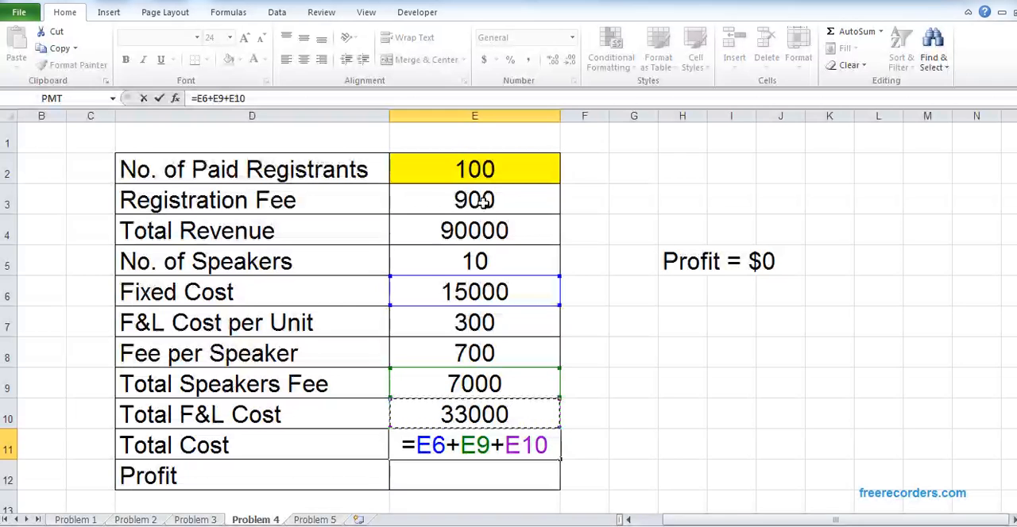
key("Enter")
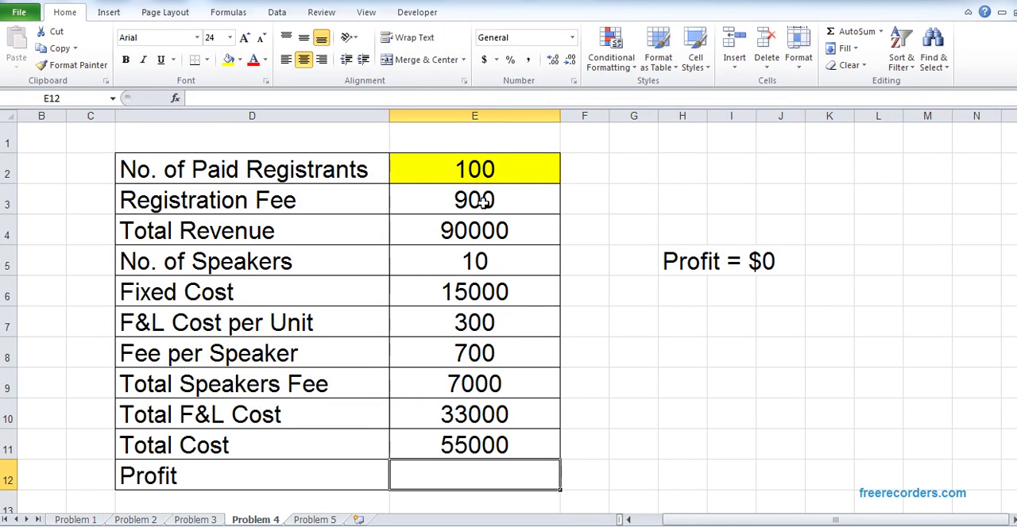
Make Profit E12 equal Total Revenue minus Total Cost, showing 35000
type("=E10")
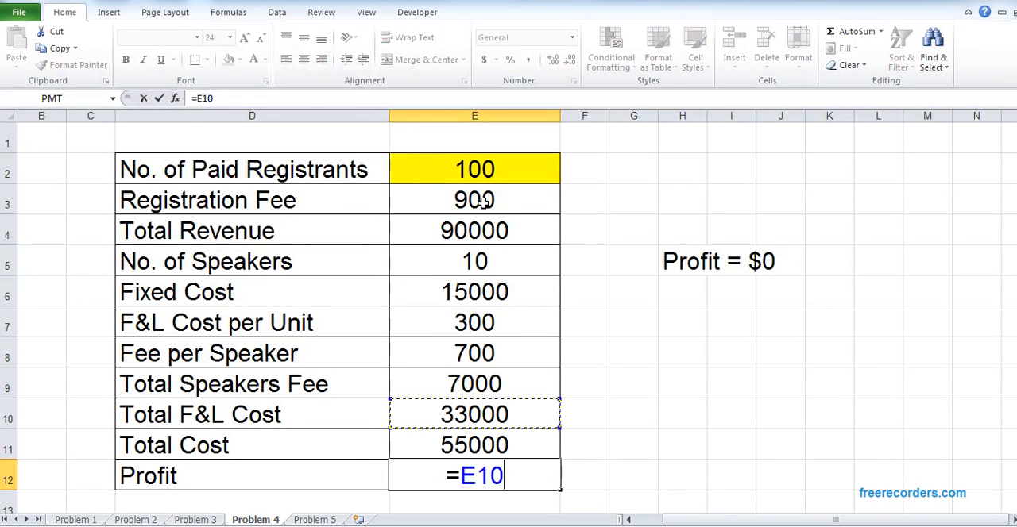
left_click(474, 230)
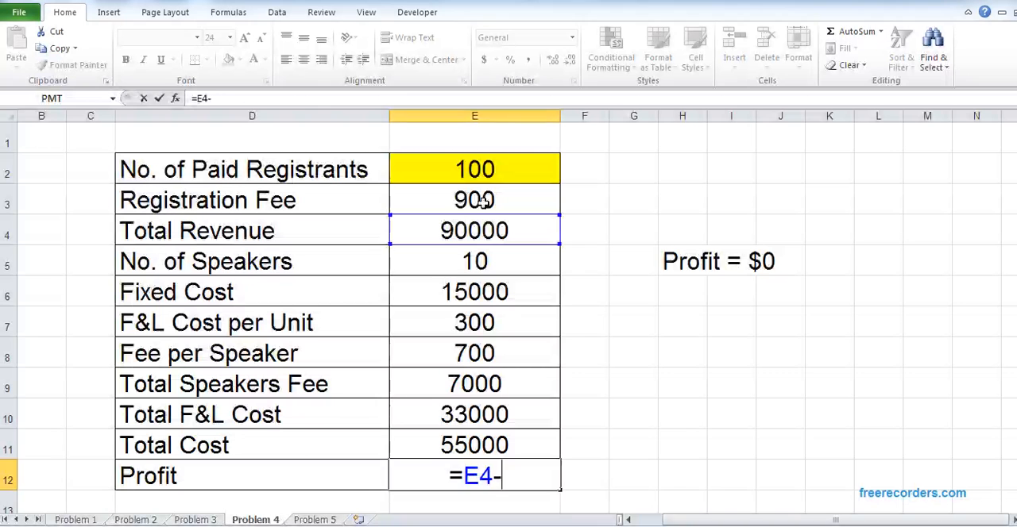
left_click(473, 445)
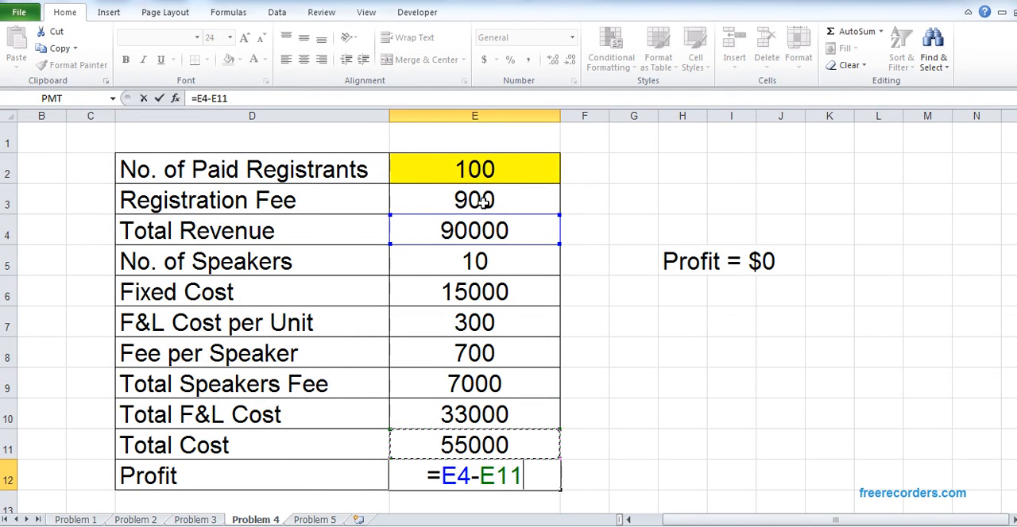
key("Enter")
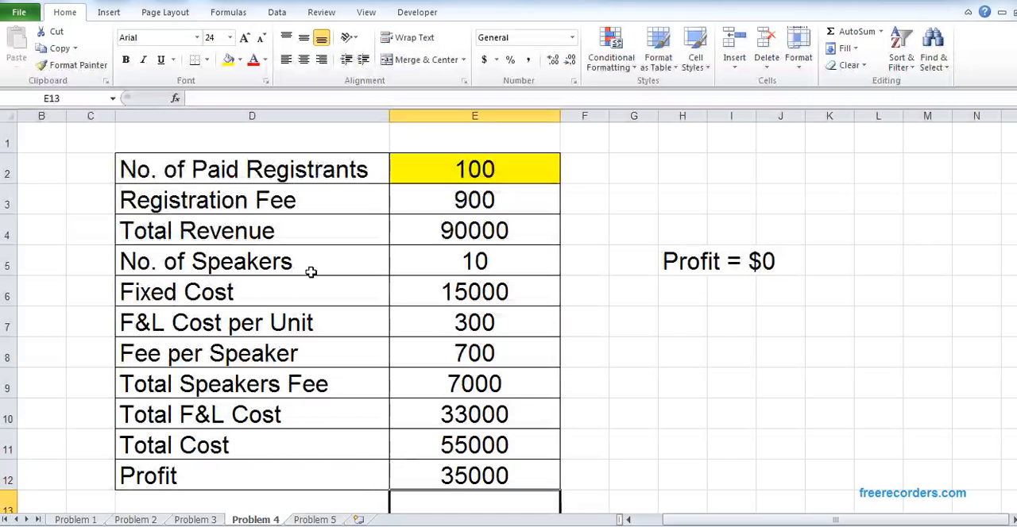
left_click(473, 476)
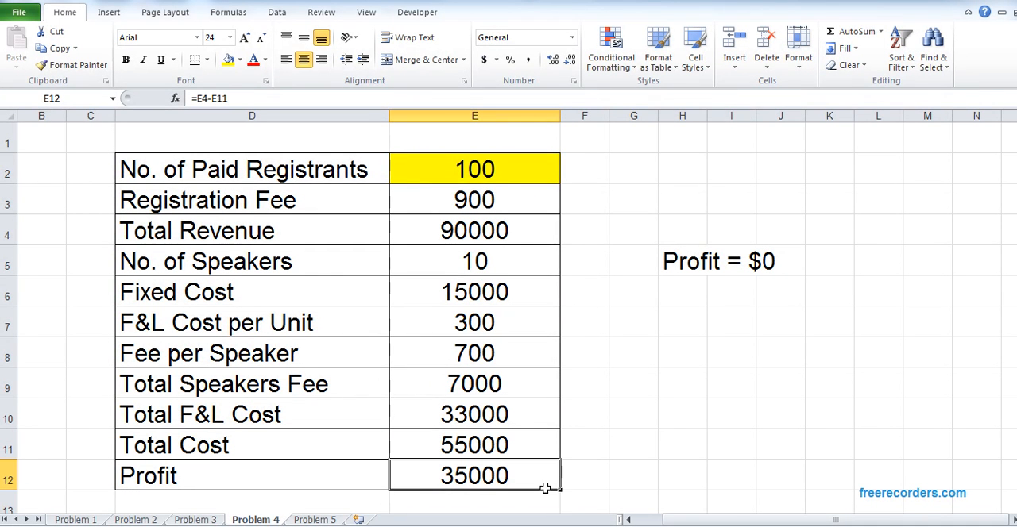
mouse_move(480, 491)
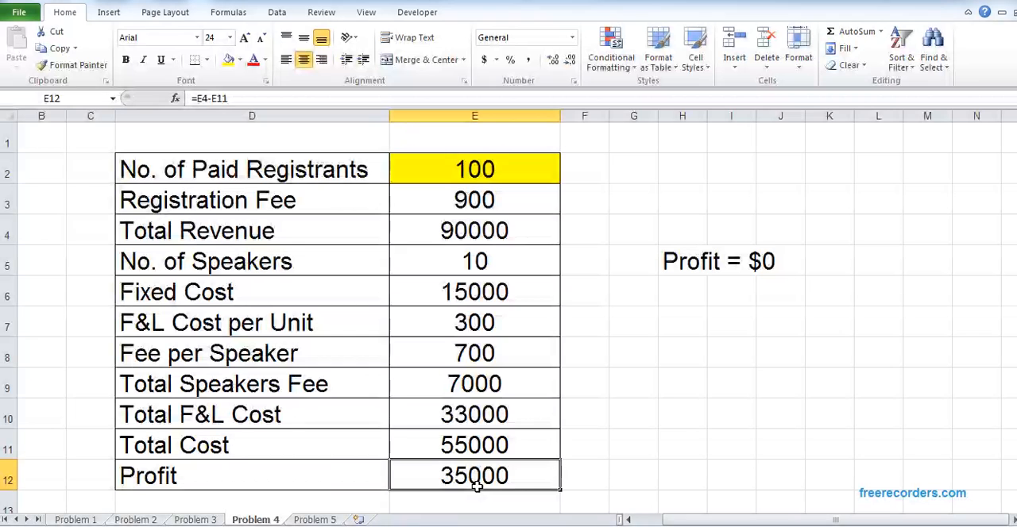
left_click(276, 13)
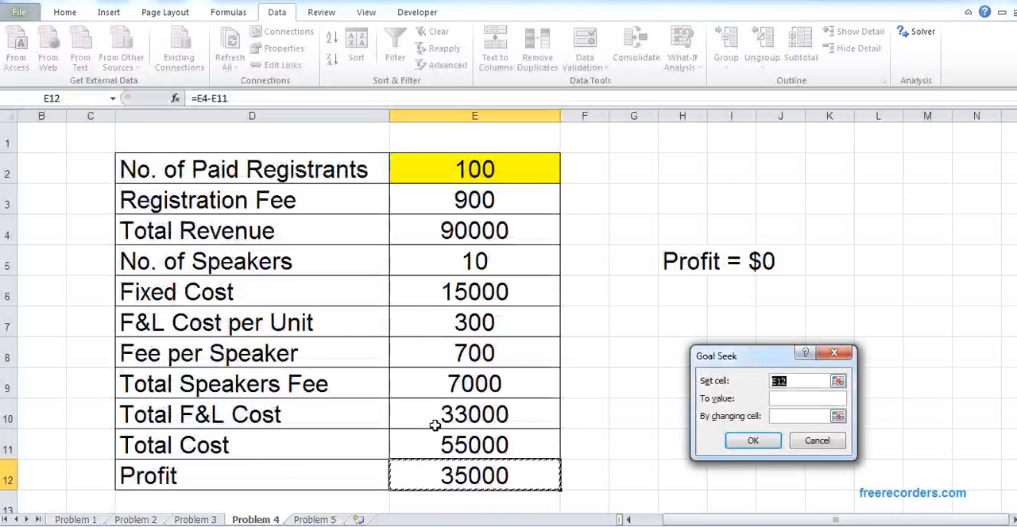
Set Goal Seek to make Profit E12 equal 0 by changing registrants E2
type("0")
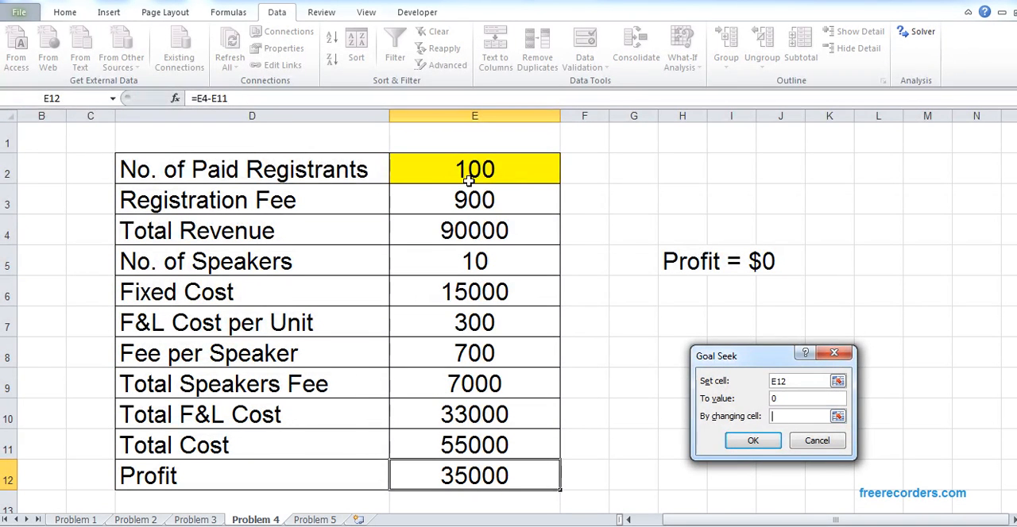
left_click(474, 168)
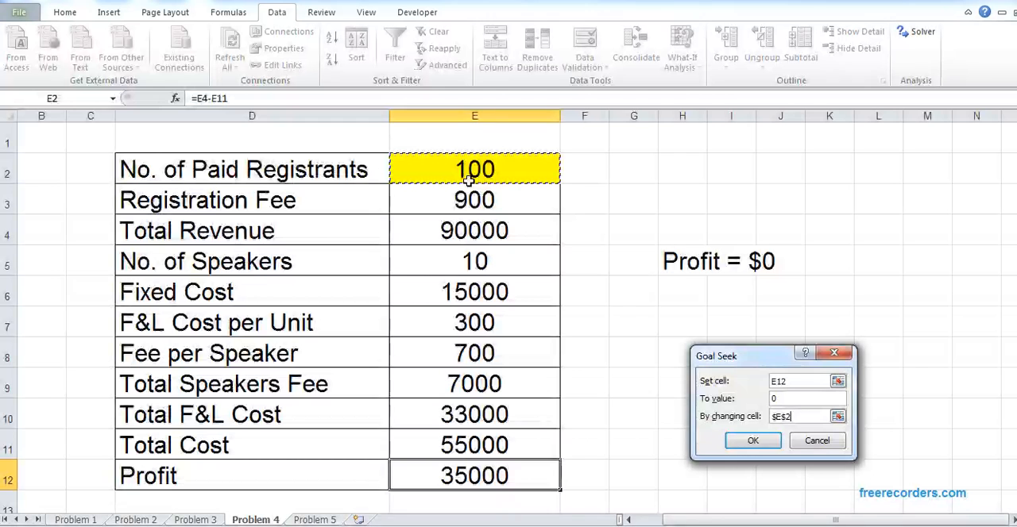
left_click(753, 442)
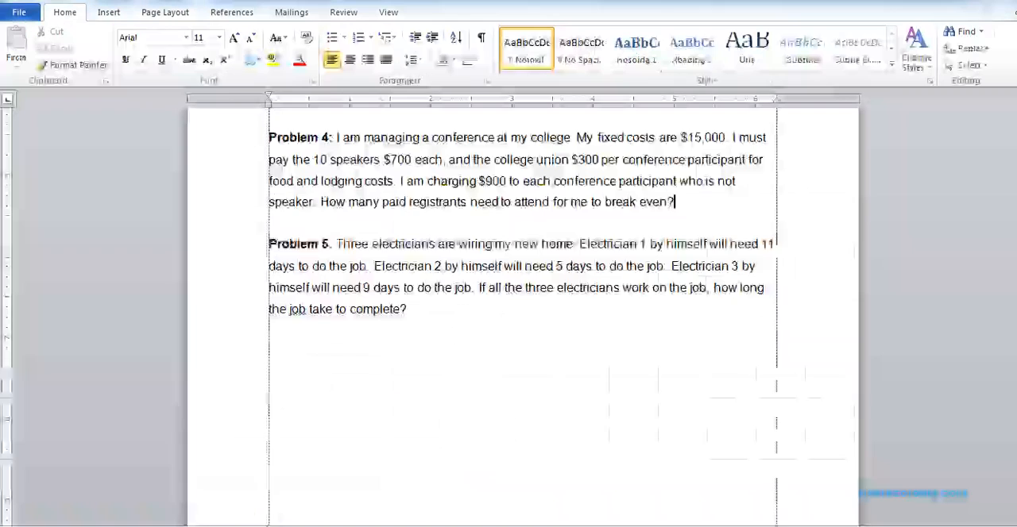
Scroll the Word document to show Problems 4 and 5 about three electricians
scroll("down", 3)
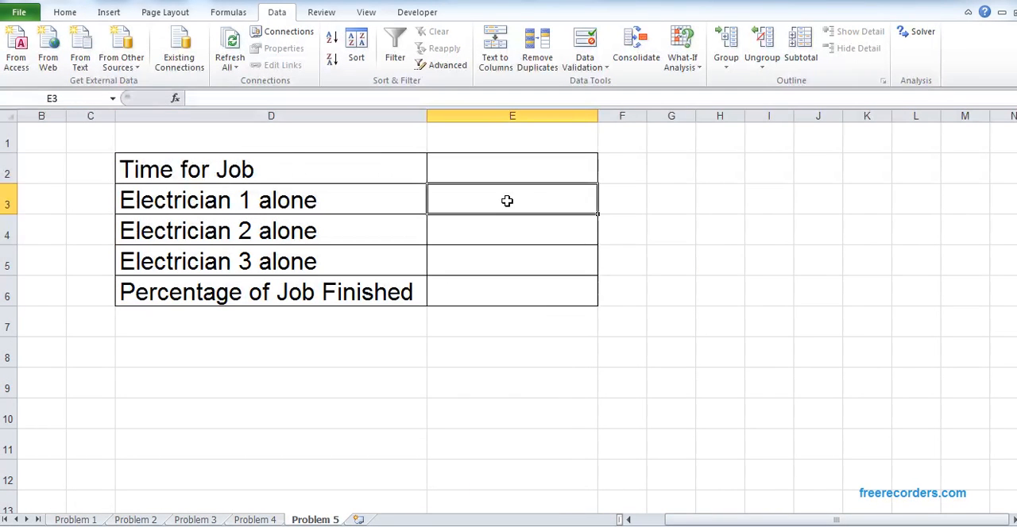
mouse_move(509, 216)
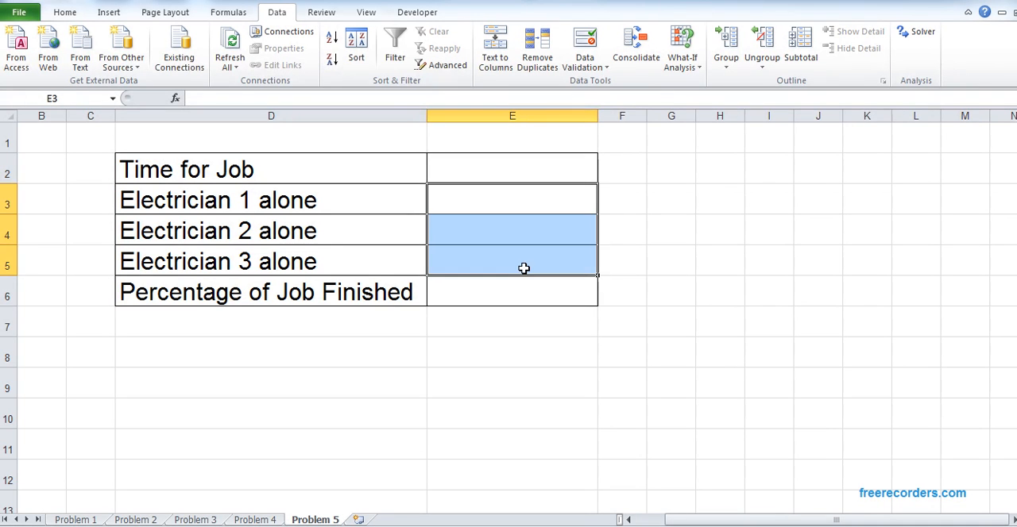
Note 'Percentage of Job Finished = 100% or 1' in E8 below the Problem 5 table
left_click(183, 292)
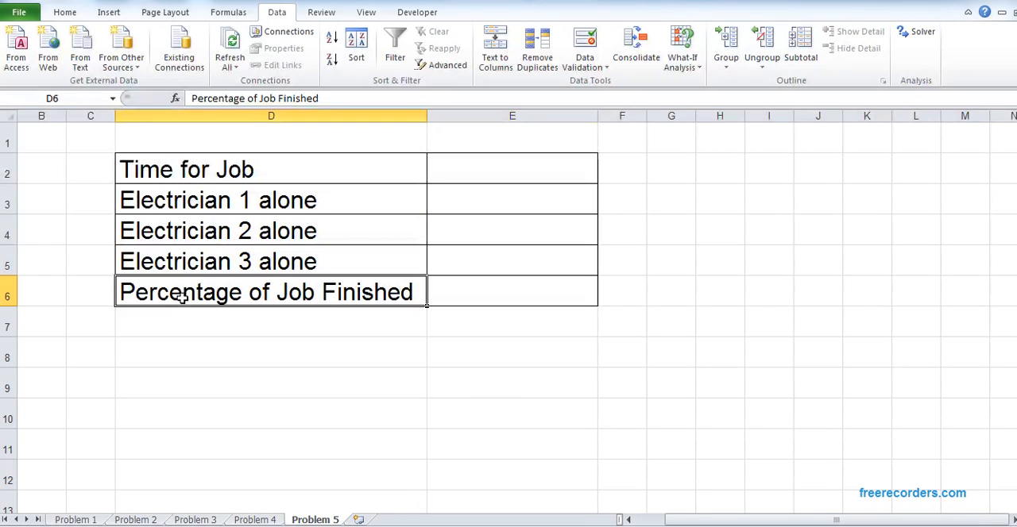
left_click(511, 293)
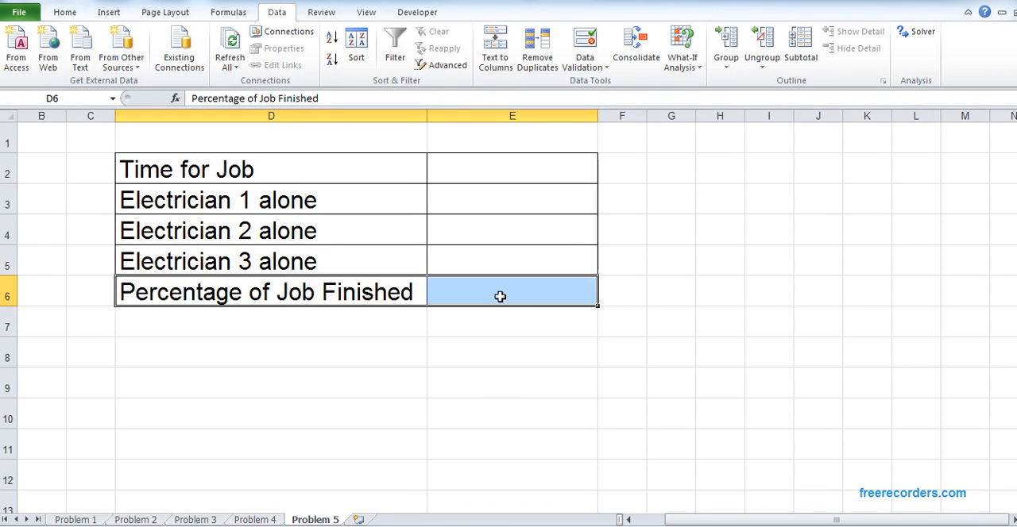
left_click(512, 353)
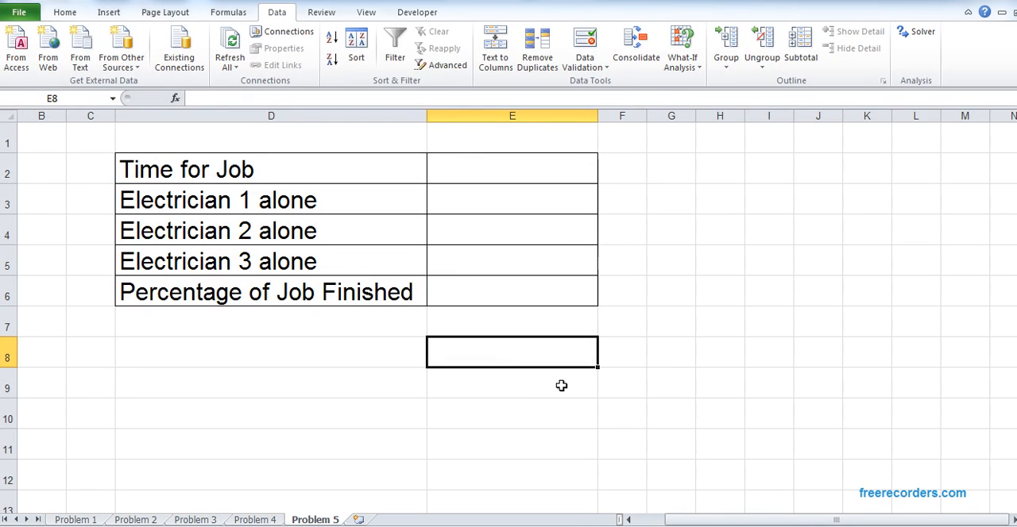
type("Percentage of")
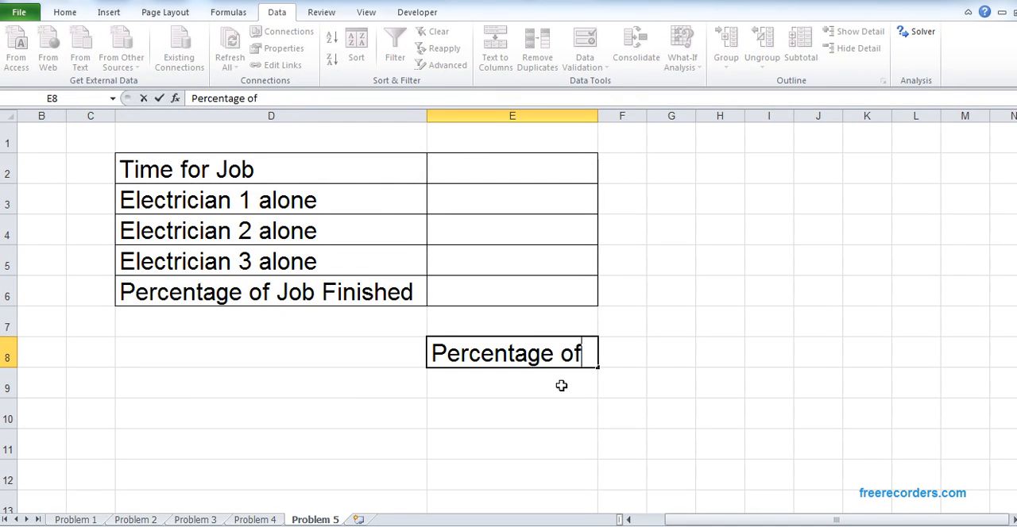
type("Job FInis")
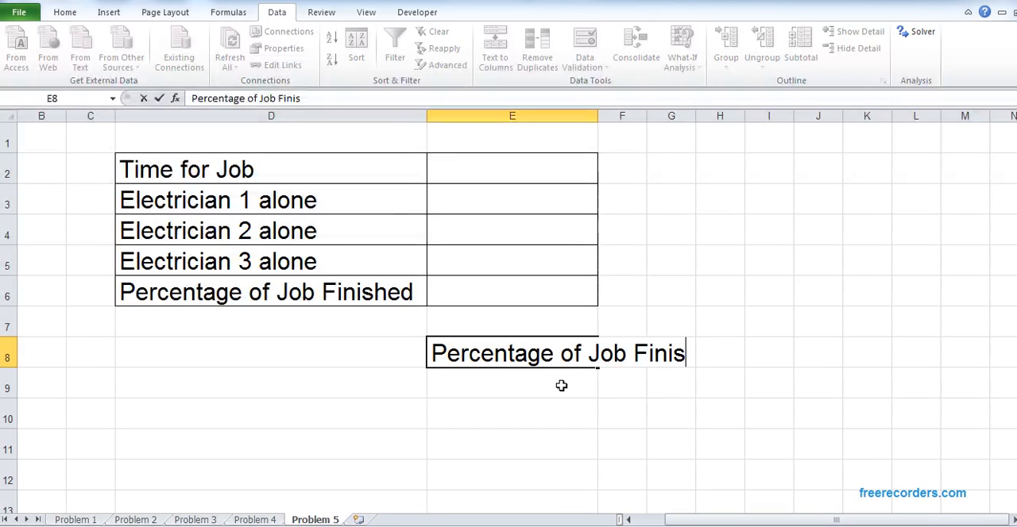
type("hed =")
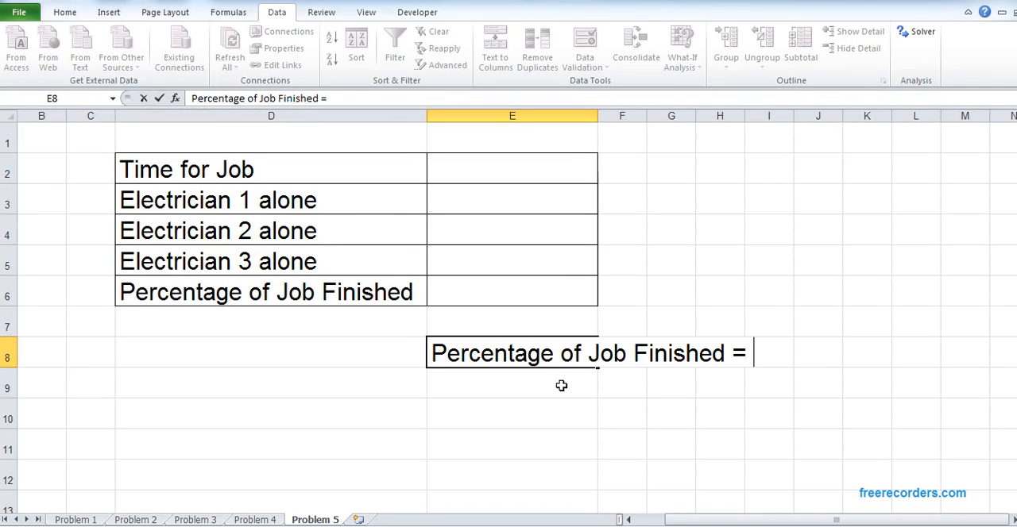
type("10")
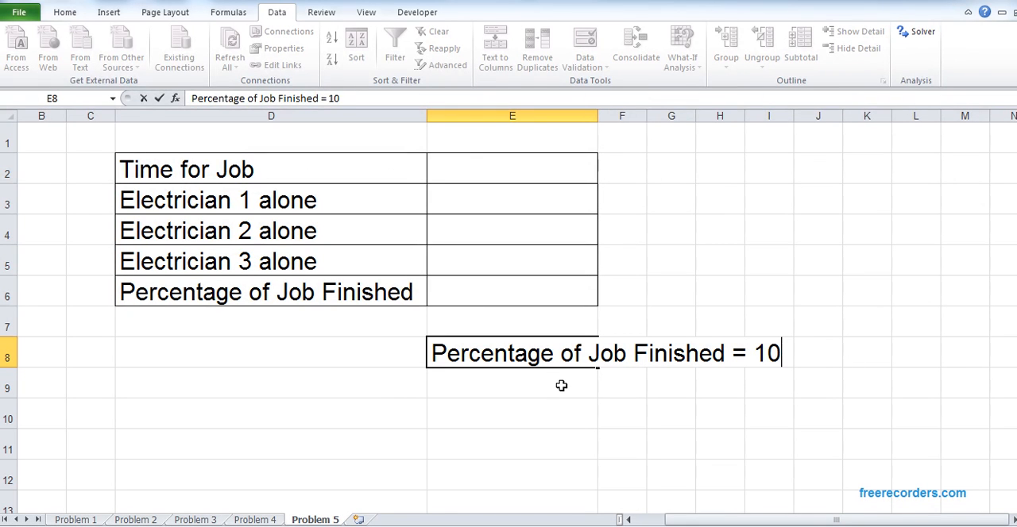
type("0% p")
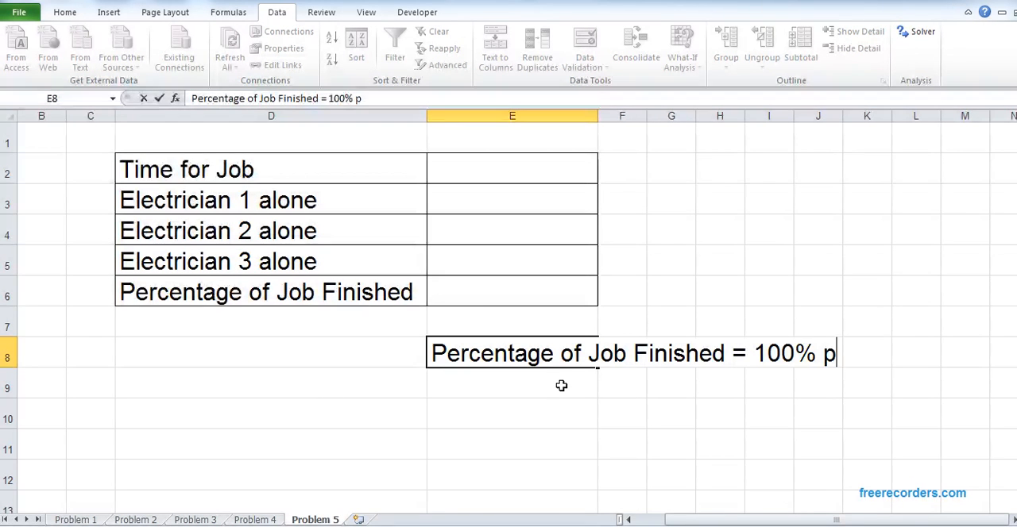
type("or 1")
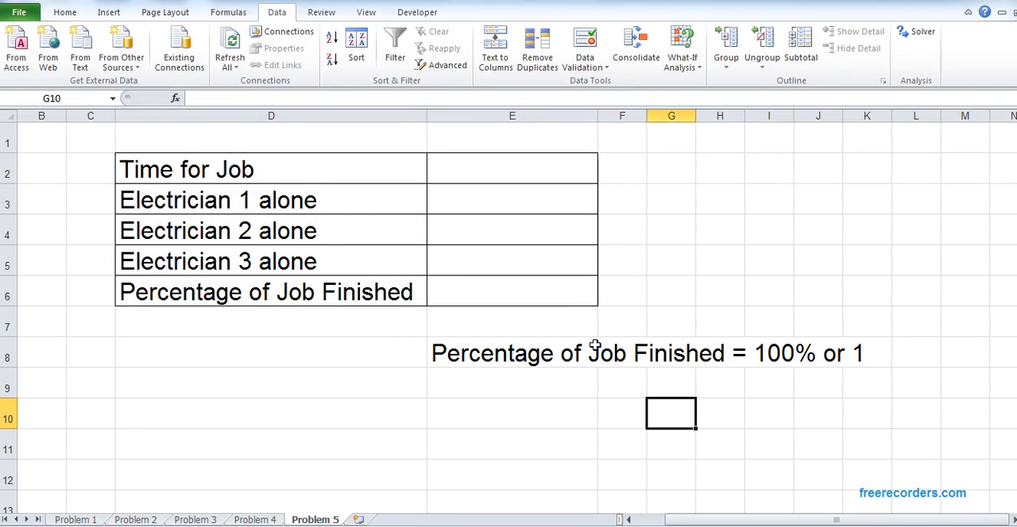
mouse_move(669, 448)
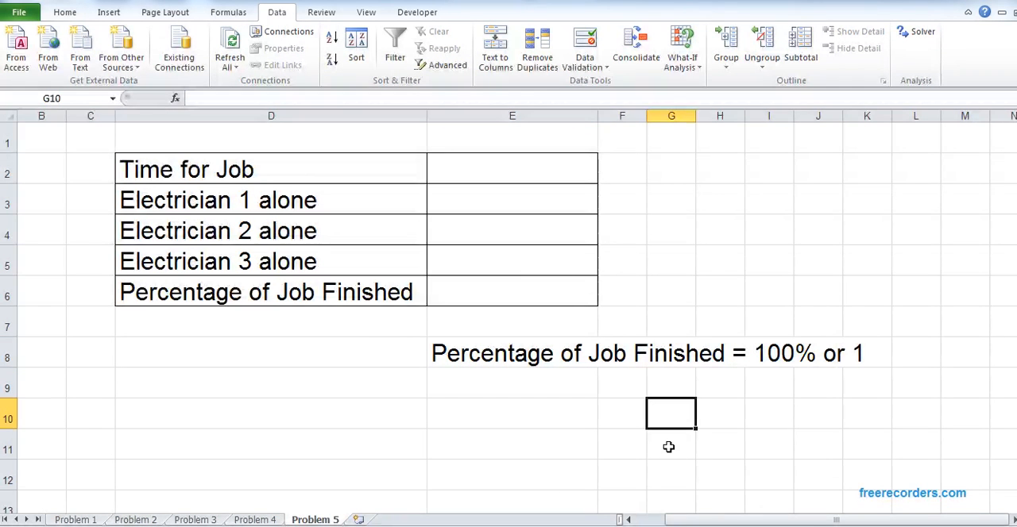
mouse_move(544, 219)
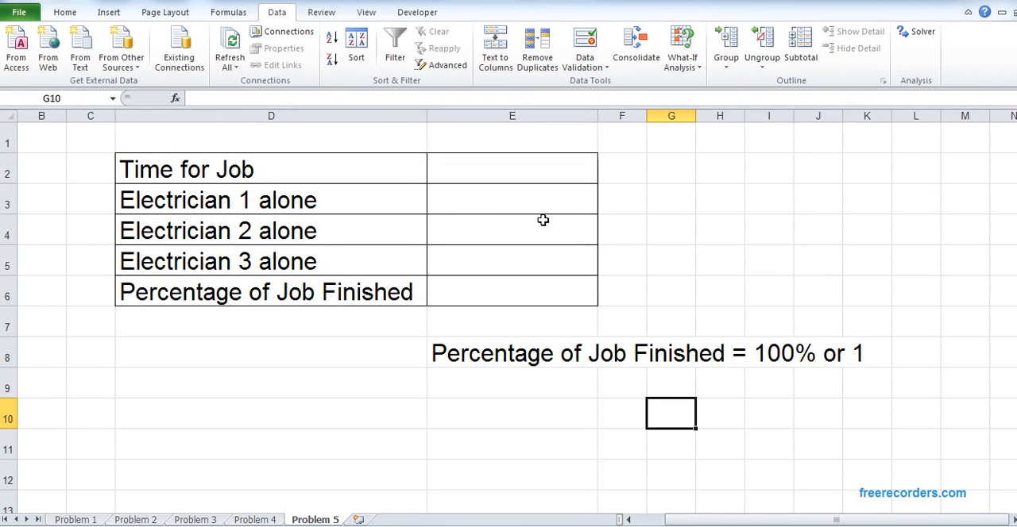
Enter electricians' solo times 11, 5 and 9 and a trial job time of 10 in E2
left_click(511, 200)
type("11")
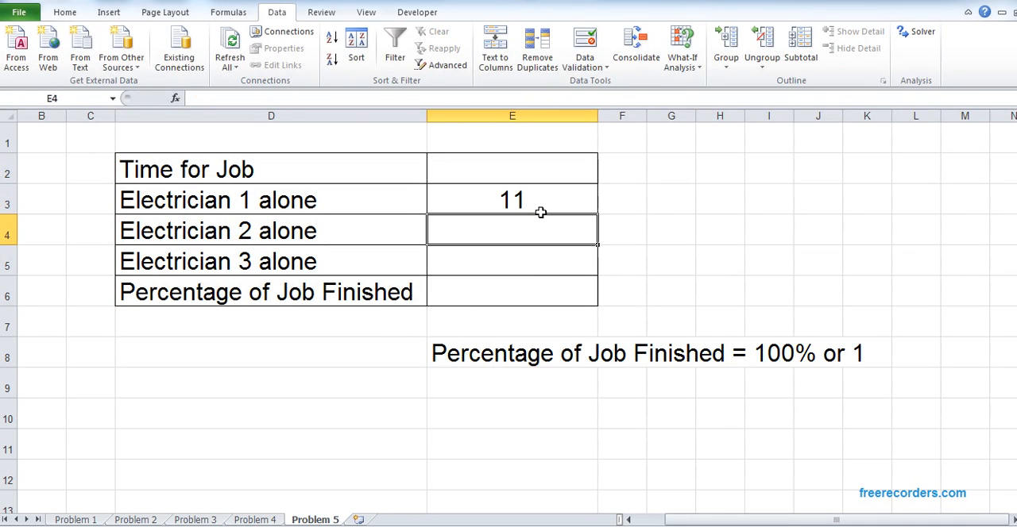
type("5")
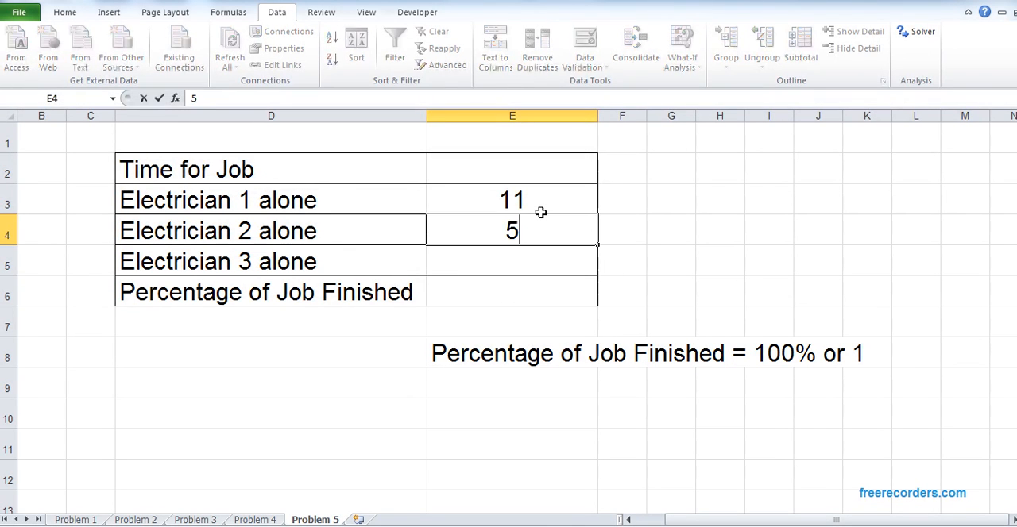
key("Enter")
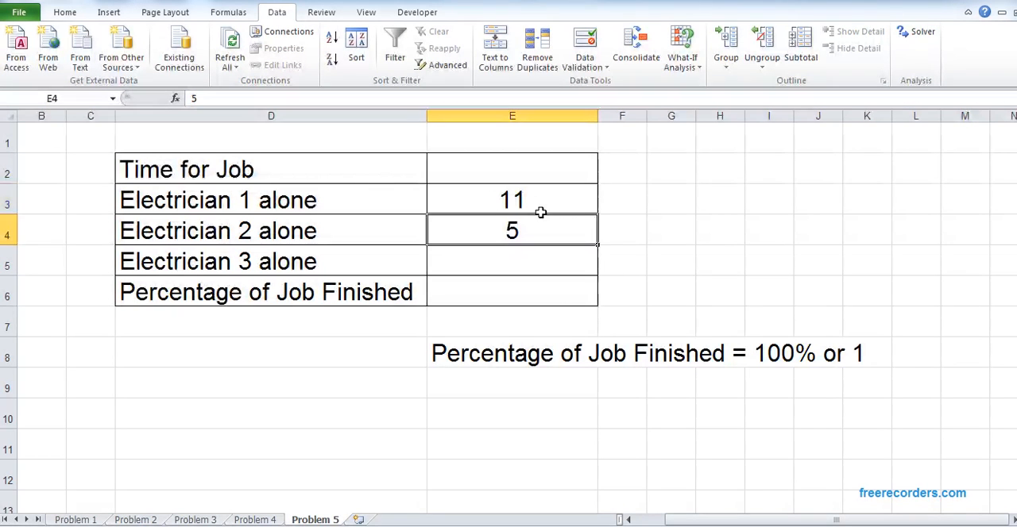
left_click(511, 260)
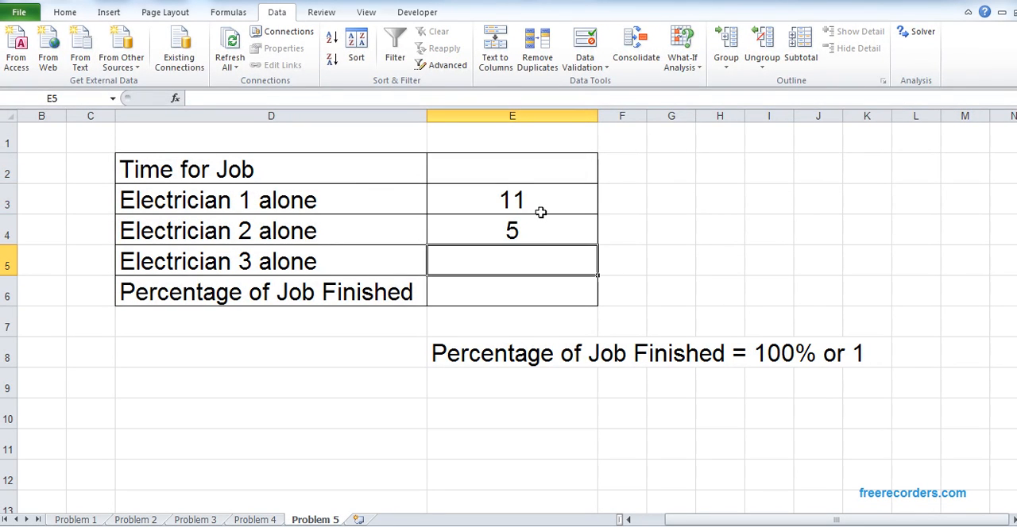
type("9")
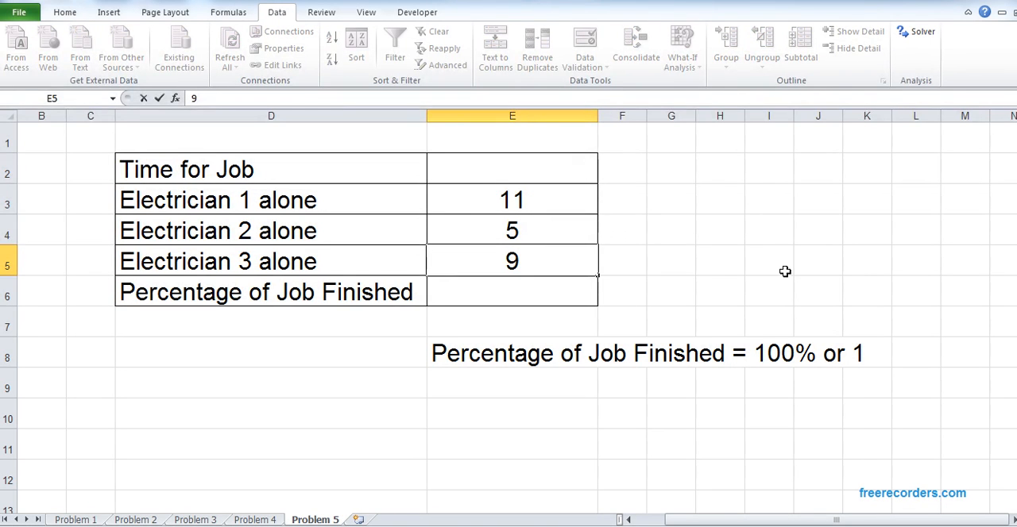
left_click(499, 168)
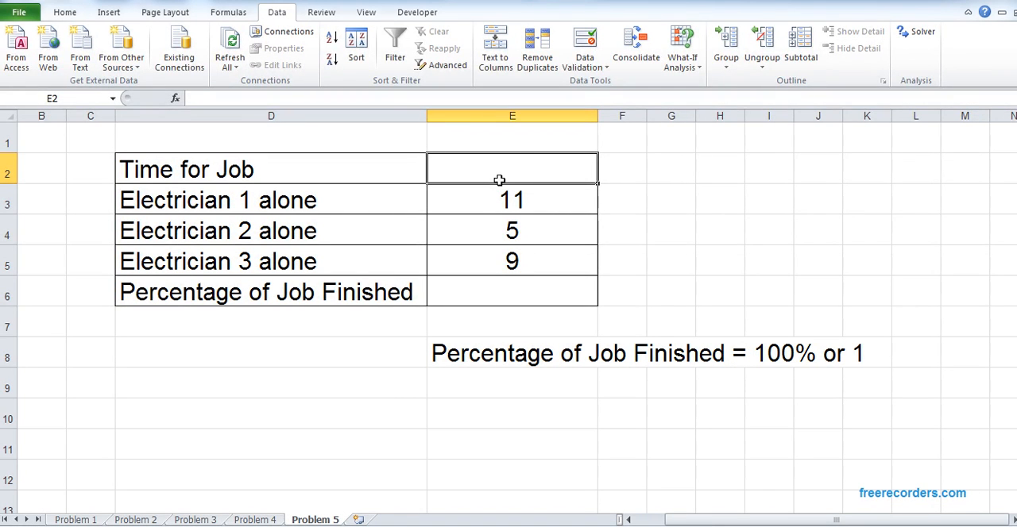
type("10")
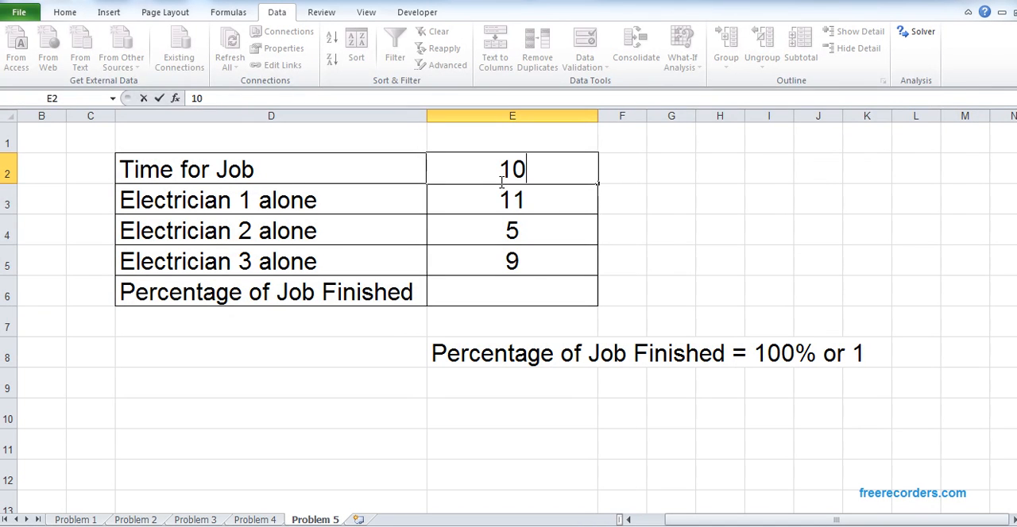
left_click(511, 293)
type("=")
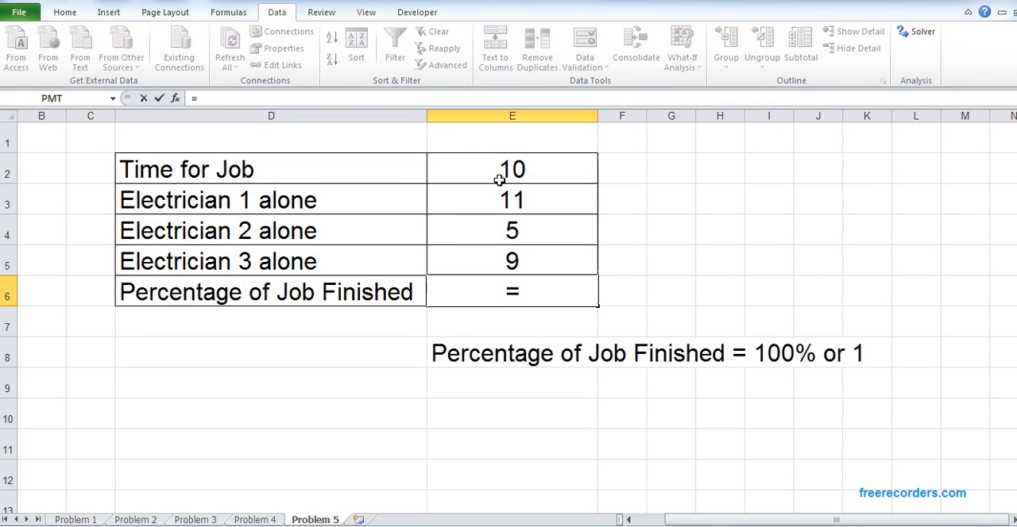
Build the percentage-finished formula =E2*((1/E3)+(1/E4)+(1/E5)) in E6, giving 4.02020202
left_click(512, 169)
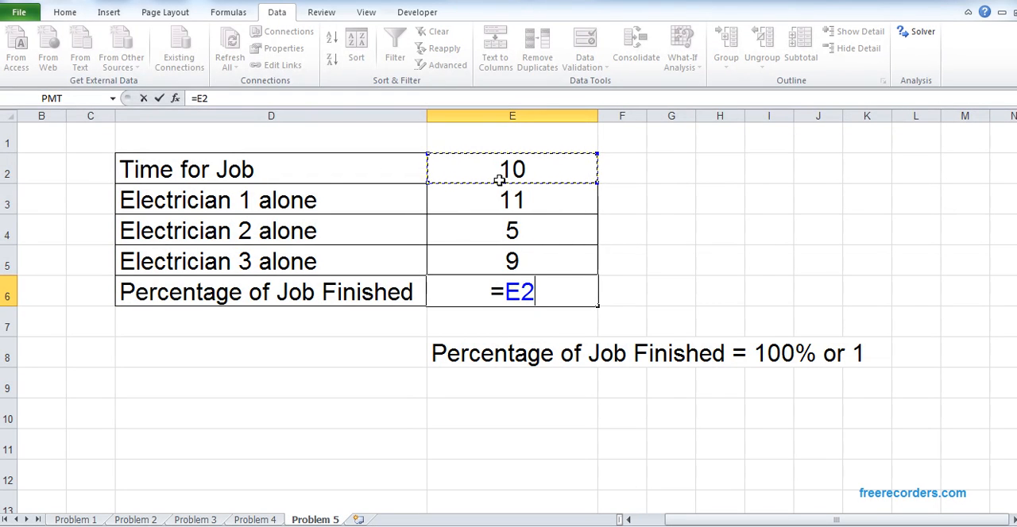
type("*")
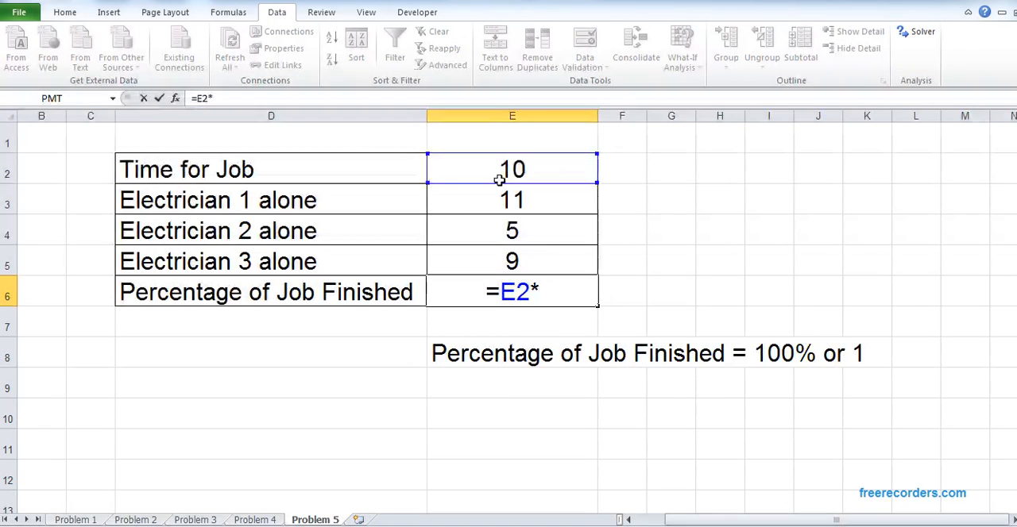
type("((")
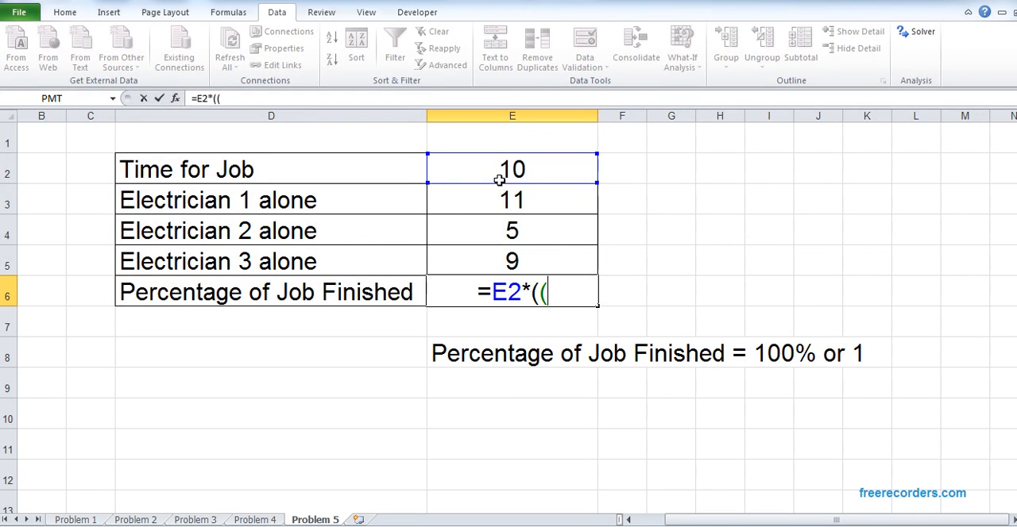
type("1/E3)+")
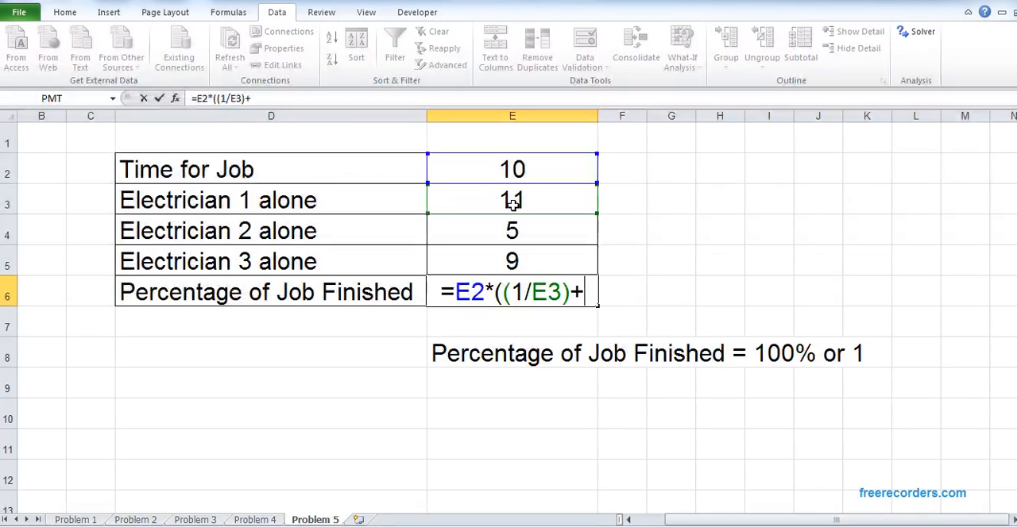
left_click(511, 231)
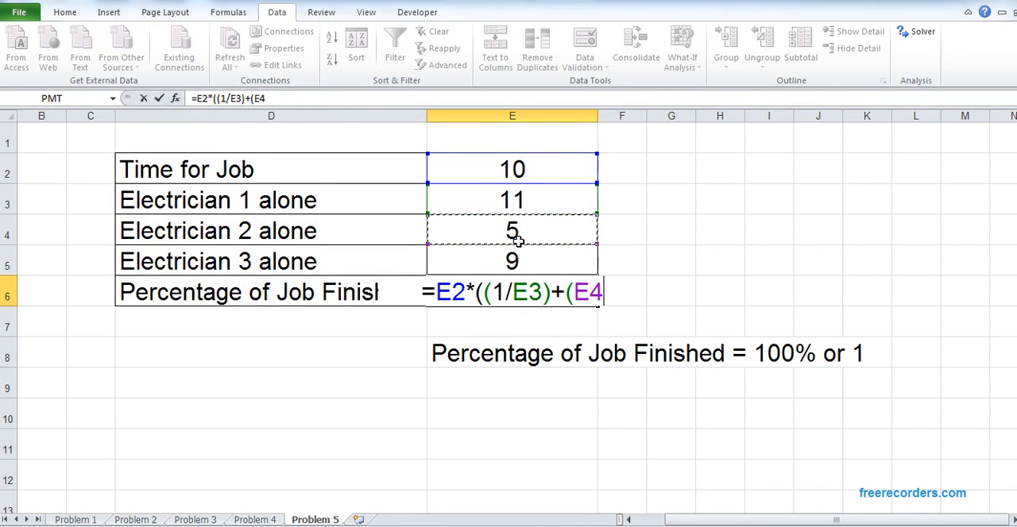
type("1/")
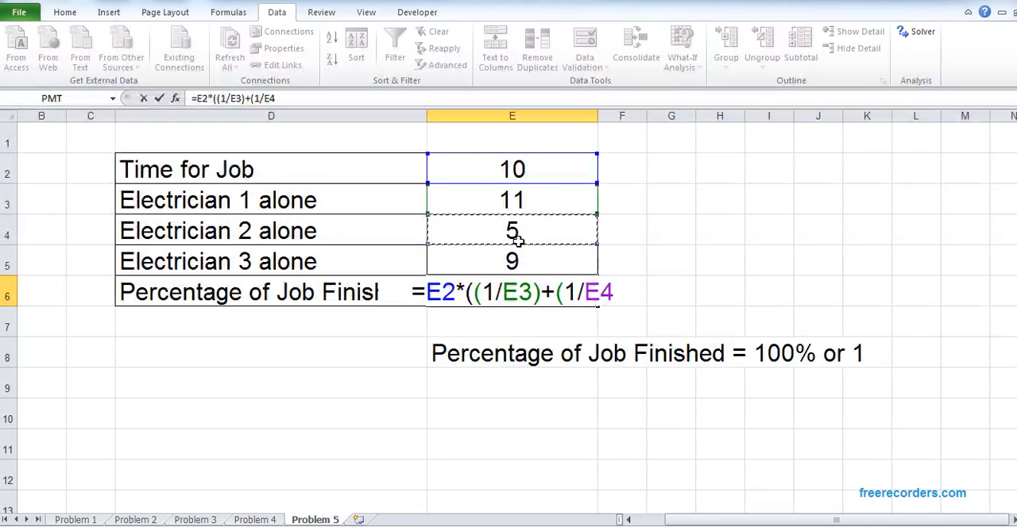
type(")+(")
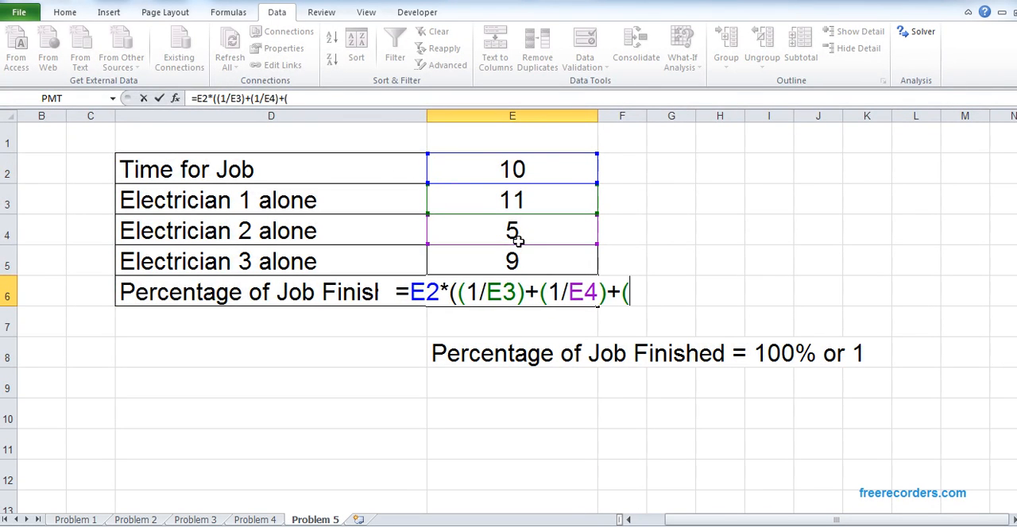
left_click(511, 261)
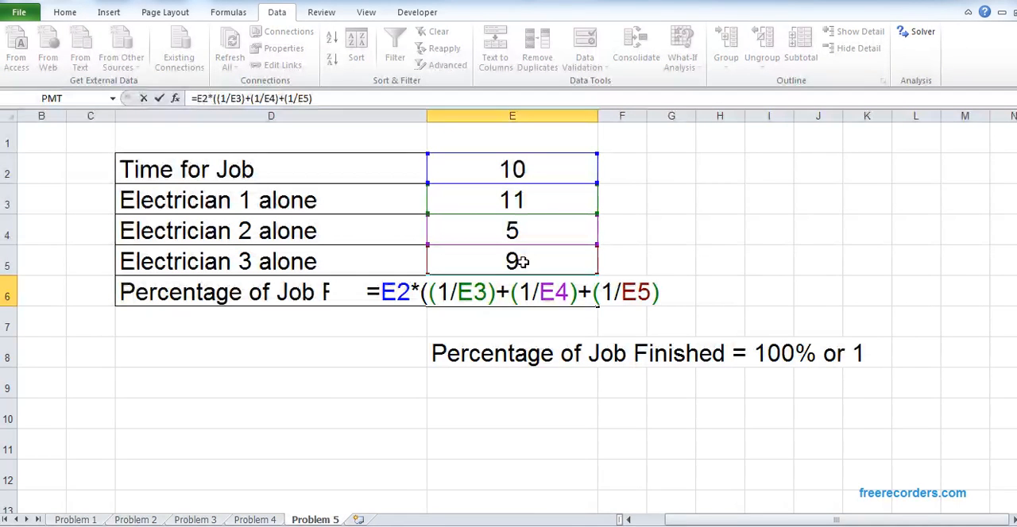
type(")")
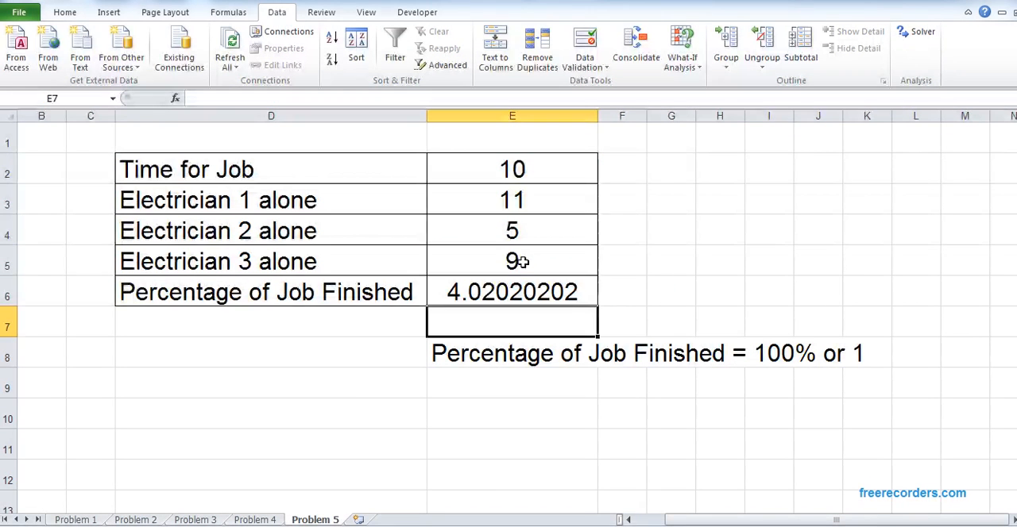
left_click(511, 291)
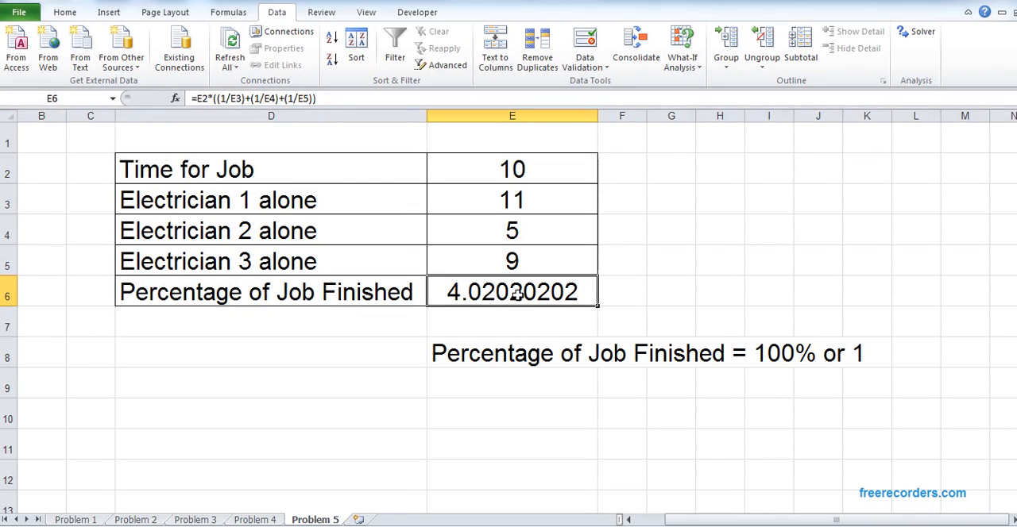
mouse_move(502, 297)
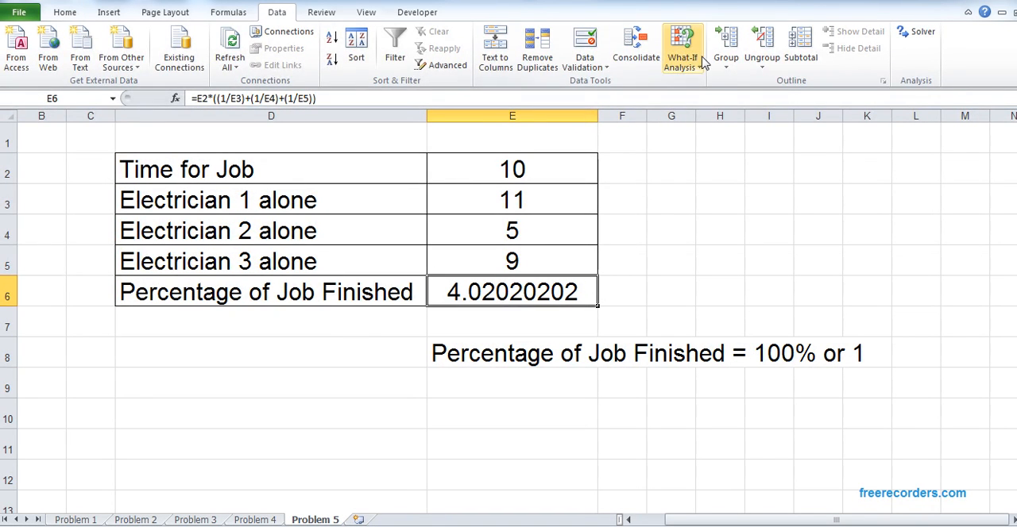
Goal Seek E6 to value 1 by changing E2, solving the job time as 2.487437186
left_click(683, 45)
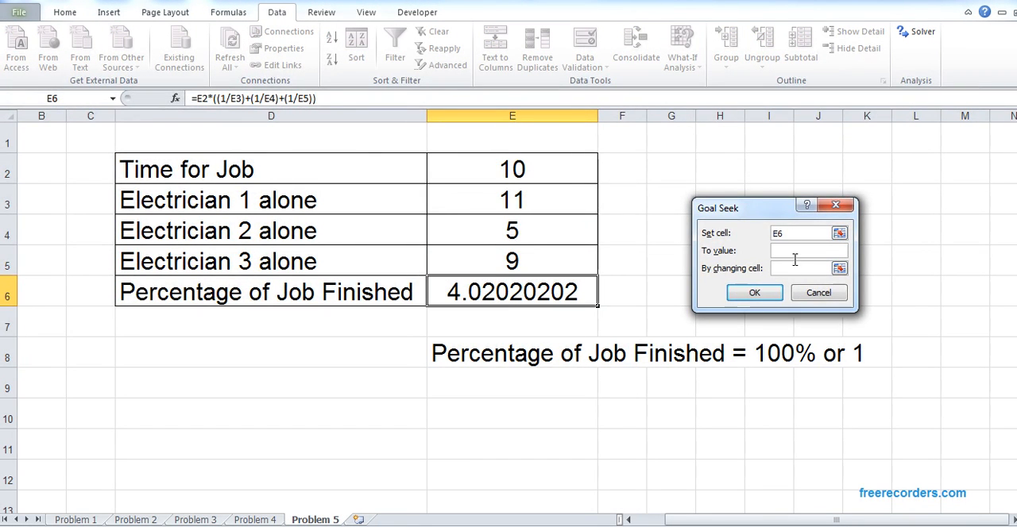
type("100%")
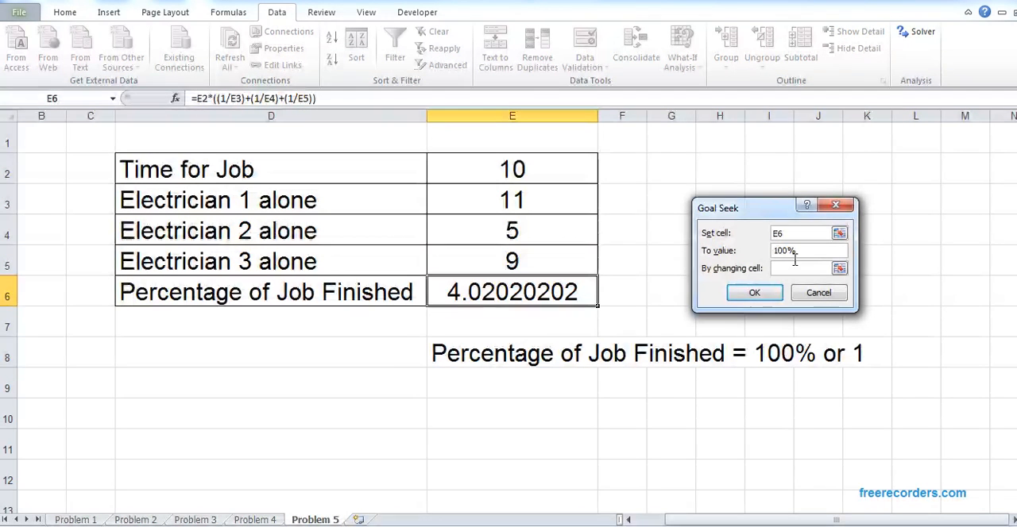
type("1")
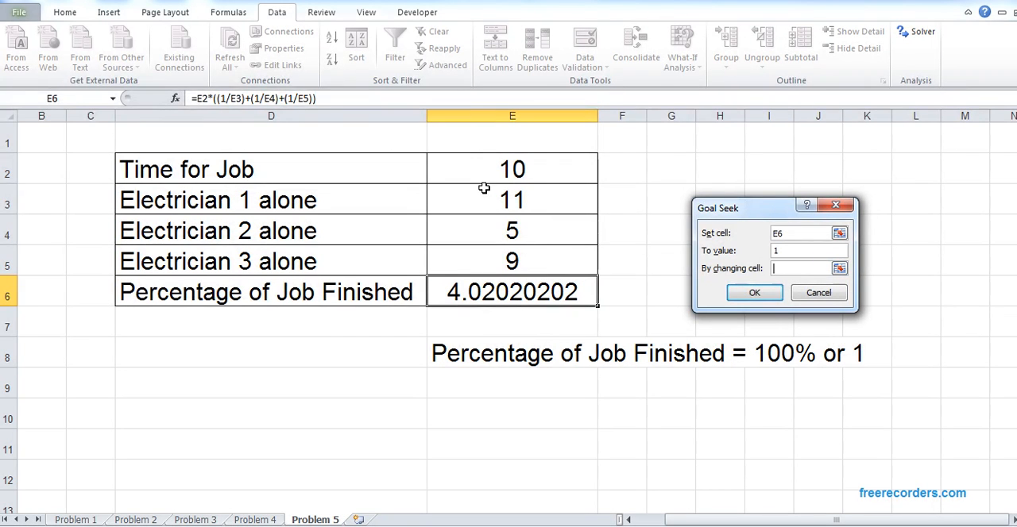
left_click(512, 168)
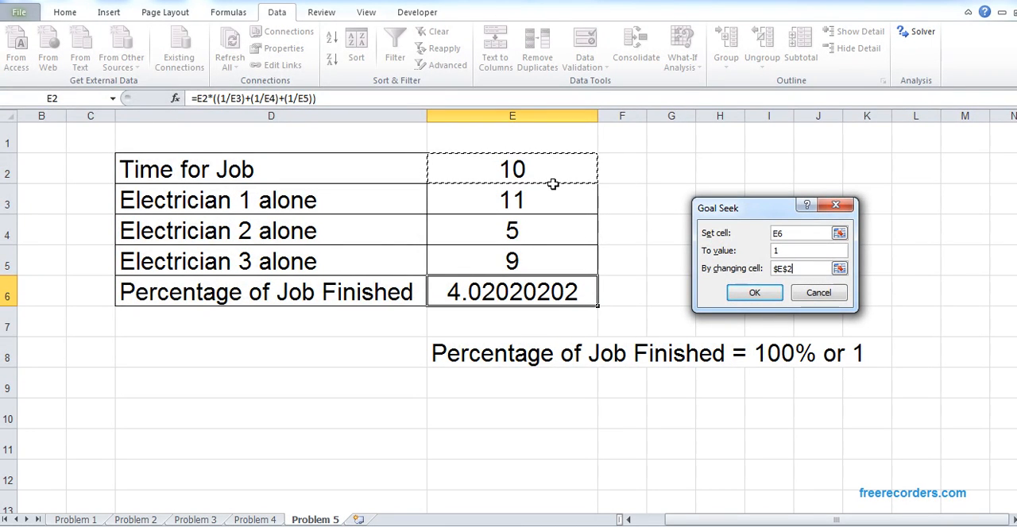
mouse_move(580, 201)
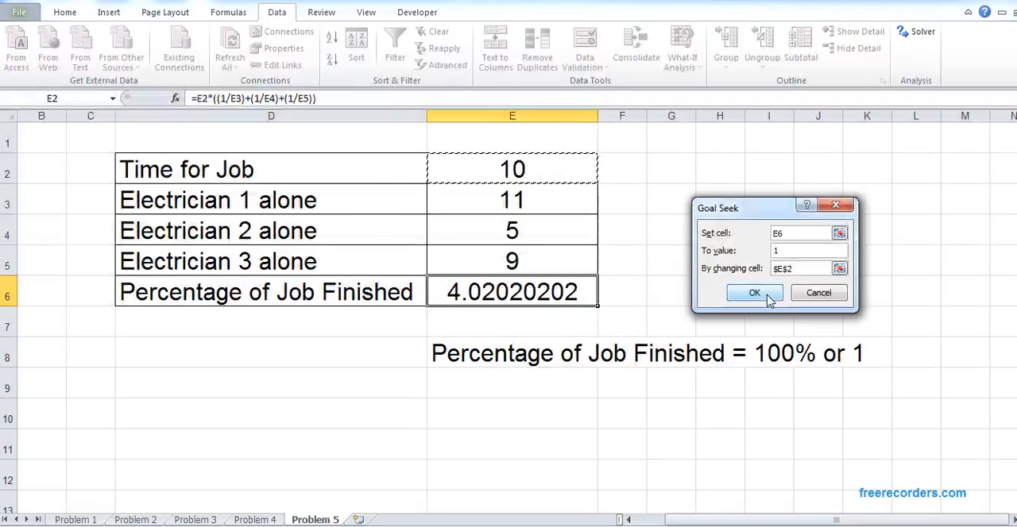
left_click(753, 292)
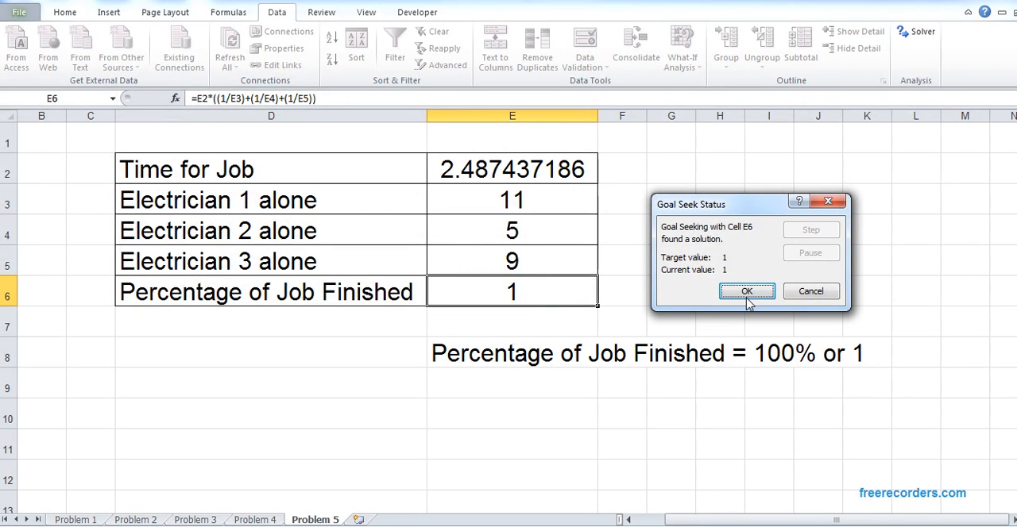
left_click(747, 293)
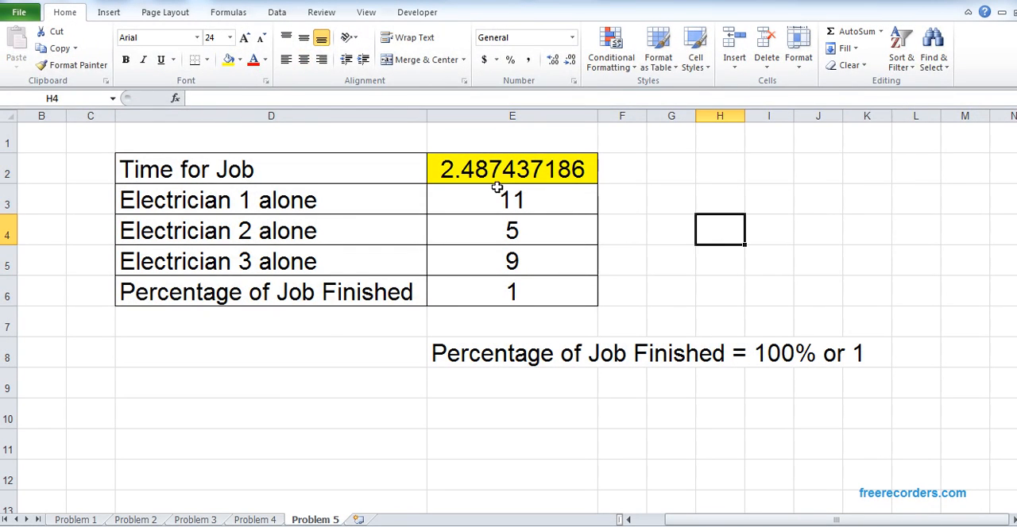
Highlight the solved job time 2.487437186 in E2 with a yellow fill
left_click(719, 261)
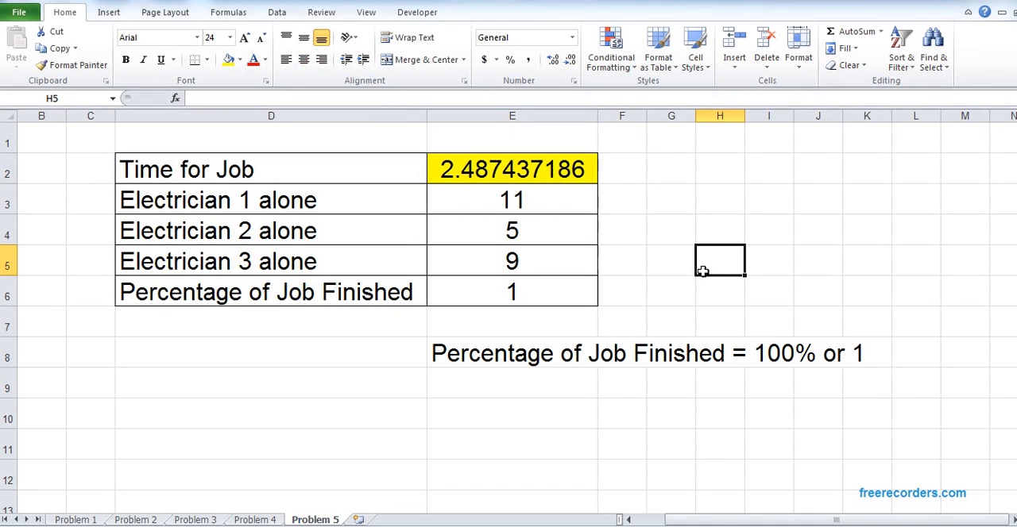
mouse_move(191, 304)
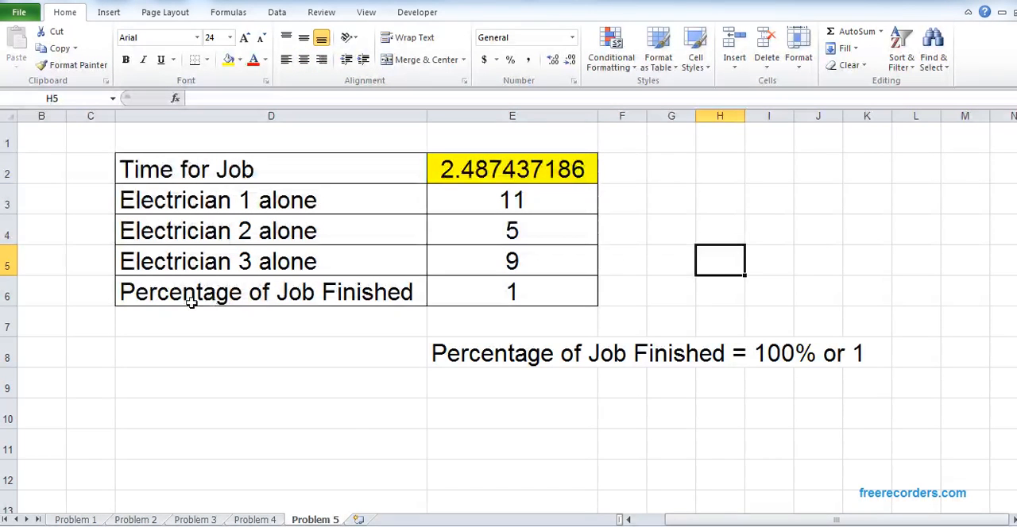
mouse_move(492, 262)
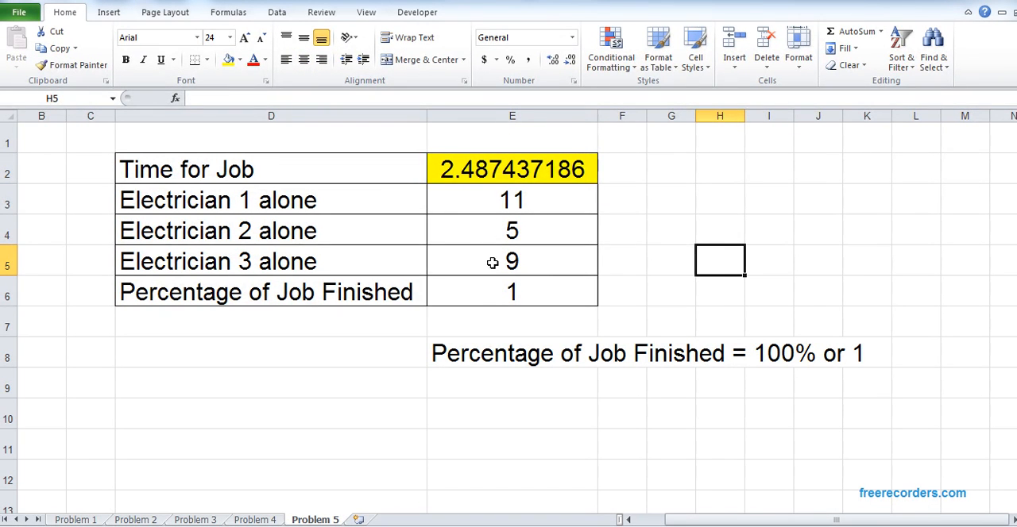
mouse_move(489, 186)
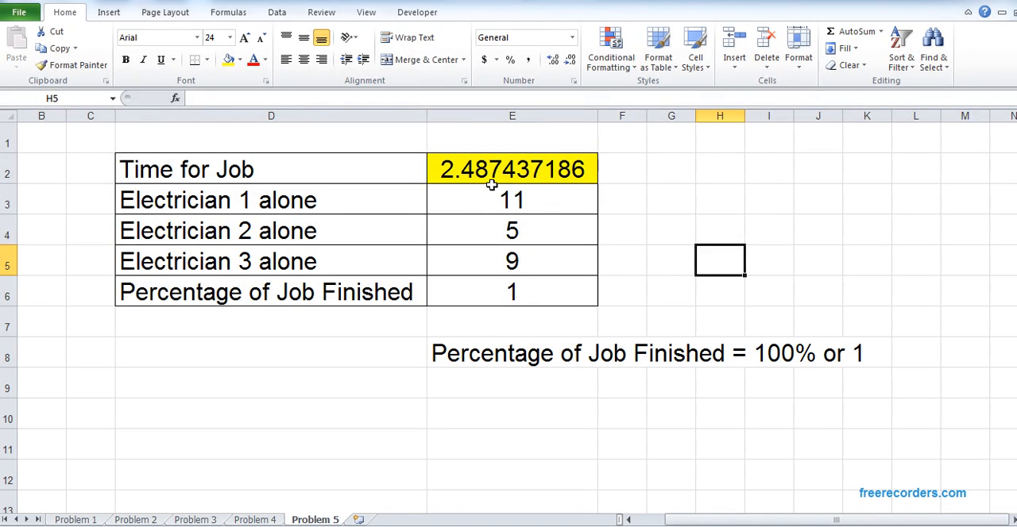
left_click(511, 168)
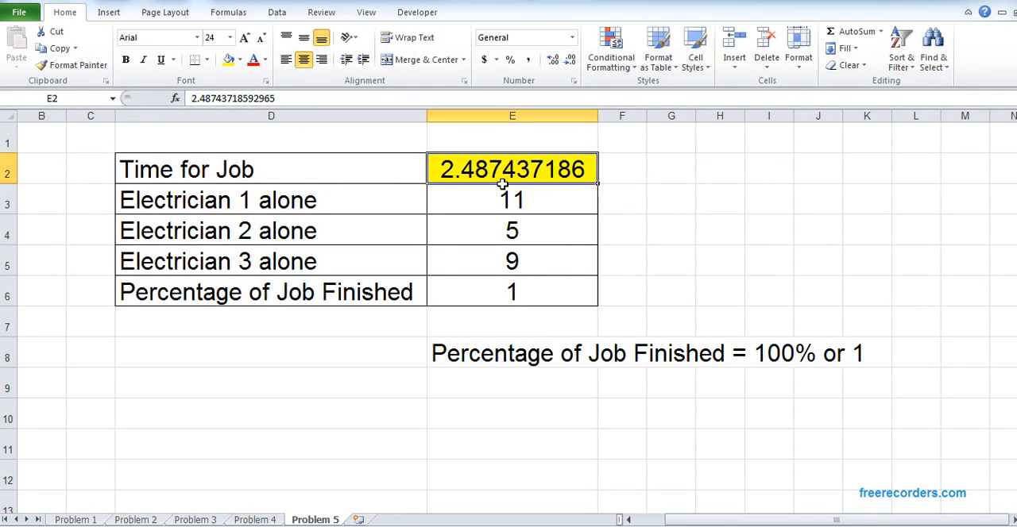
mouse_move(635, 258)
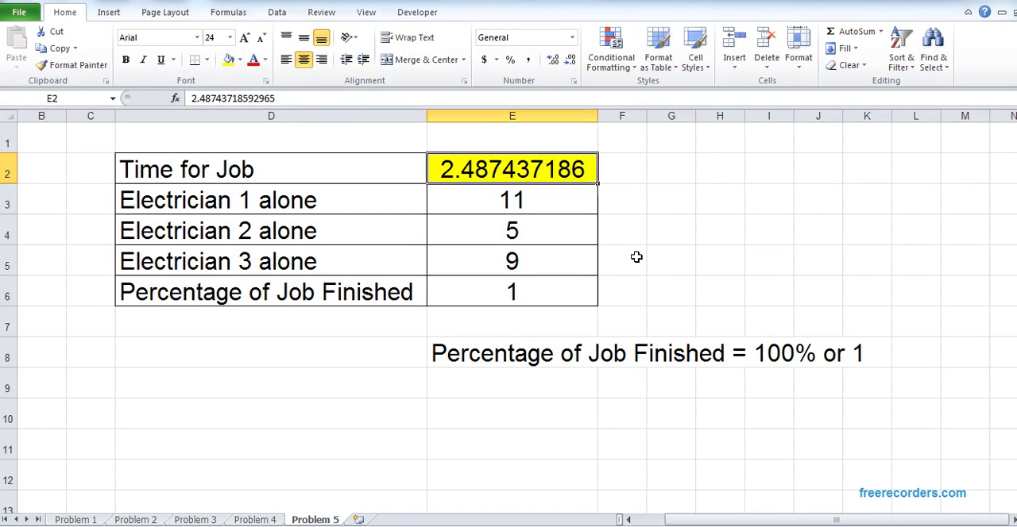
mouse_move(273, 508)
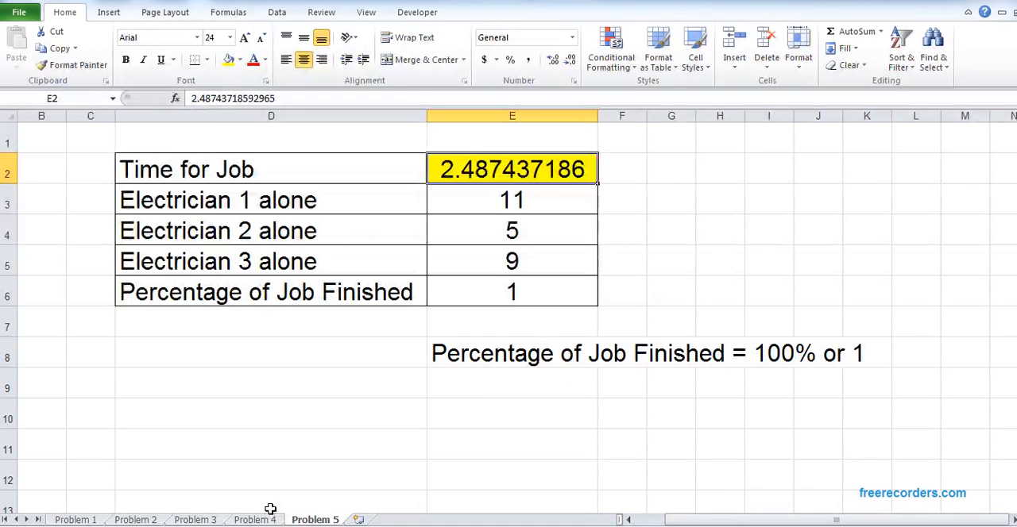